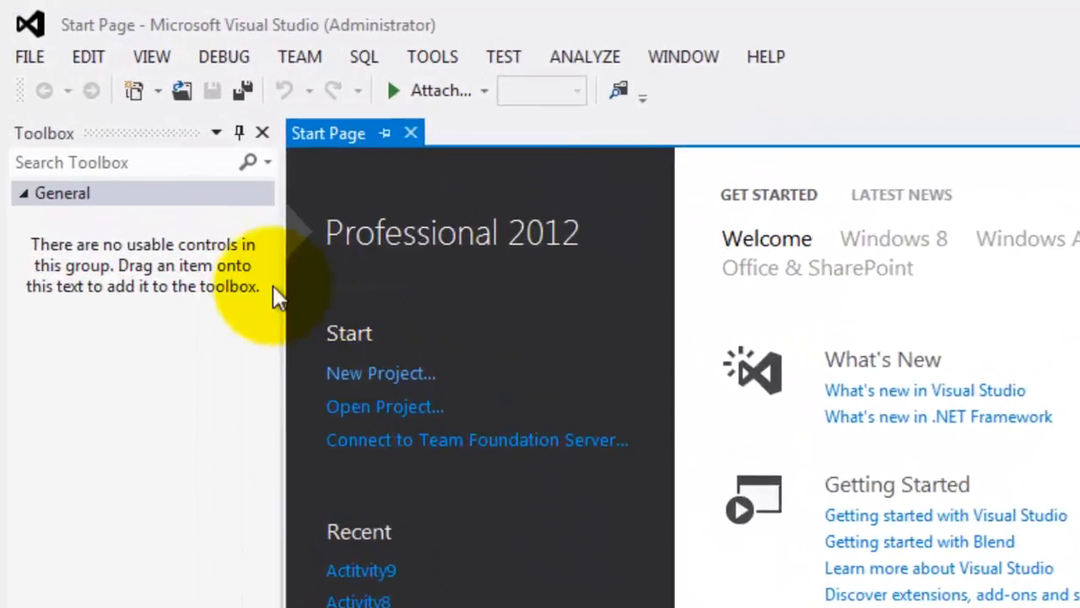
Step: Create an ASP.NET Empty Web Site named Activity9 under C:\ASP via File > New > Web Site
{"action": "left_click", "coordinate": [31, 58]}
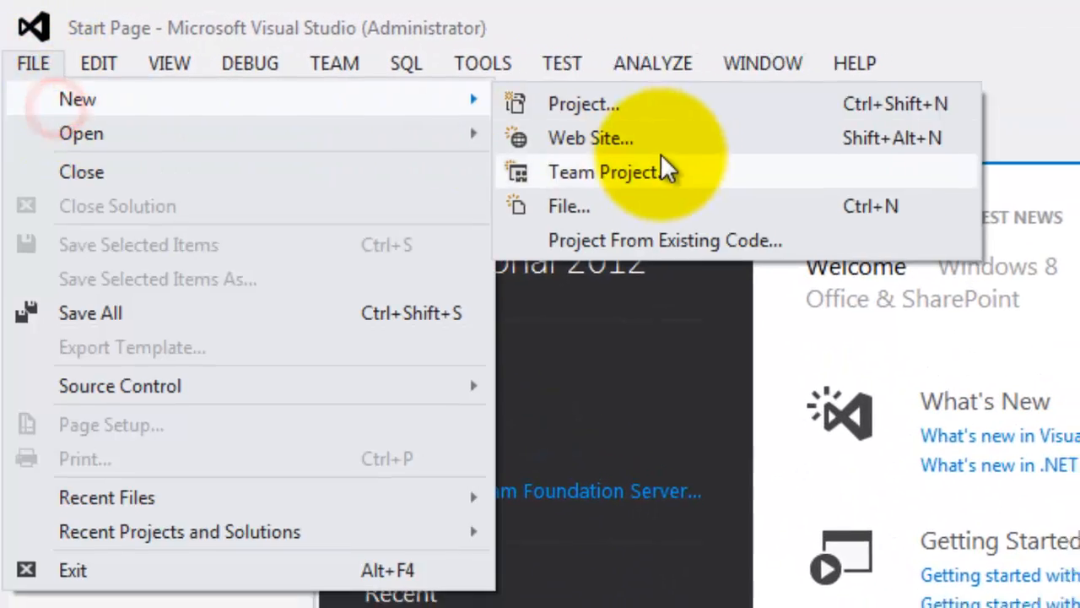
{"action": "left_click", "coordinate": [591, 138]}
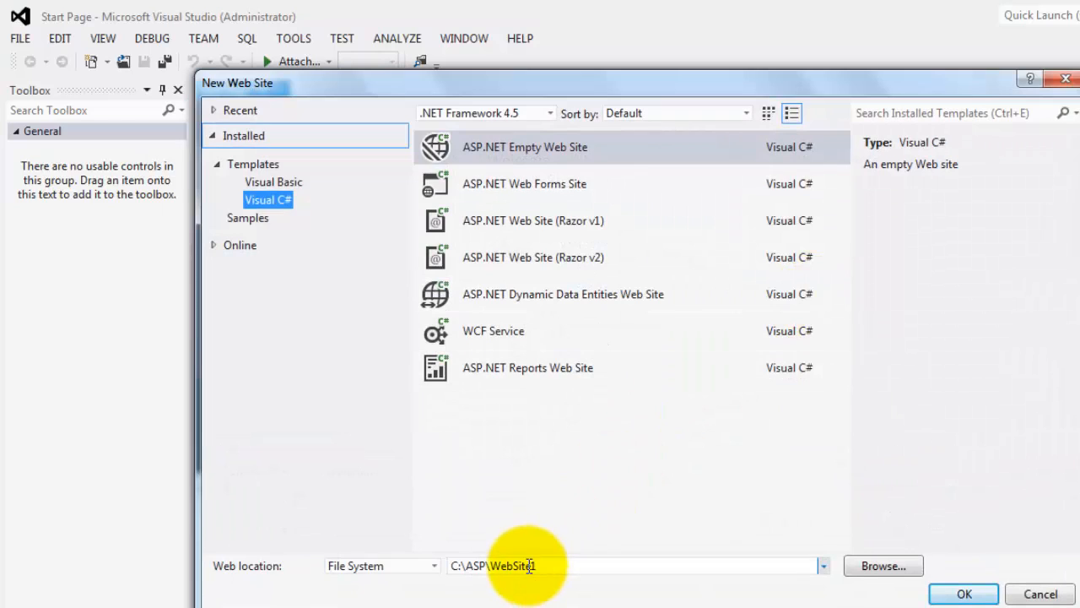
{"action": "double_click", "coordinate": [513, 565]}
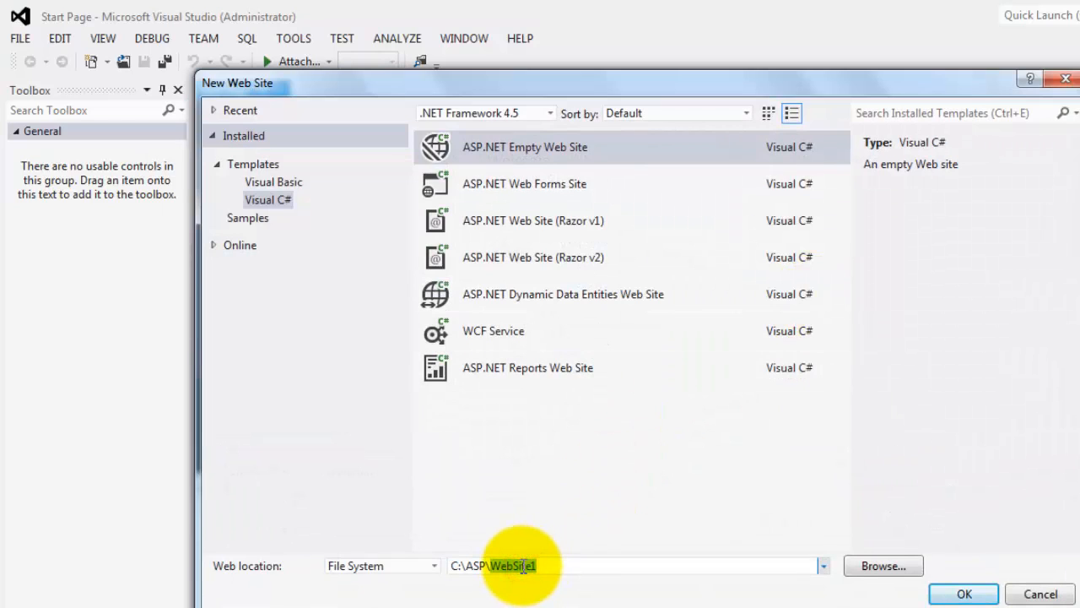
{"action": "type", "text": "Acti"}
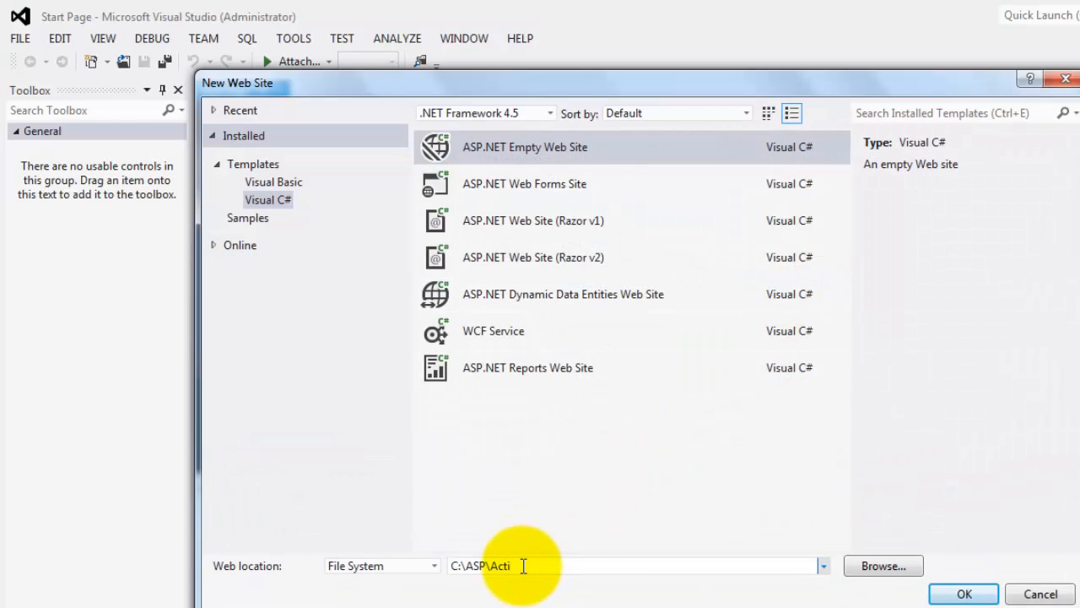
{"action": "type", "text": "vity9"}
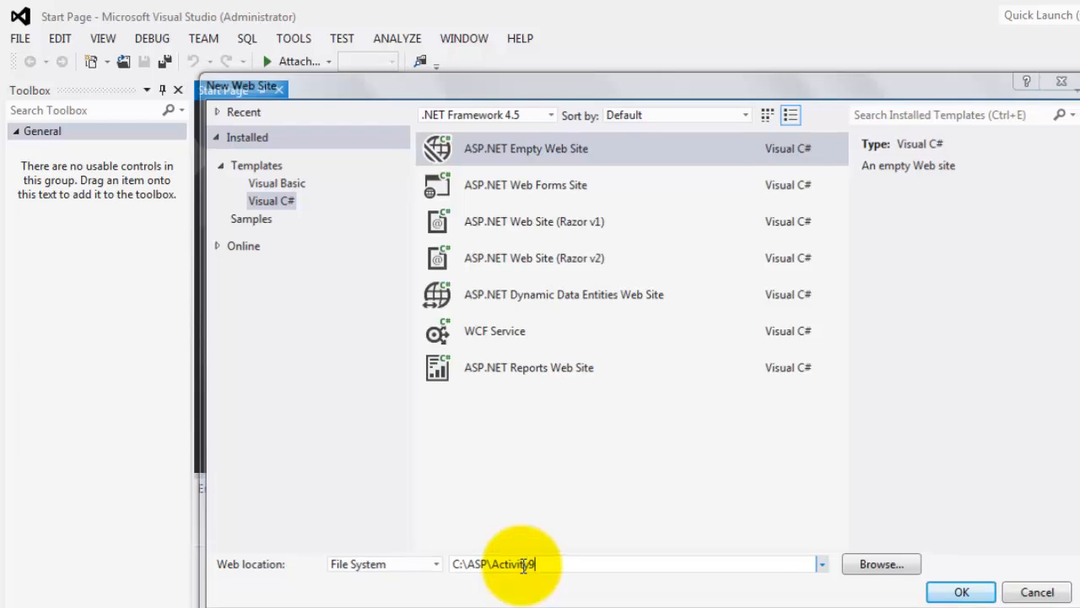
{"action": "left_click", "coordinate": [961, 591]}
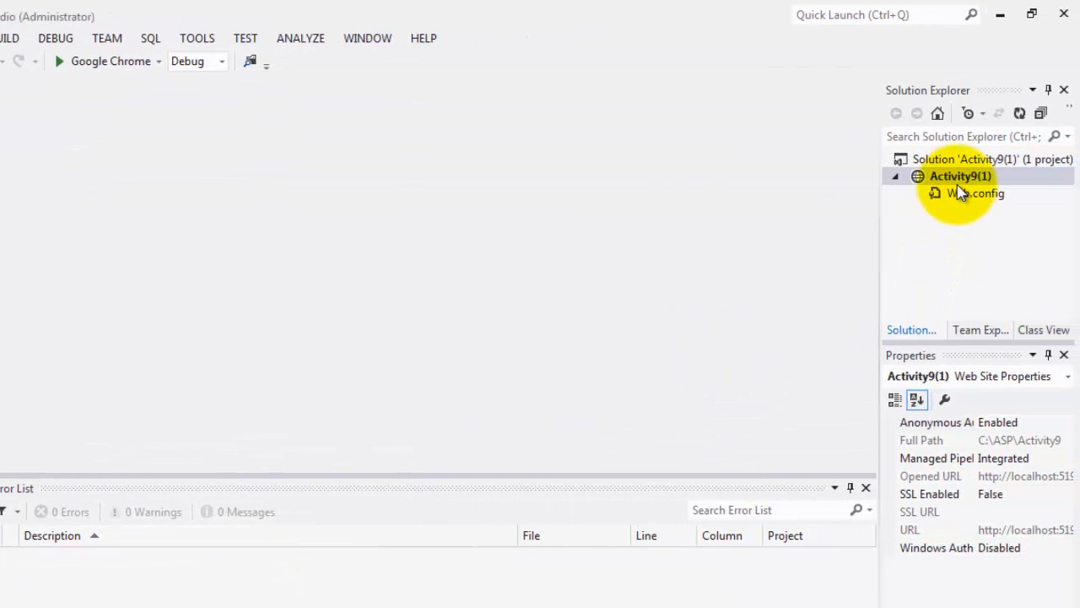
Step: Add a new Web Form named Multiplicationtable.aspx to the Activity9 project
{"action": "right_click", "coordinate": [962, 175]}
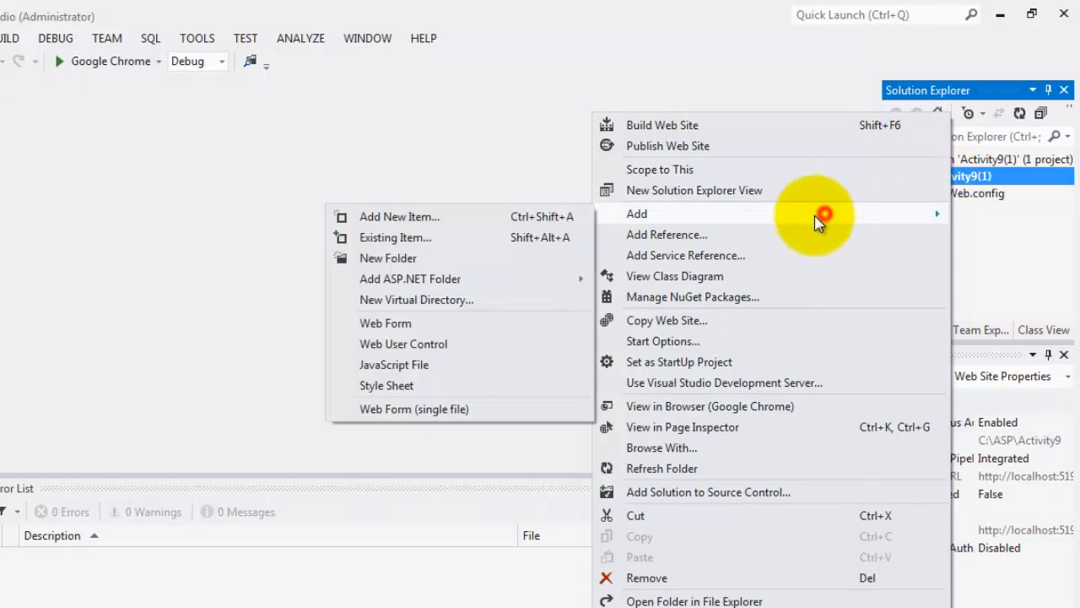
{"action": "left_click", "coordinate": [399, 216]}
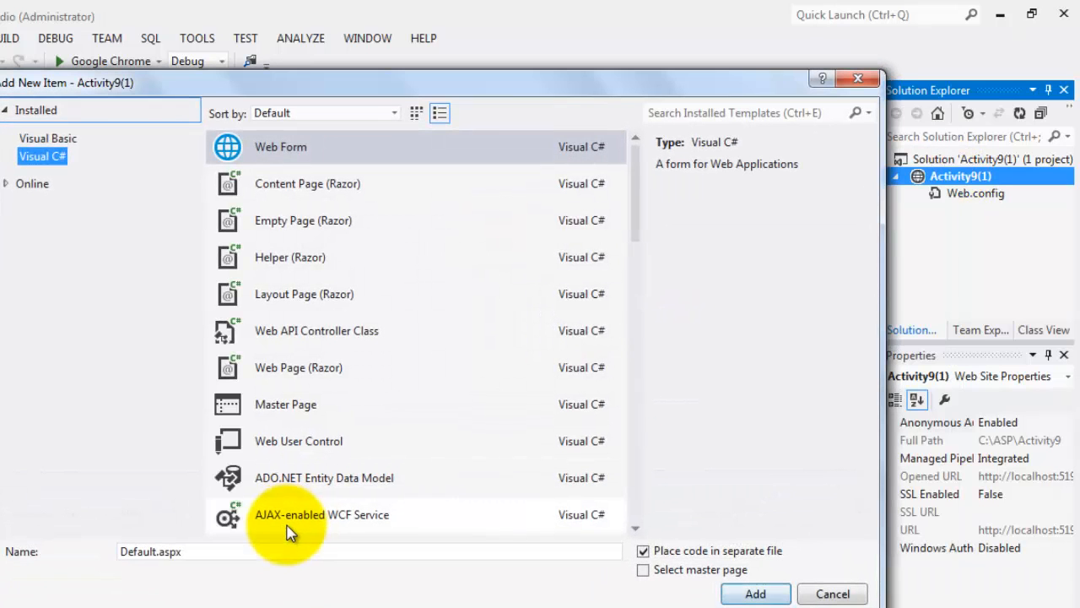
{"action": "left_click", "coordinate": [218, 550]}
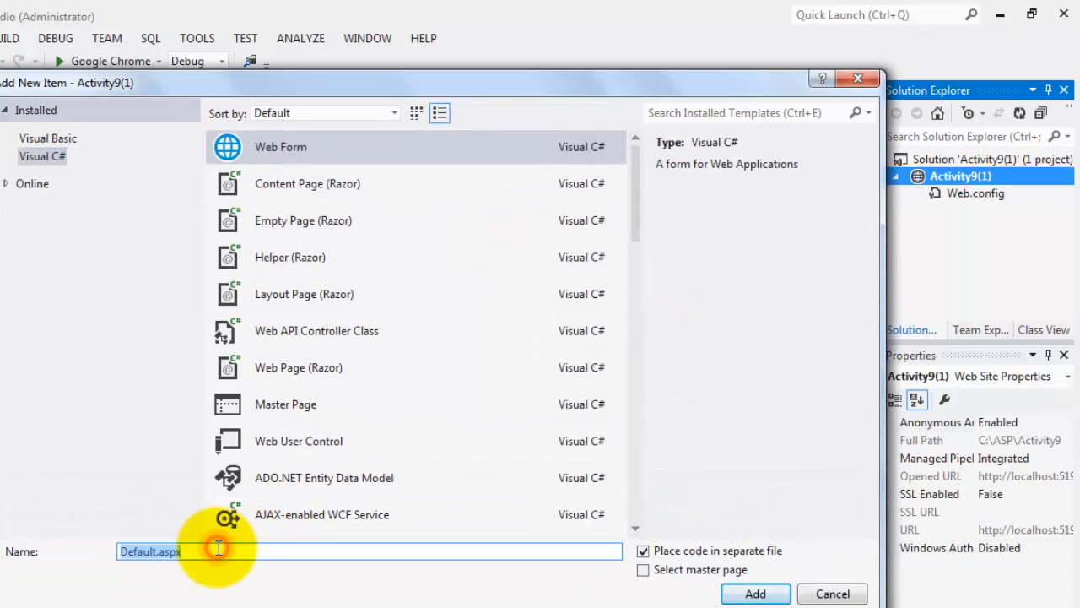
{"action": "type", "text": "Multiplicationta"}
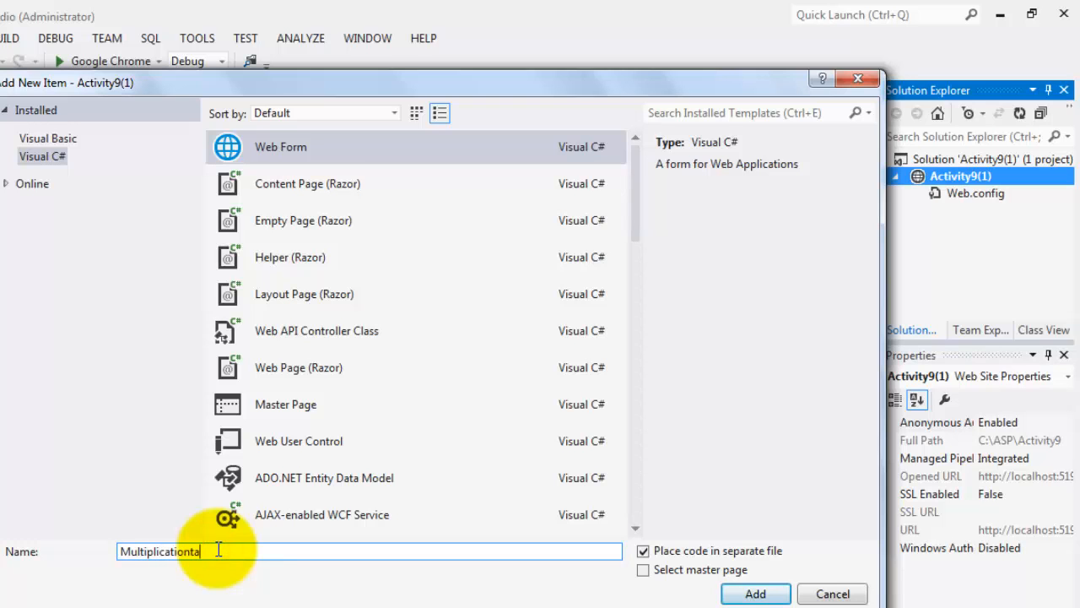
{"action": "left_click", "coordinate": [754, 594]}
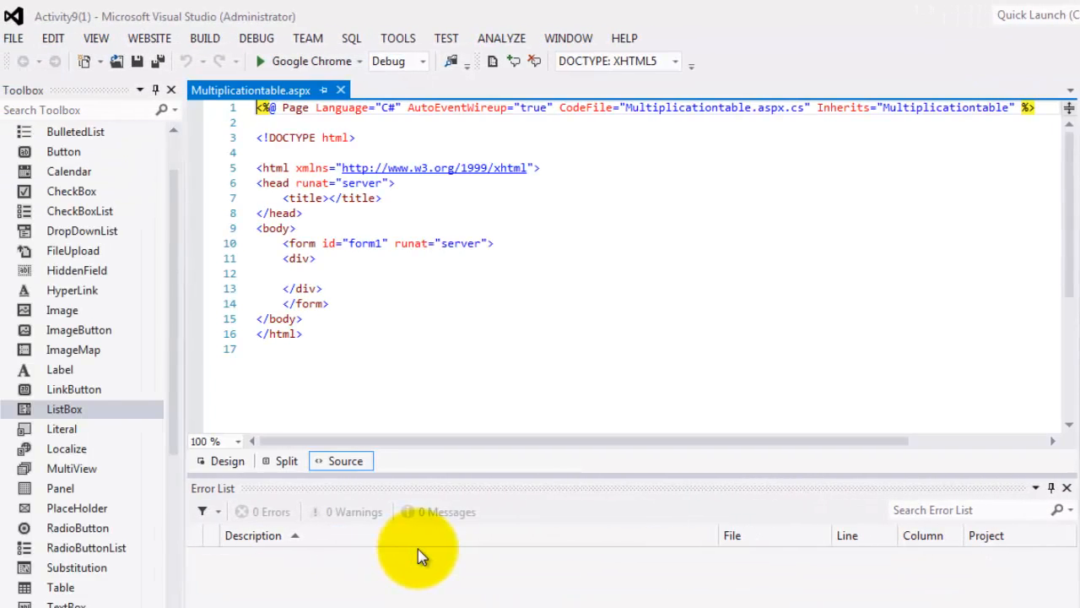
Step: In Design view, insert a three-row, two-column HTML table onto the page
{"action": "left_click", "coordinate": [232, 459]}
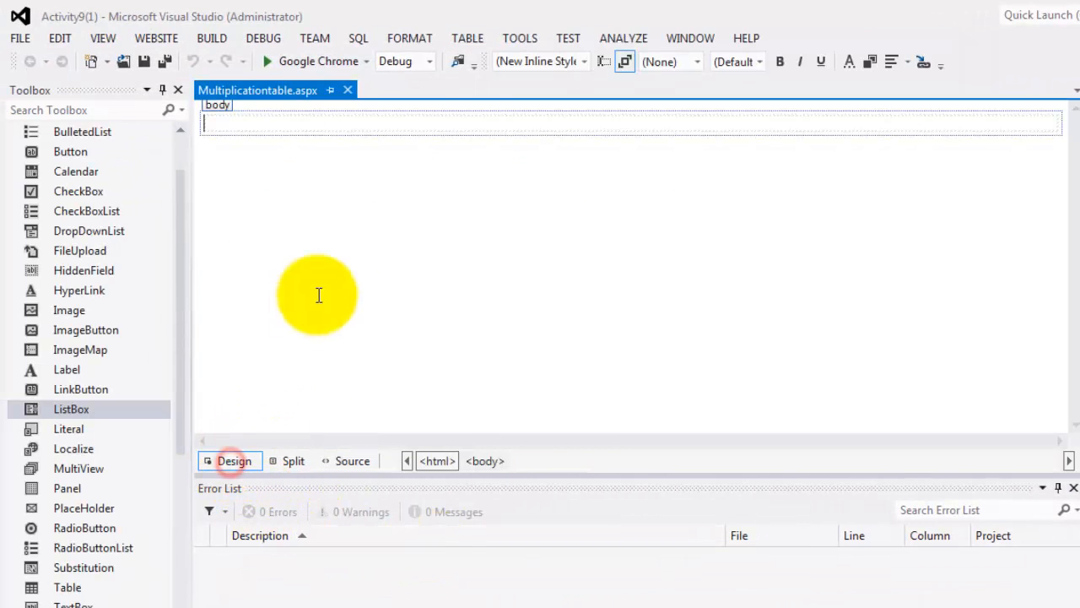
{"action": "left_click", "coordinate": [468, 37]}
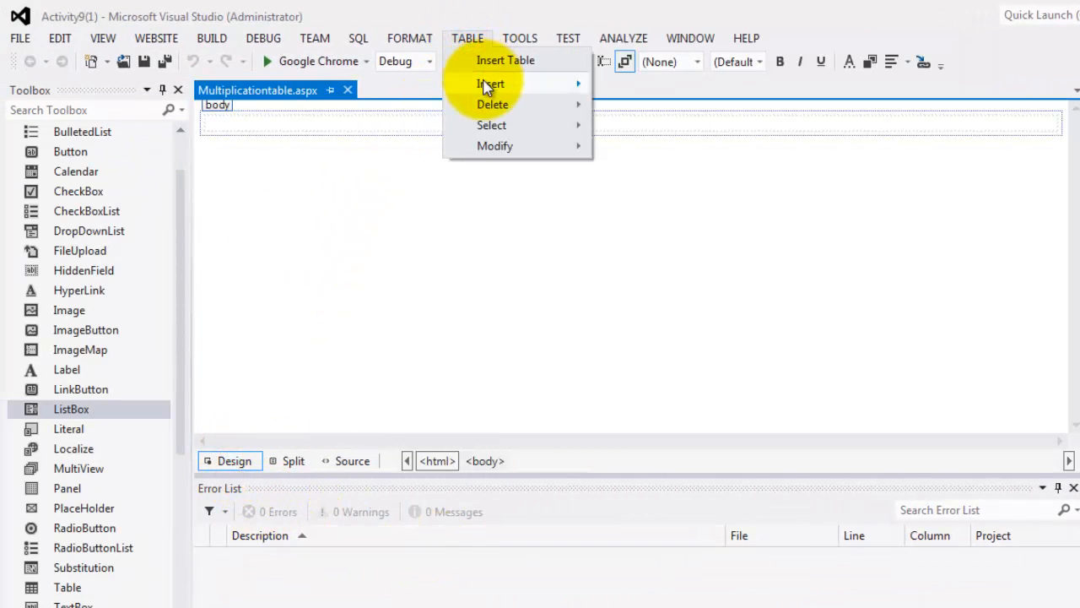
{"action": "left_click", "coordinate": [506, 60]}
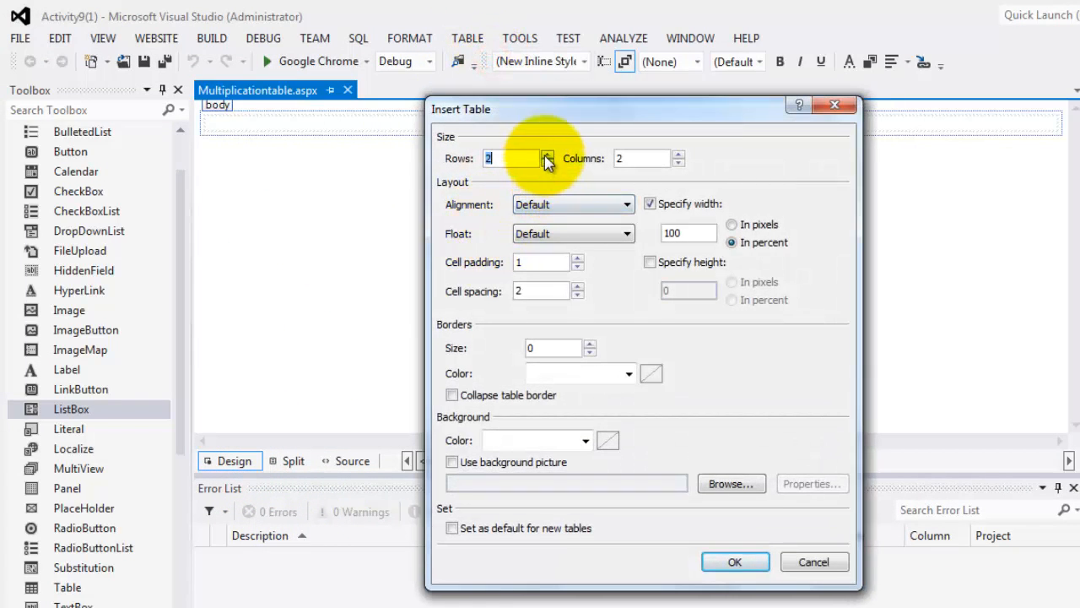
{"action": "left_click", "coordinate": [546, 154]}
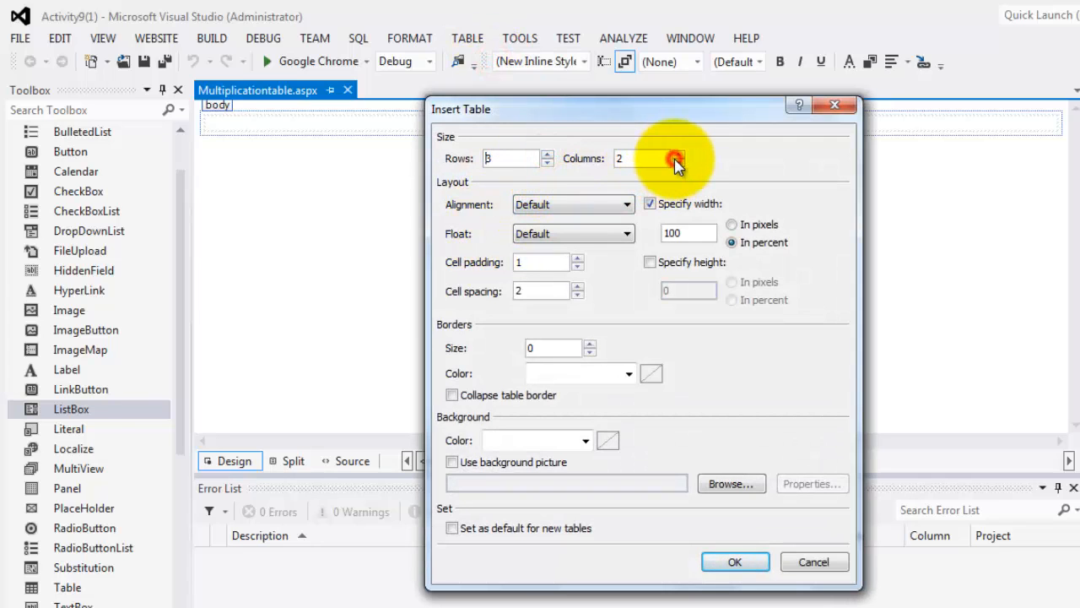
{"action": "left_click", "coordinate": [734, 560]}
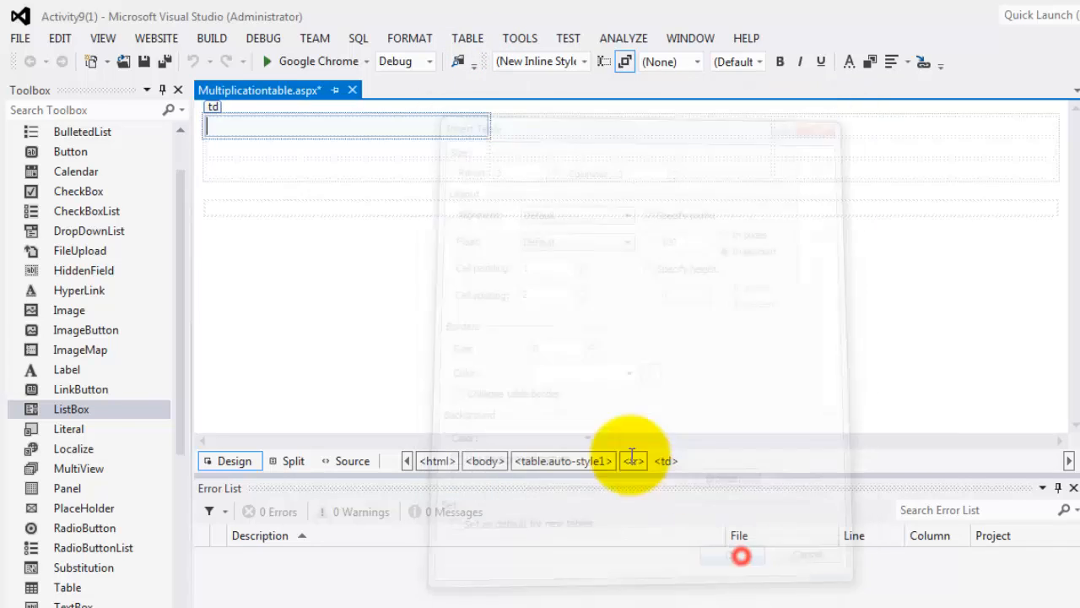
{"action": "left_click", "coordinate": [739, 553]}
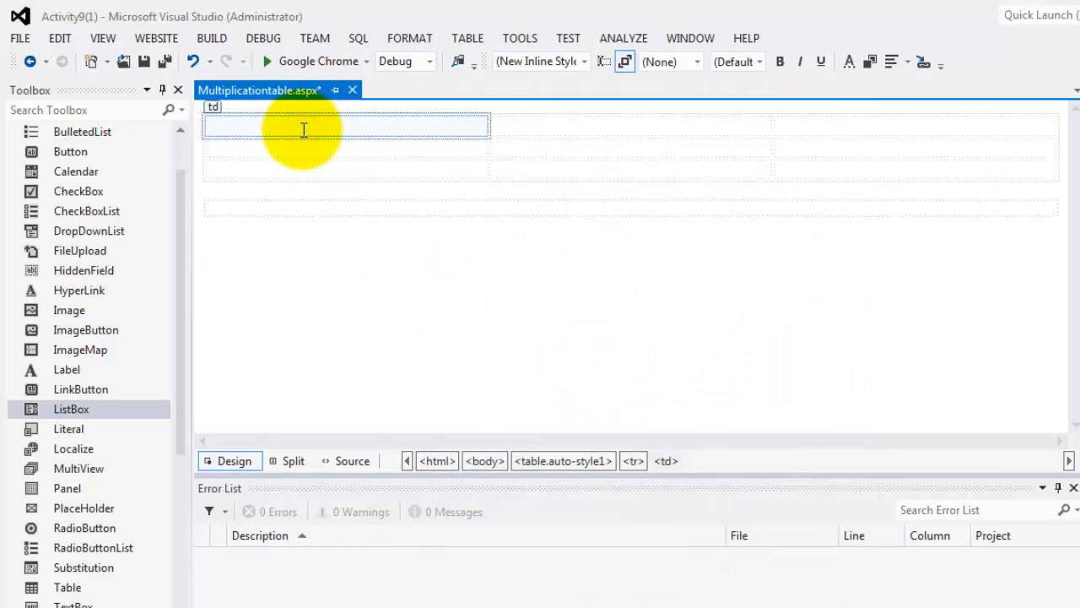
Step: Add a Number label, a TextBox, a Generate button and a ListBox with Width 150 and Height 100px
{"action": "type", "text": "Number"}
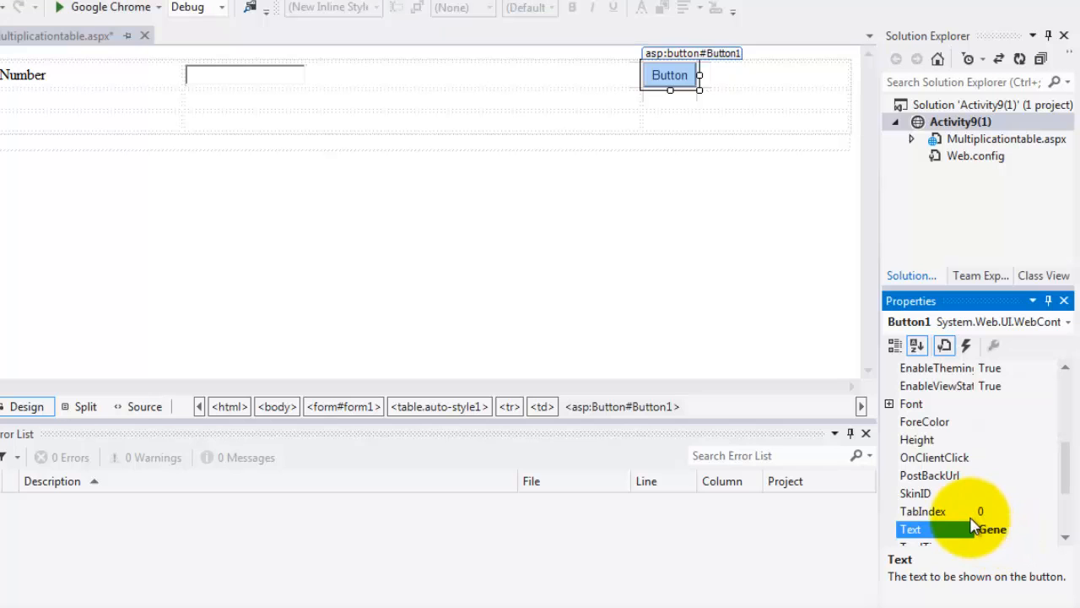
{"action": "type", "text": "Generate"}
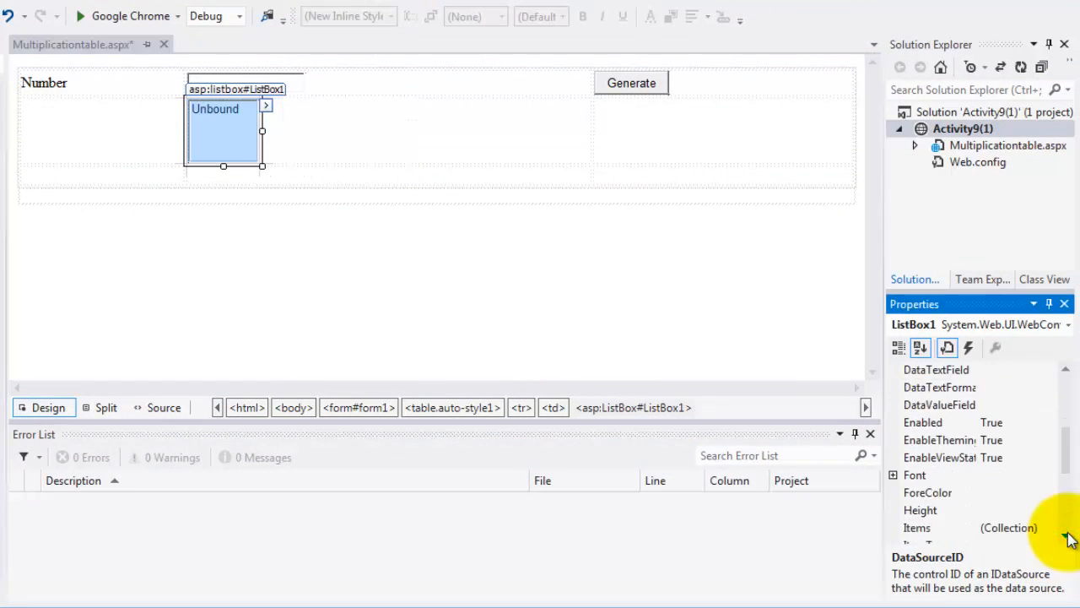
{"action": "scroll", "scroll_direction": "down", "scroll_amount": 3}
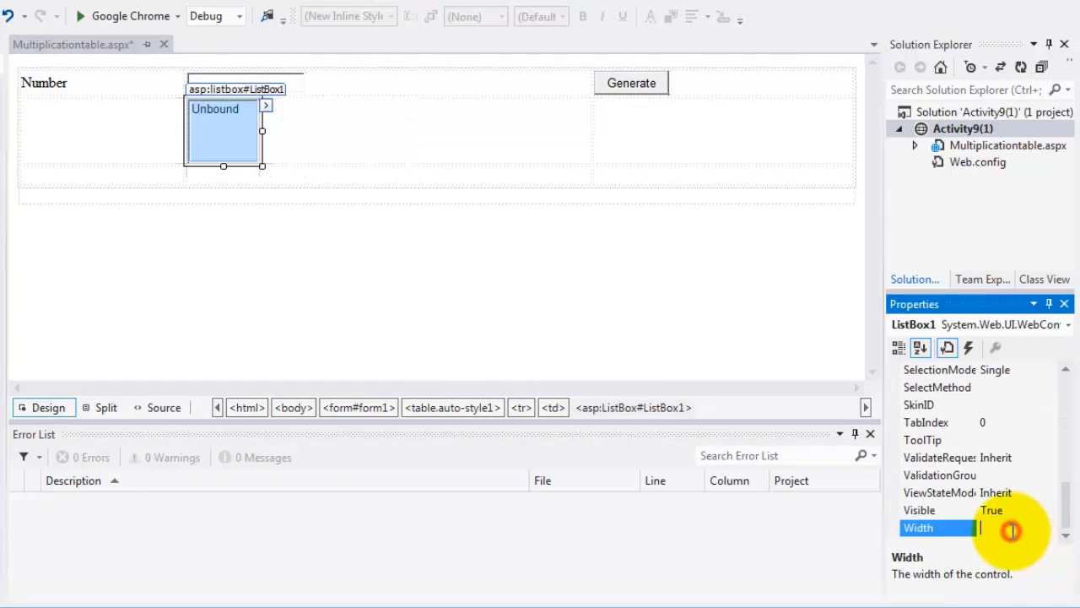
{"action": "type", "text": "150"}
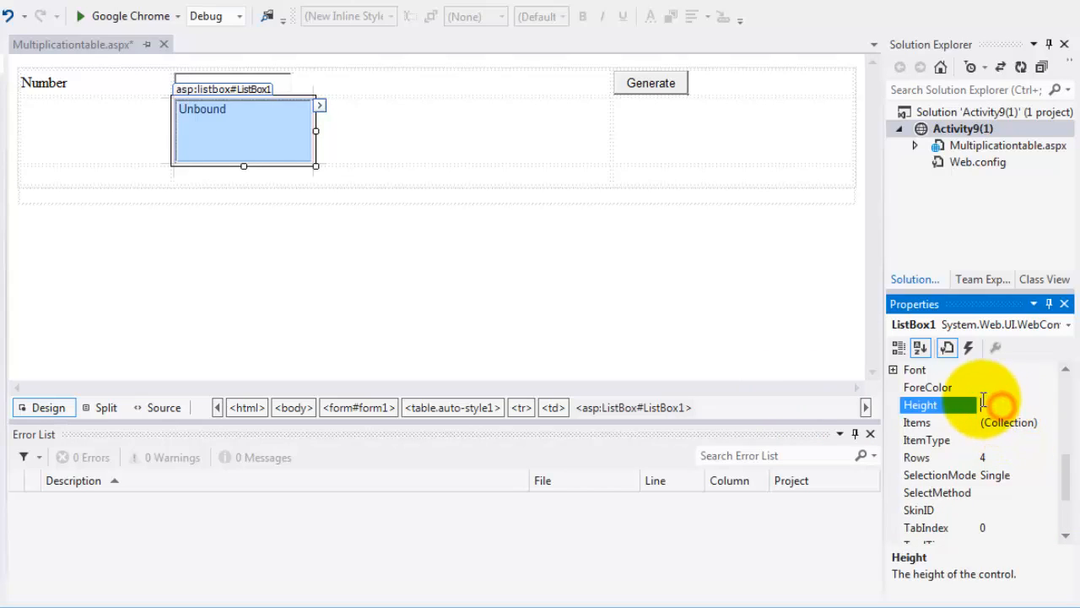
{"action": "type", "text": "100px"}
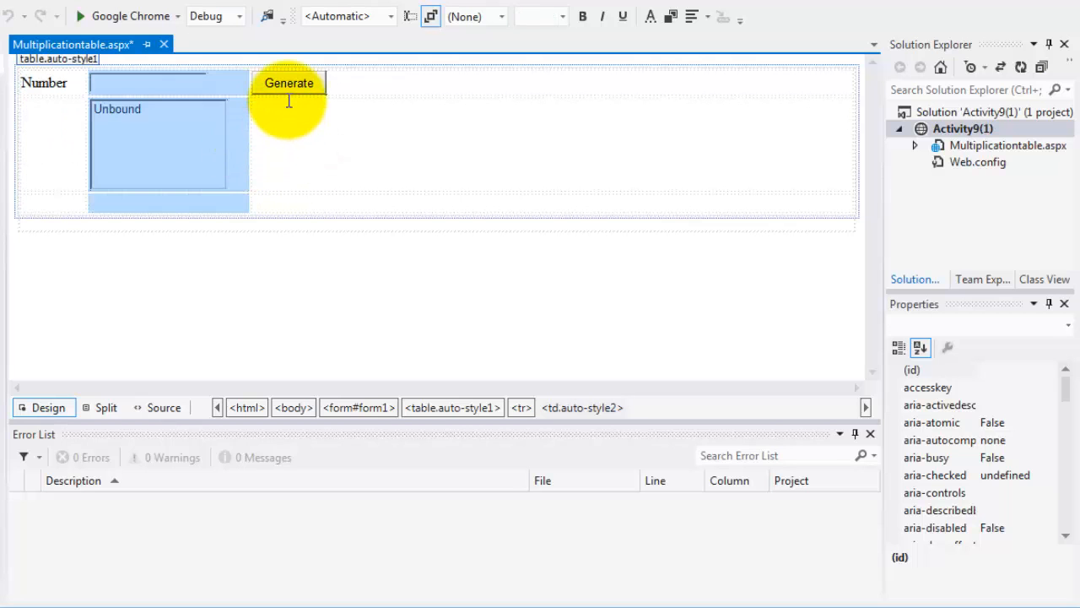
Step: In Button1_Click, declare double n converted from TextBox1.Text with Convert.ToDouble
{"action": "double_click", "coordinate": [288, 83]}
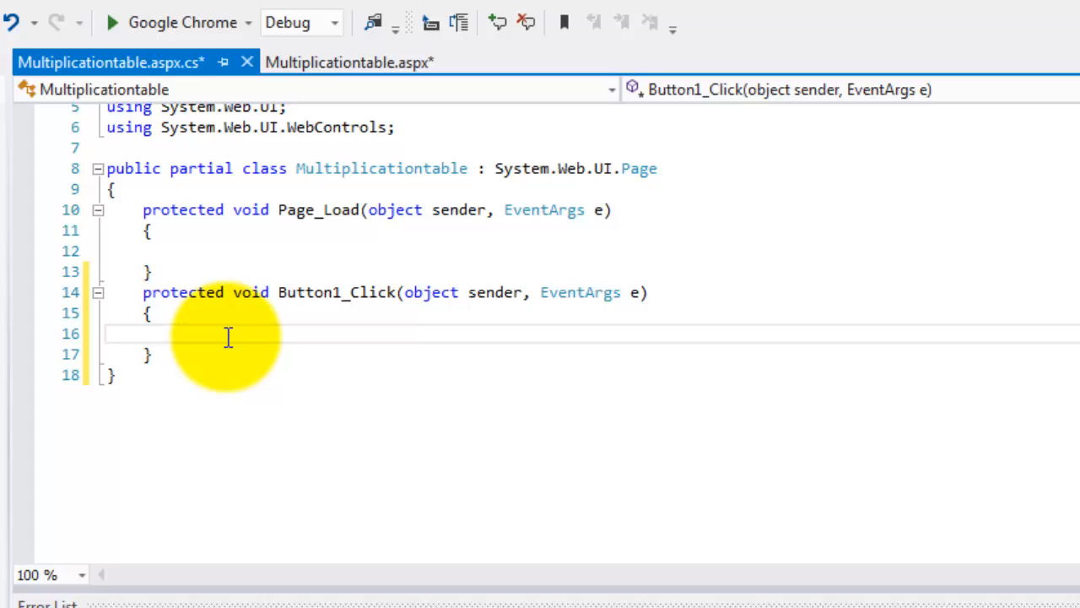
{"action": "type", "text": "double"}
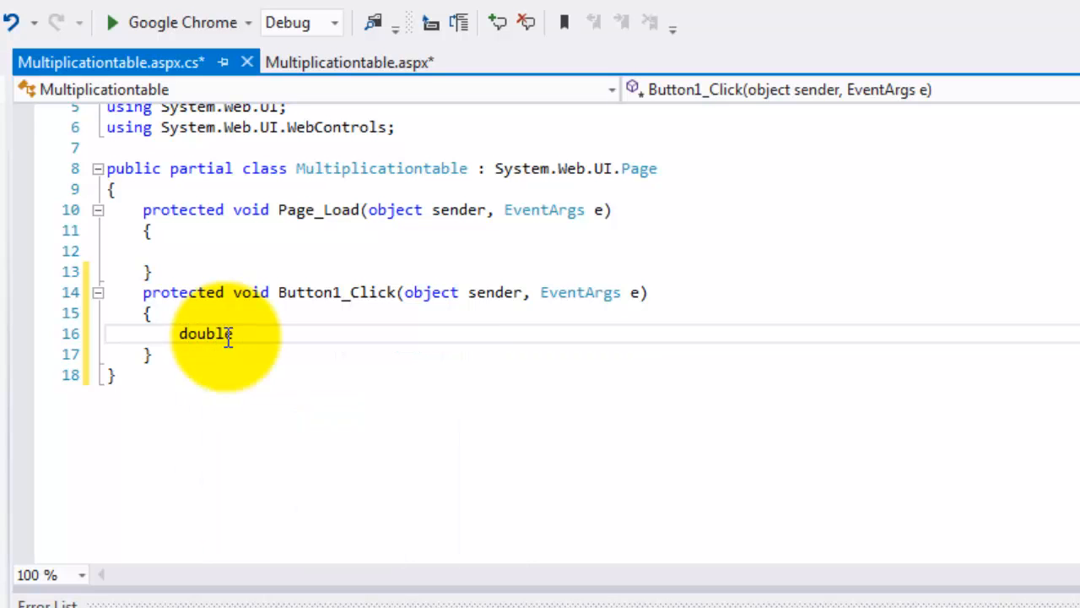
{"action": "type", "text": "n"}
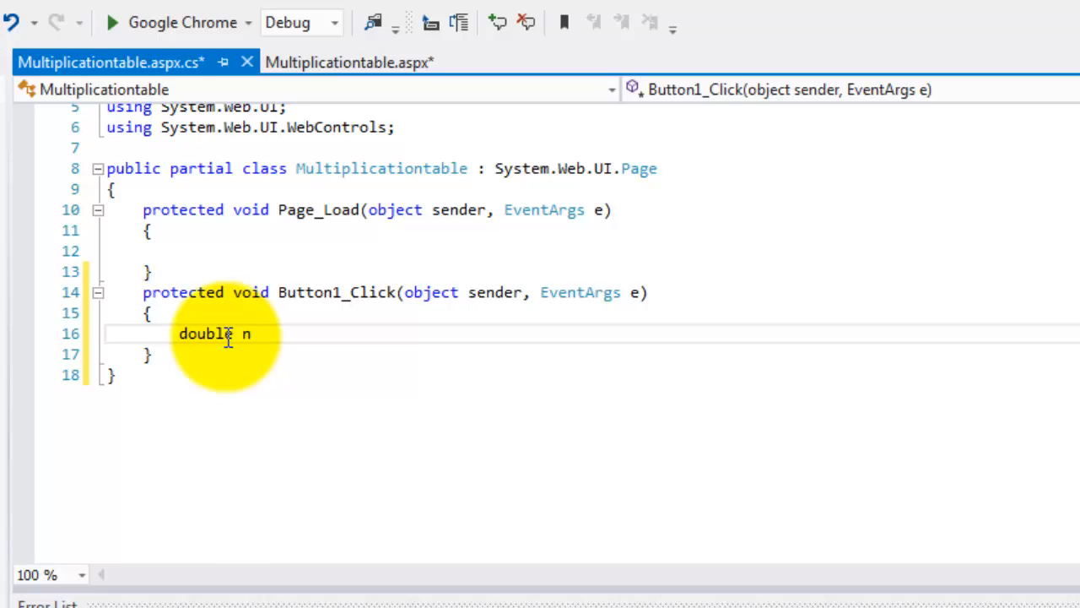
{"action": "type", "text": "="}
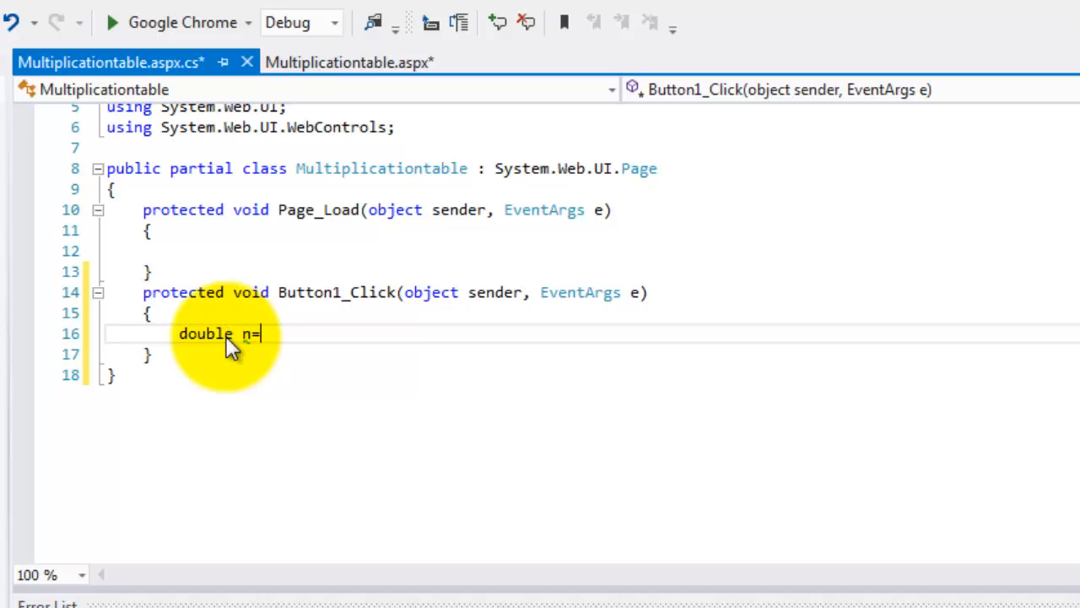
{"action": "type", "text": "convert"}
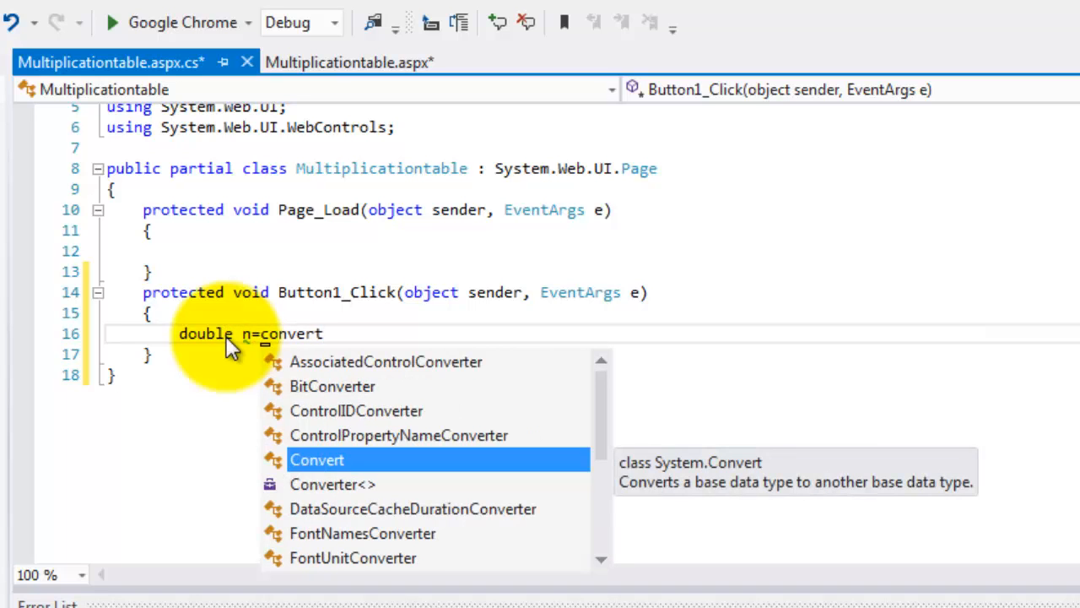
{"action": "type", "text": ".to"}
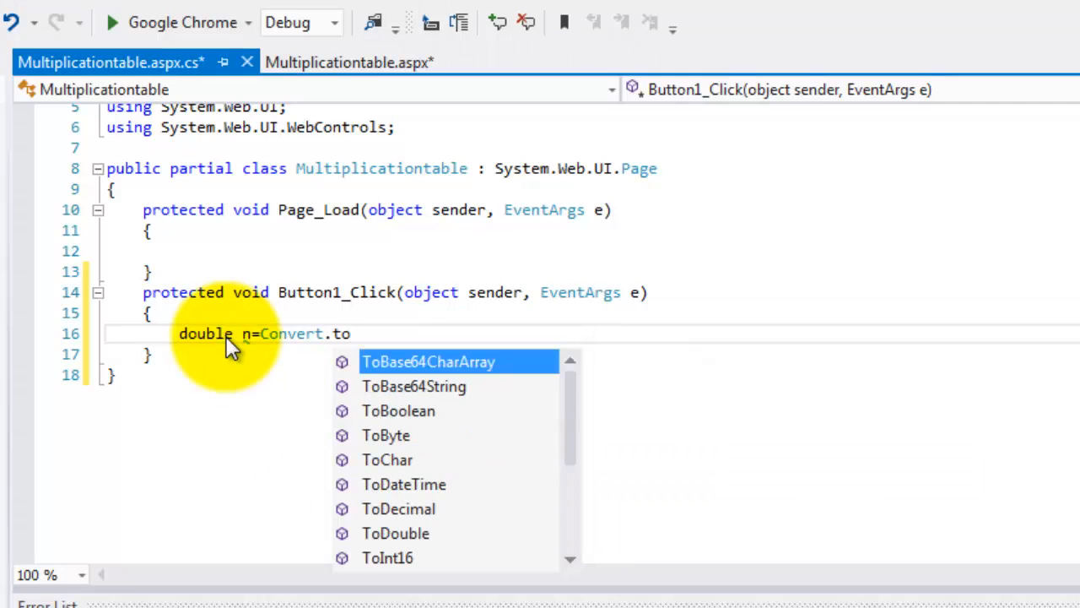
{"action": "type", "text": "d"}
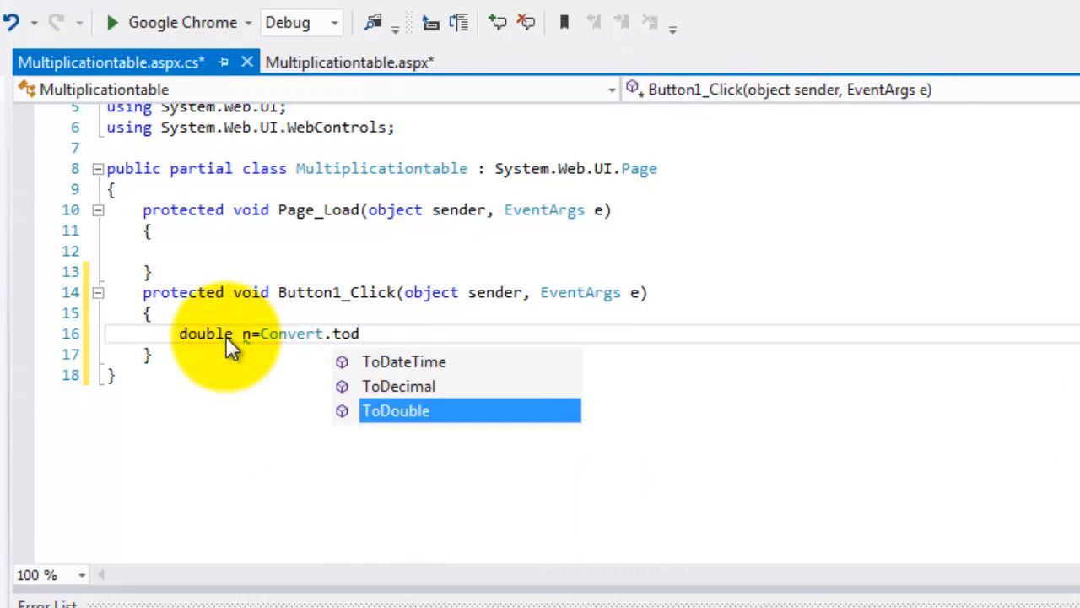
{"action": "type", "text": "uble(te"}
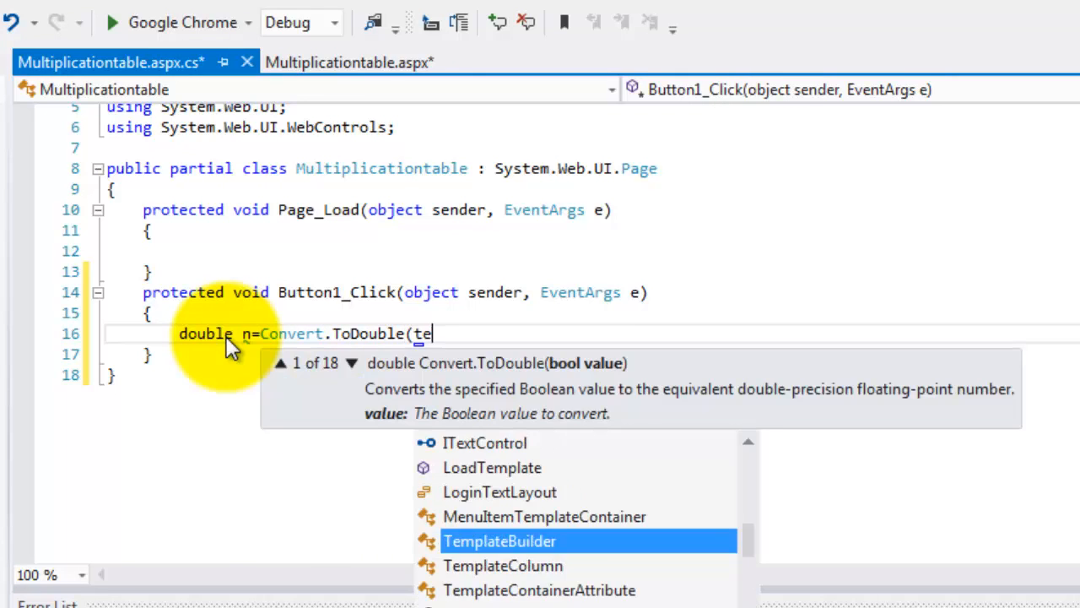
{"action": "type", "text": "xtBox1.Text);"}
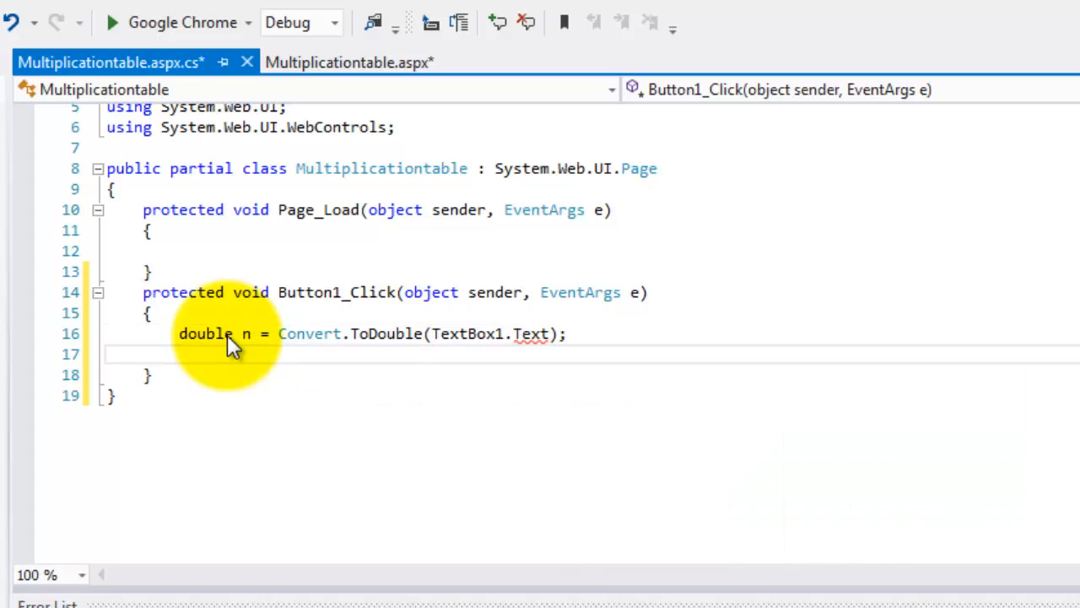
Step: Write a for loop running int x from 1 to 10
{"action": "type", "text": "for("}
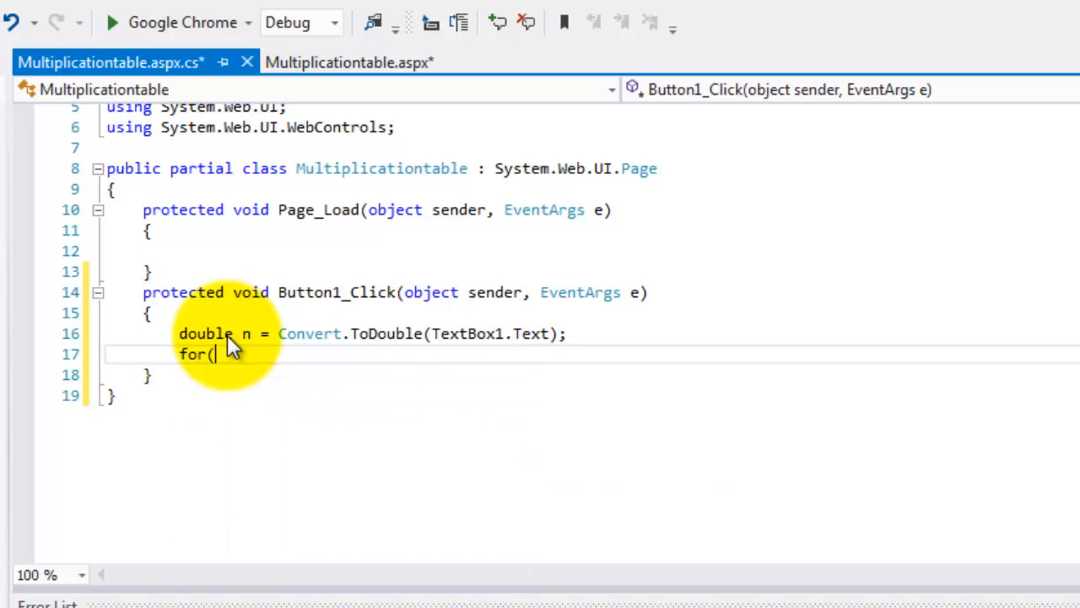
{"action": "type", "text": "int"}
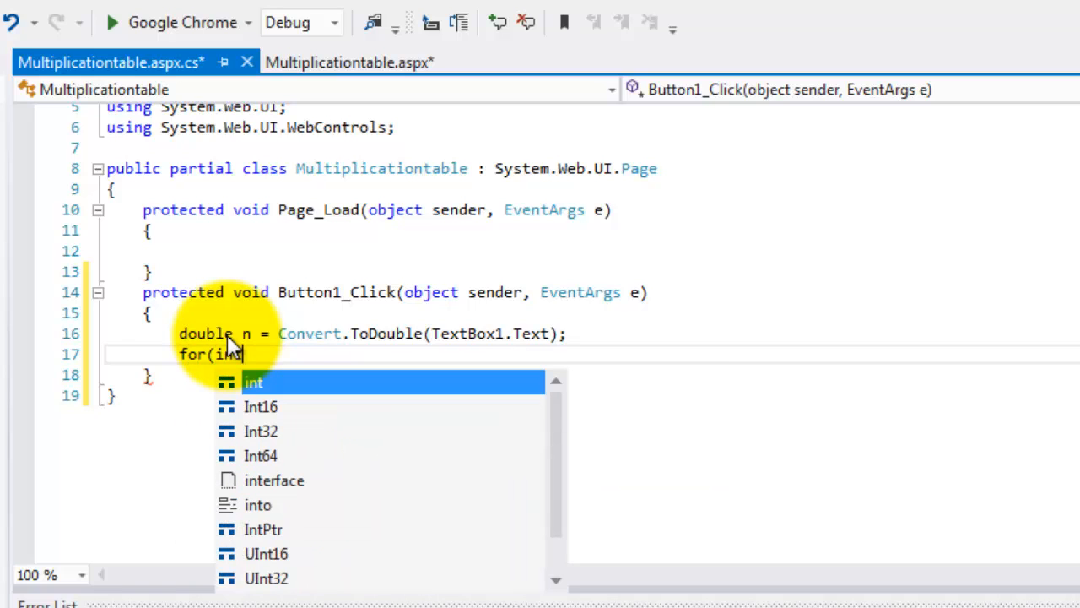
{"action": "type", "text": "x"}
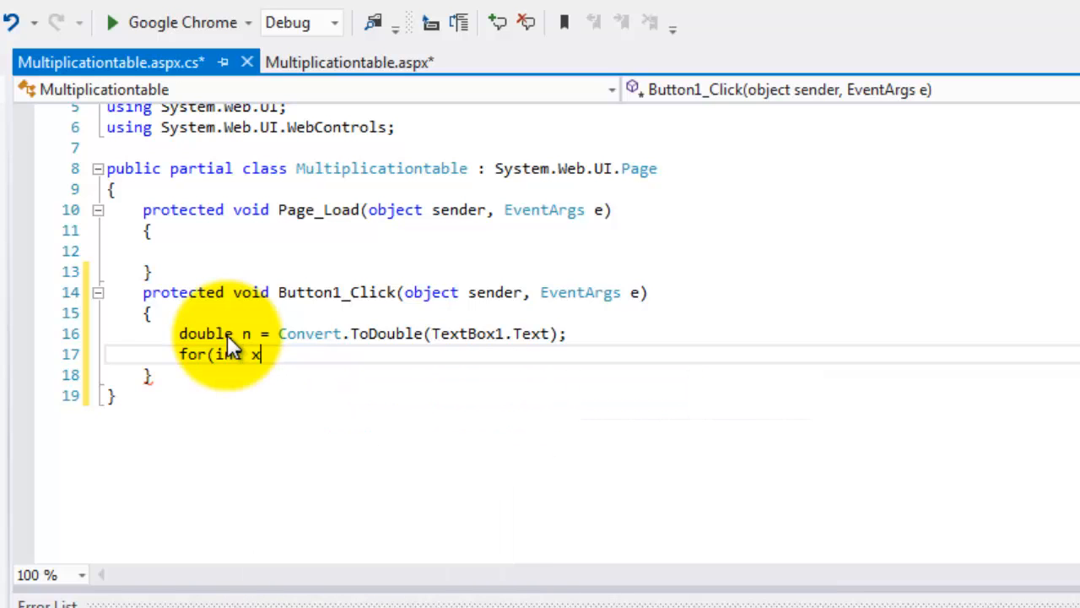
{"action": "type", "text": "=1"}
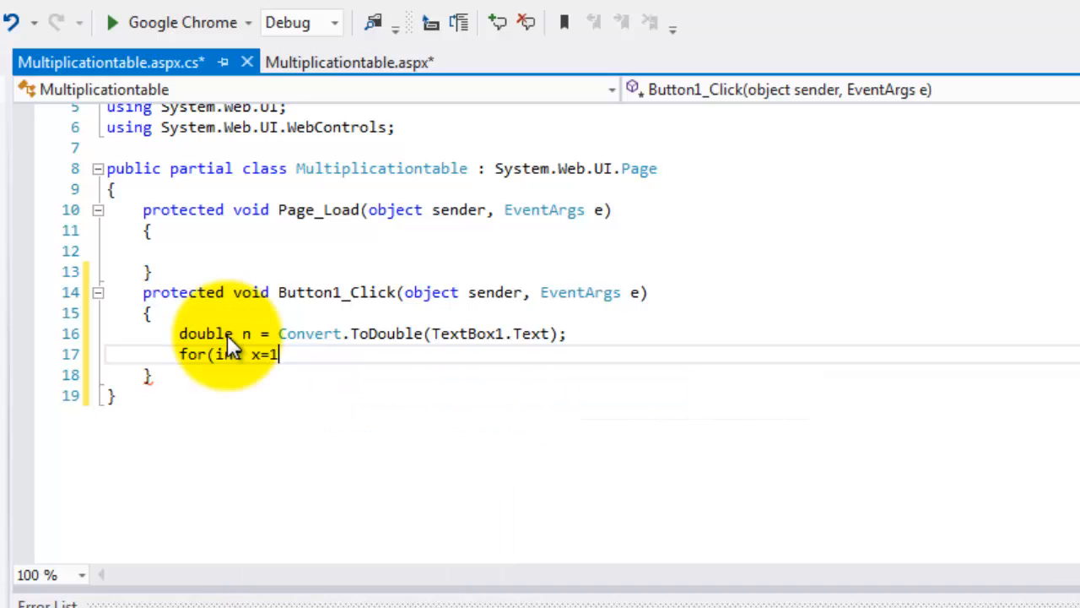
{"action": "type", "text": ";<"}
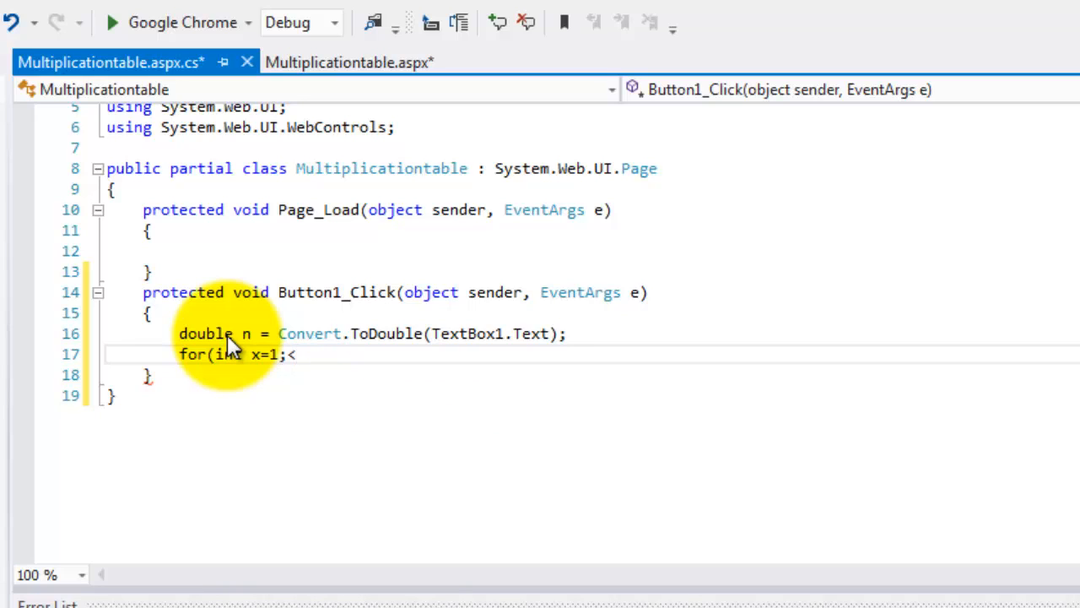
{"action": "type", "text": "=10"}
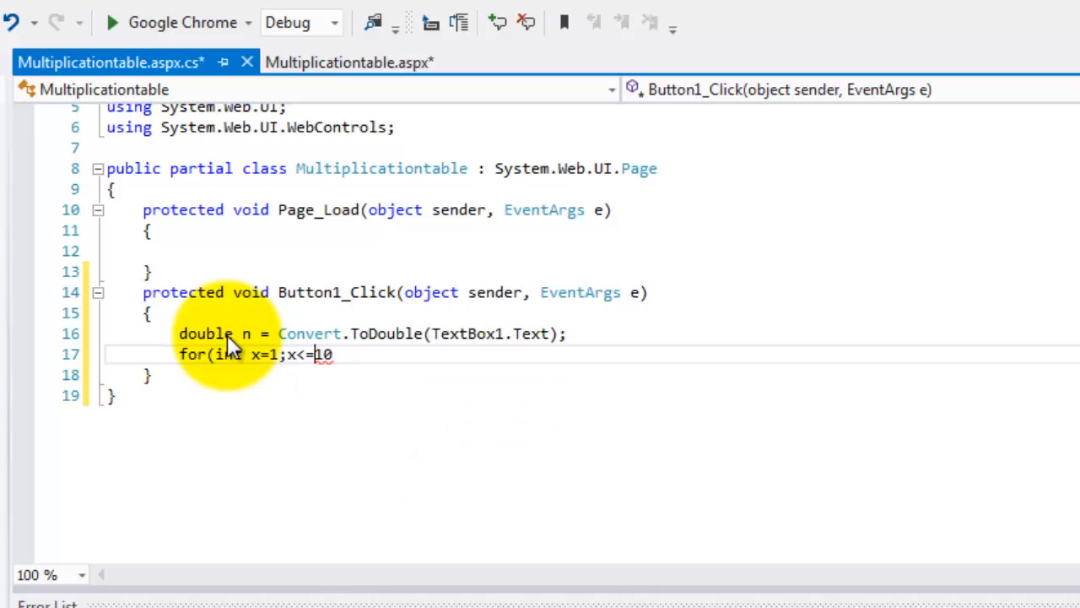
{"action": "type", "text": ";"}
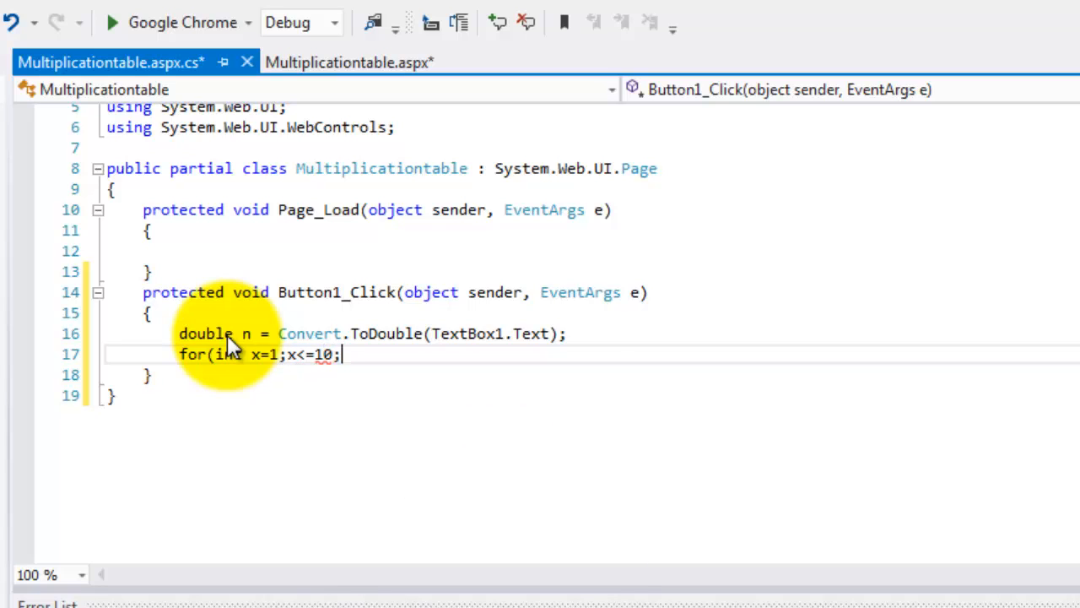
{"action": "type", "text": "x"}
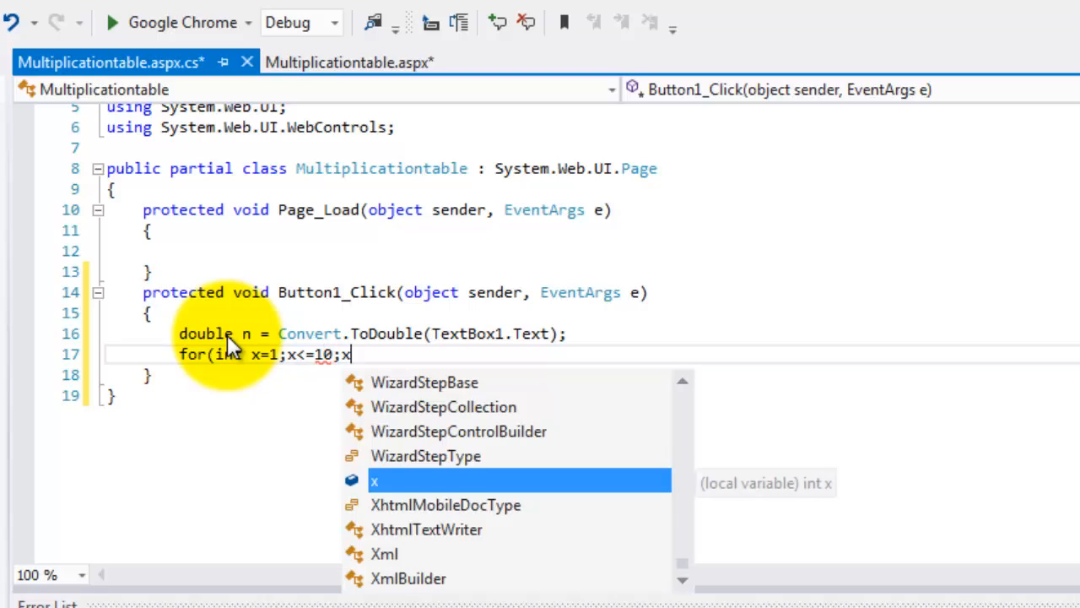
{"action": "type", "text": "++)"}
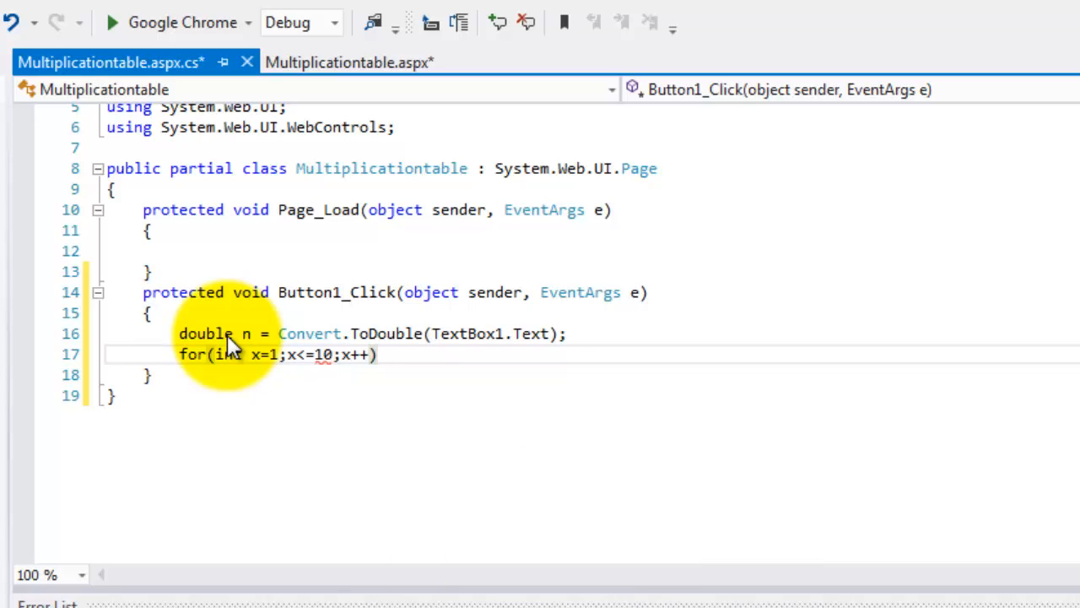
{"action": "type", "text": "{"}
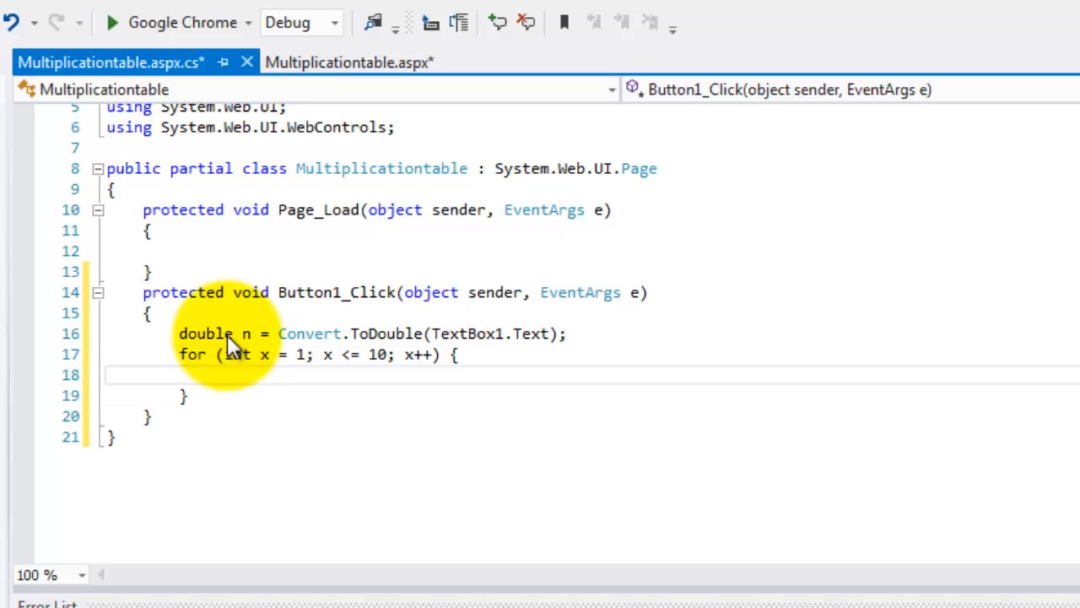
Step: Inside the loop, add n + " * " + x + " = " + (n * x) to ListBox1.Items
{"action": "type", "text": "ListBox1"}
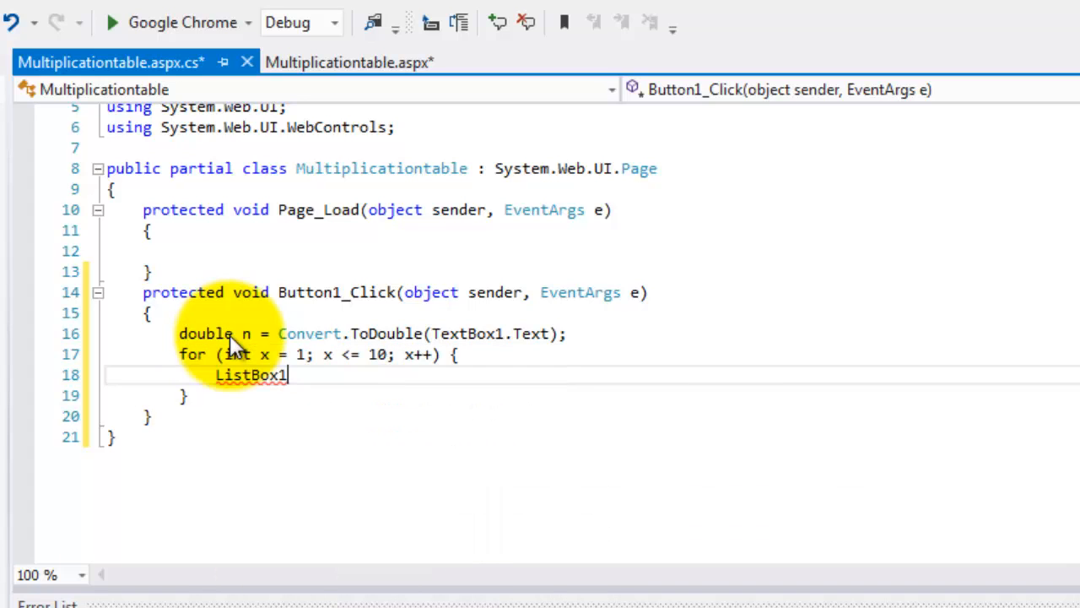
{"action": "type", "text": "."}
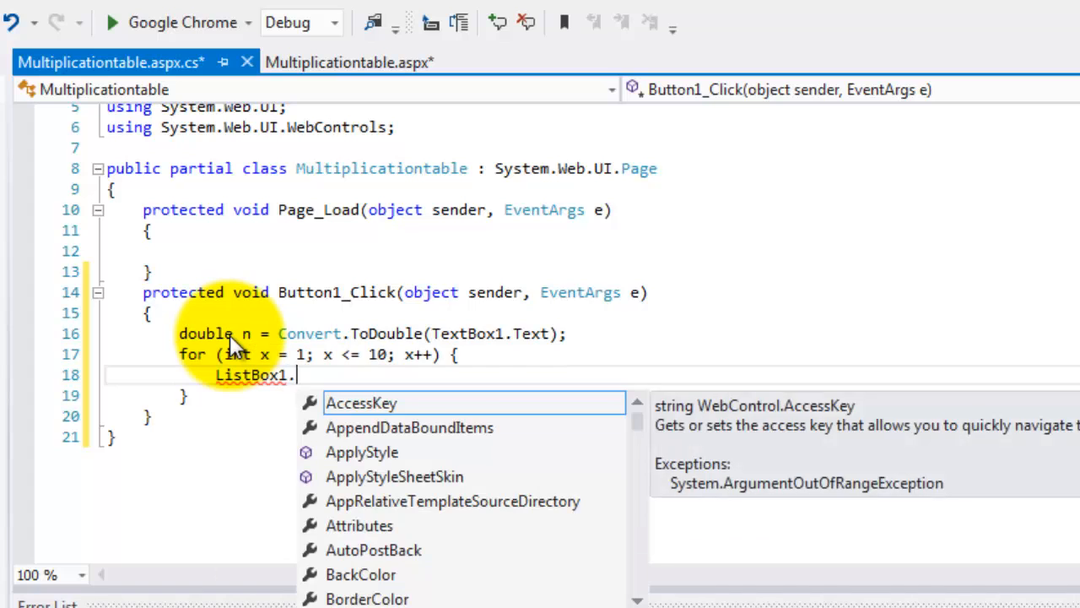
{"action": "type", "text": "Items."}
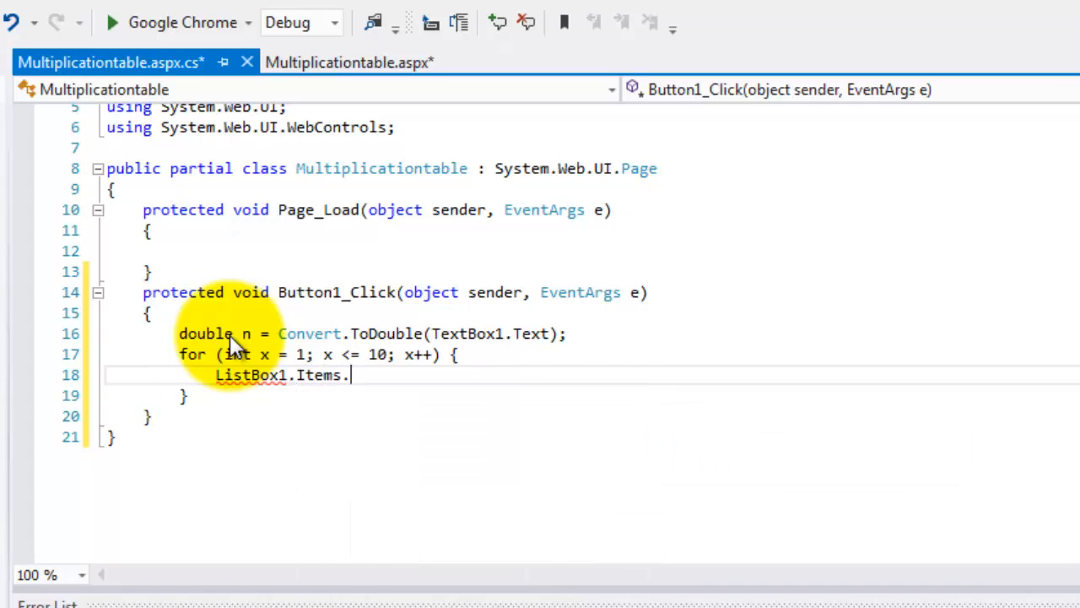
{"action": "type", "text": "Add"}
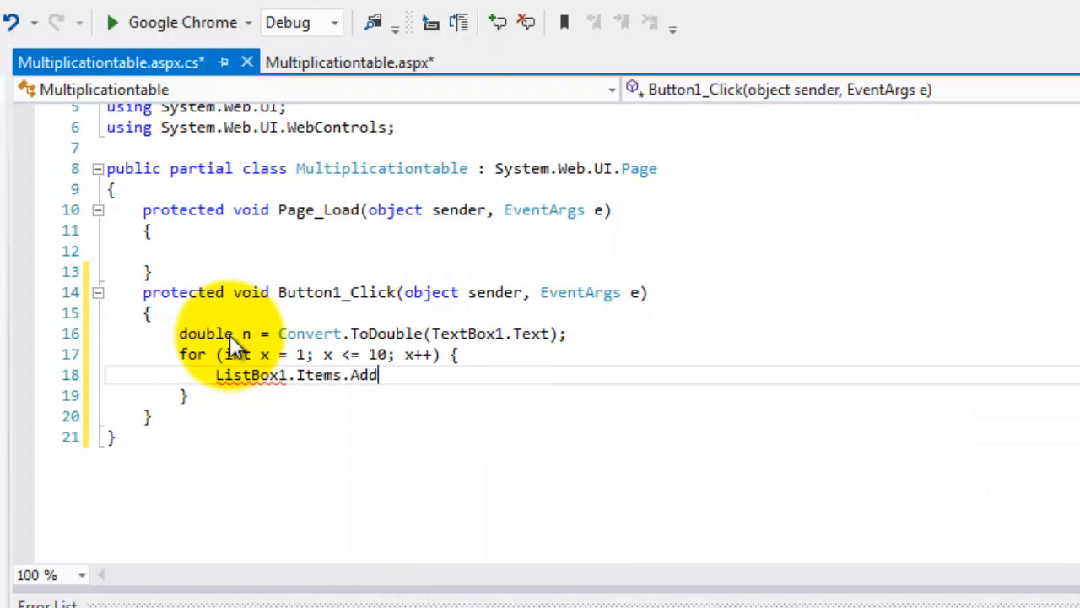
{"action": "type", "text": "("}
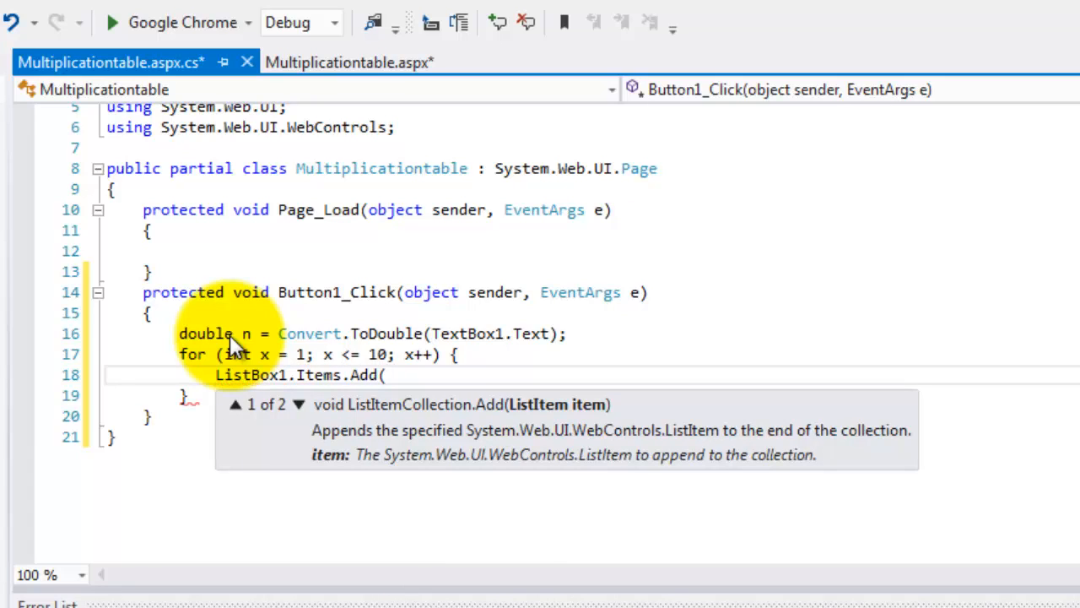
{"action": "type", "text": "n"}
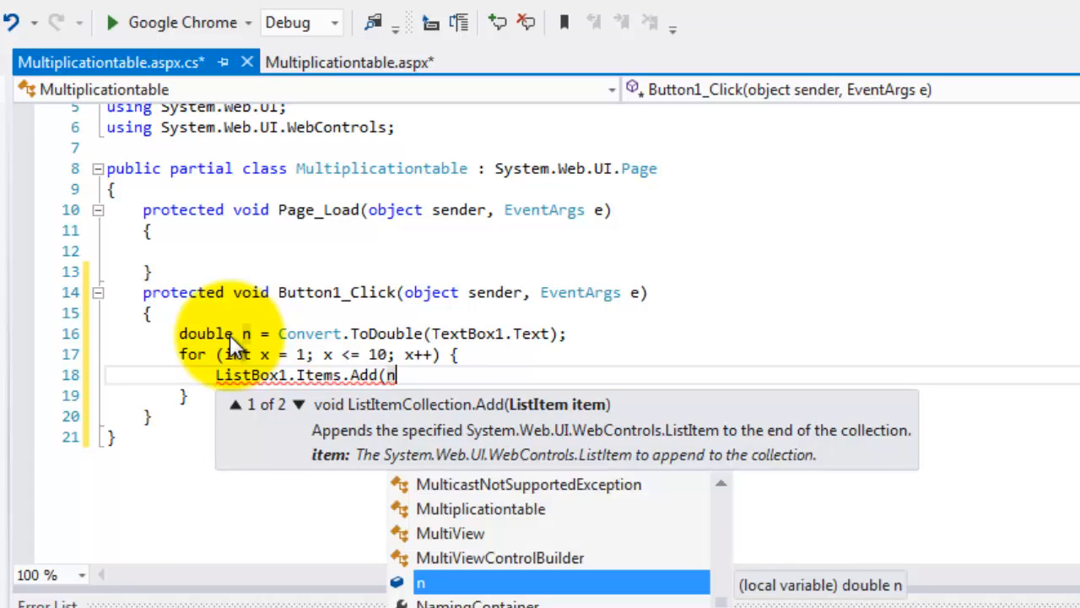
{"action": "type", "text": "+\""}
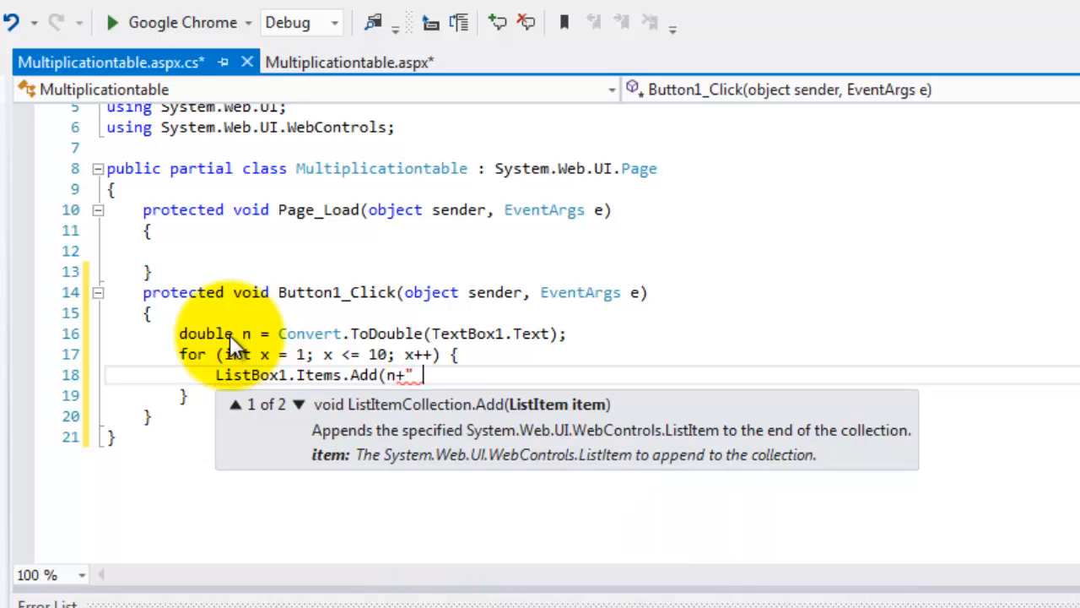
{"action": "type", "text": "*"}
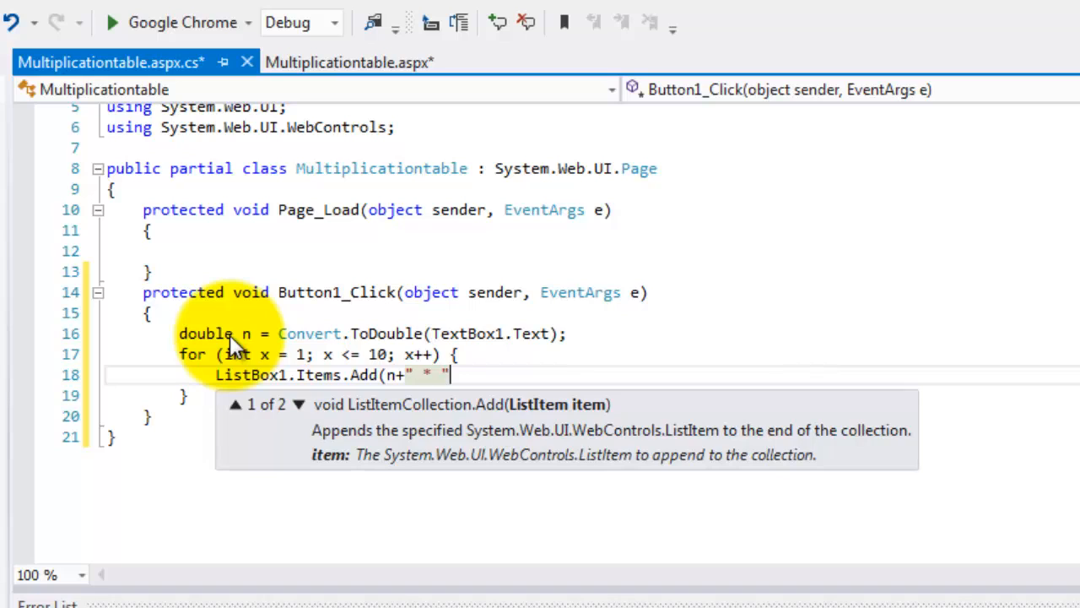
{"action": "type", "text": "+"}
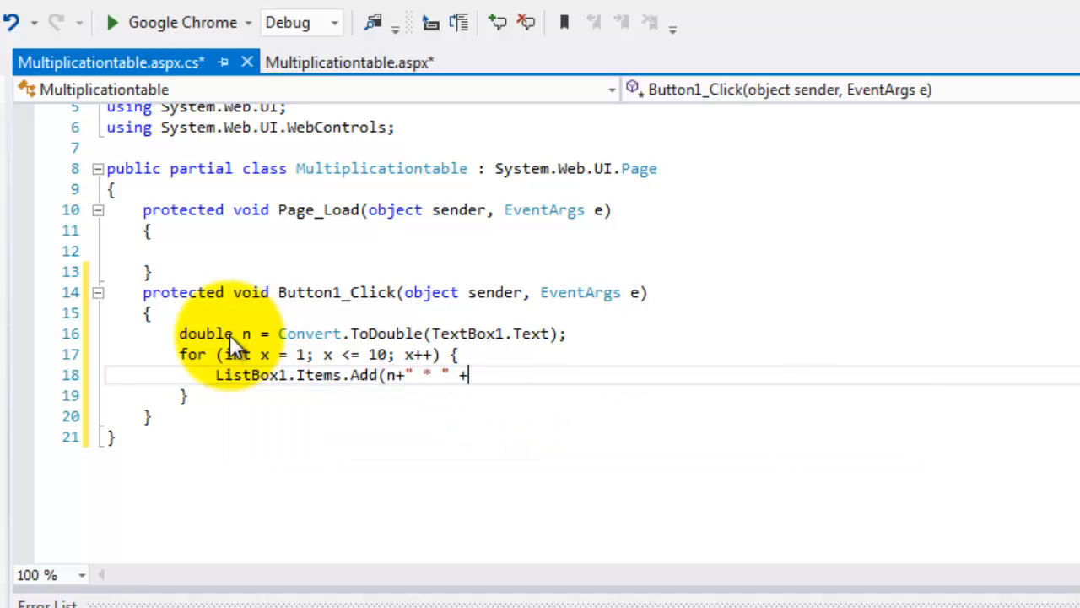
{"action": "type", "text": "x"}
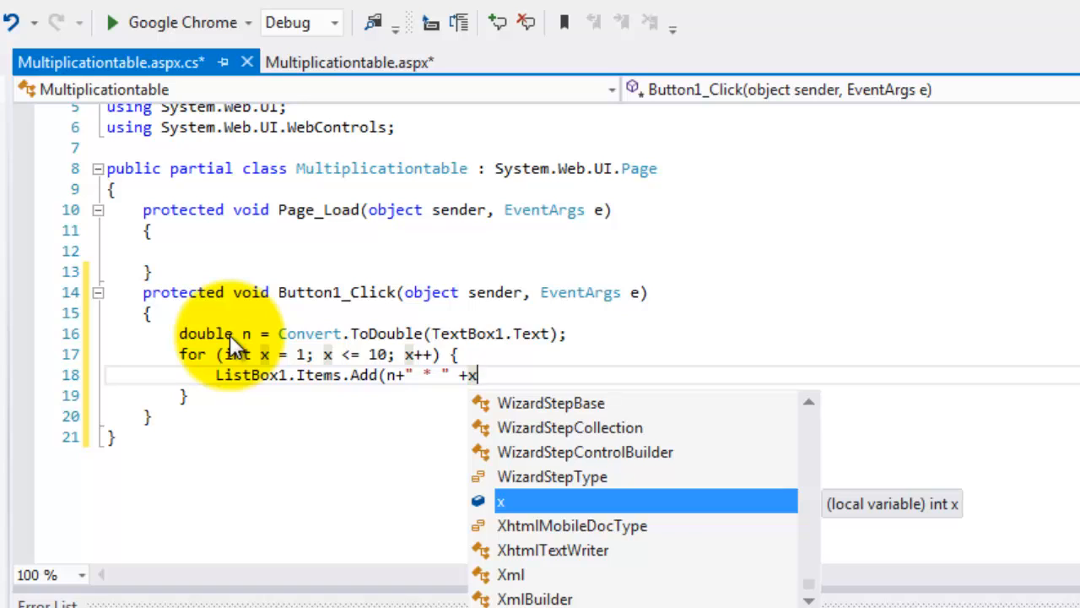
{"action": "type", "text": "+"}
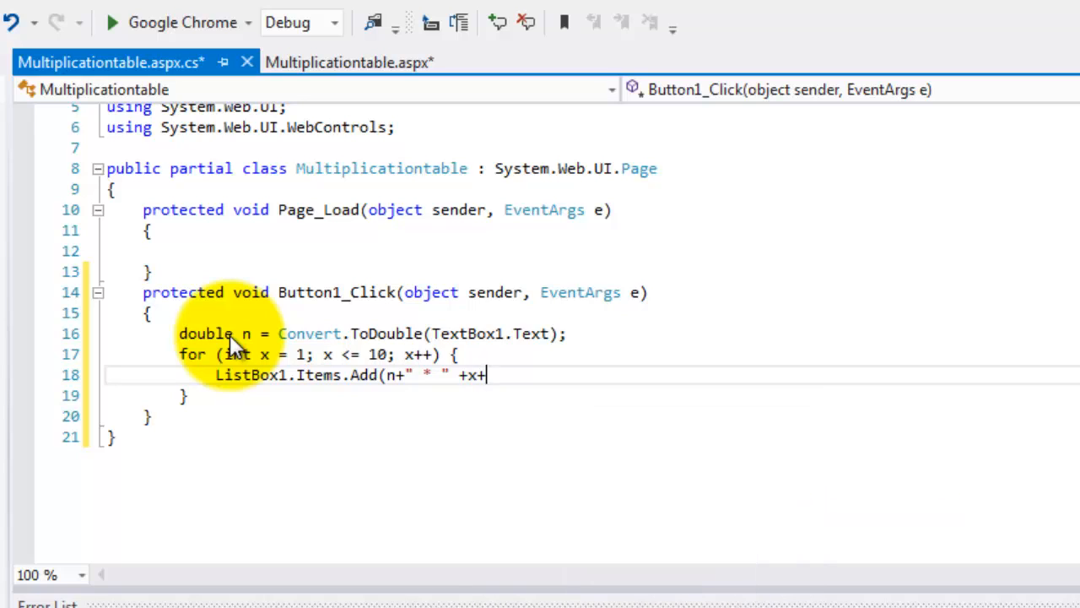
{"action": "type", "text": "="}
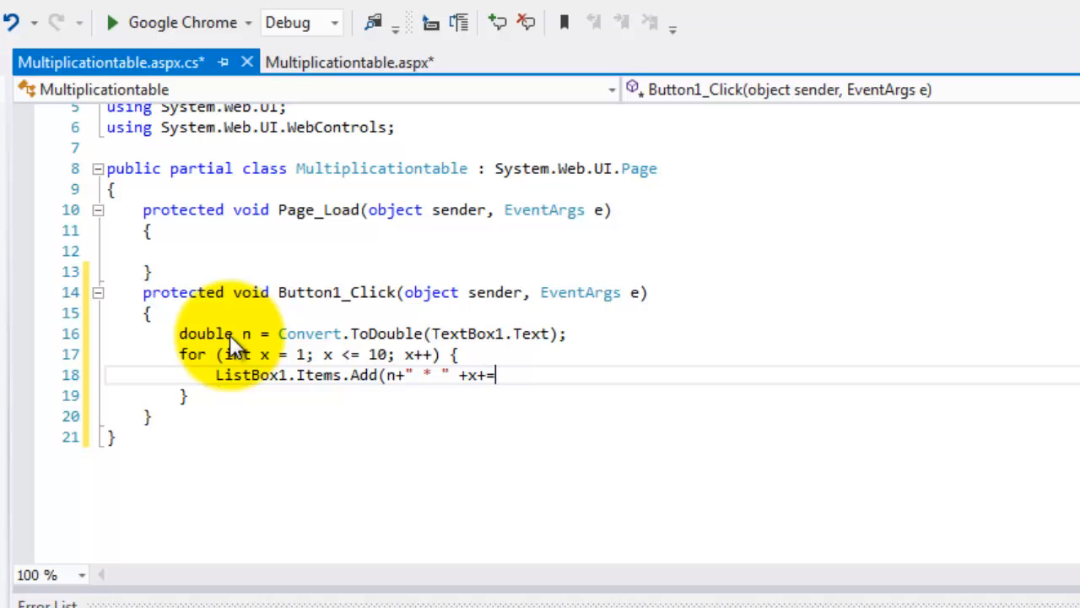
{"action": "type", "text": "\" ="}
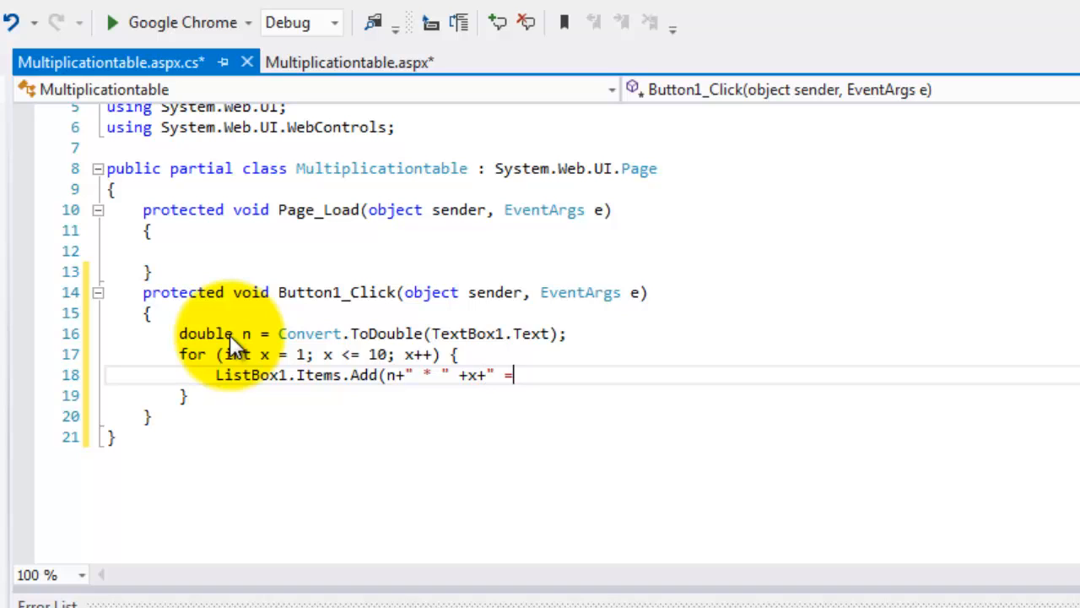
{"action": "type", "text": "\"+"}
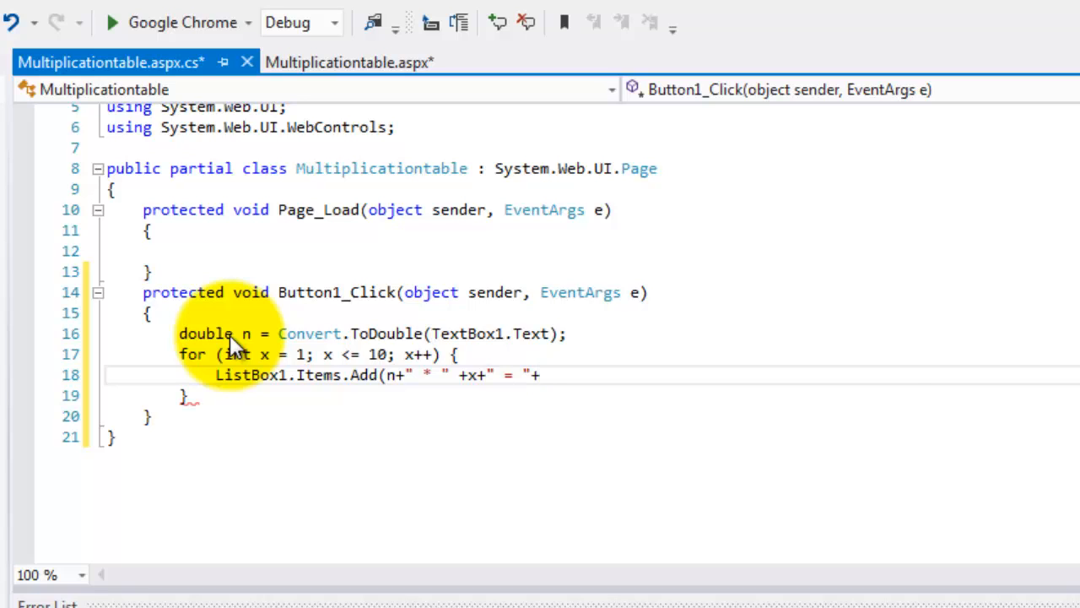
{"action": "type", "text": "("}
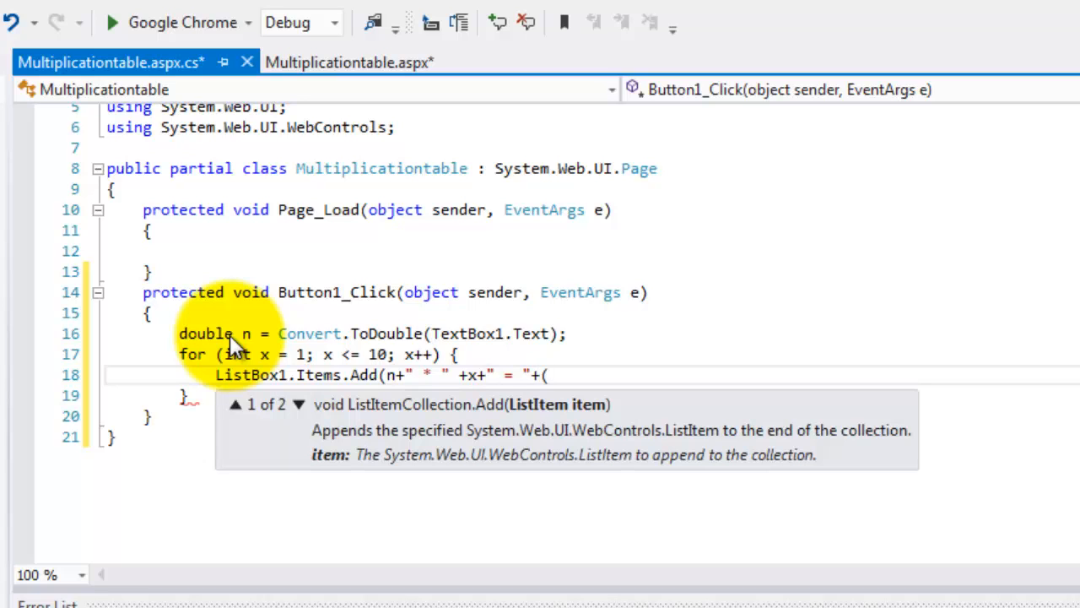
{"action": "type", "text": "n"}
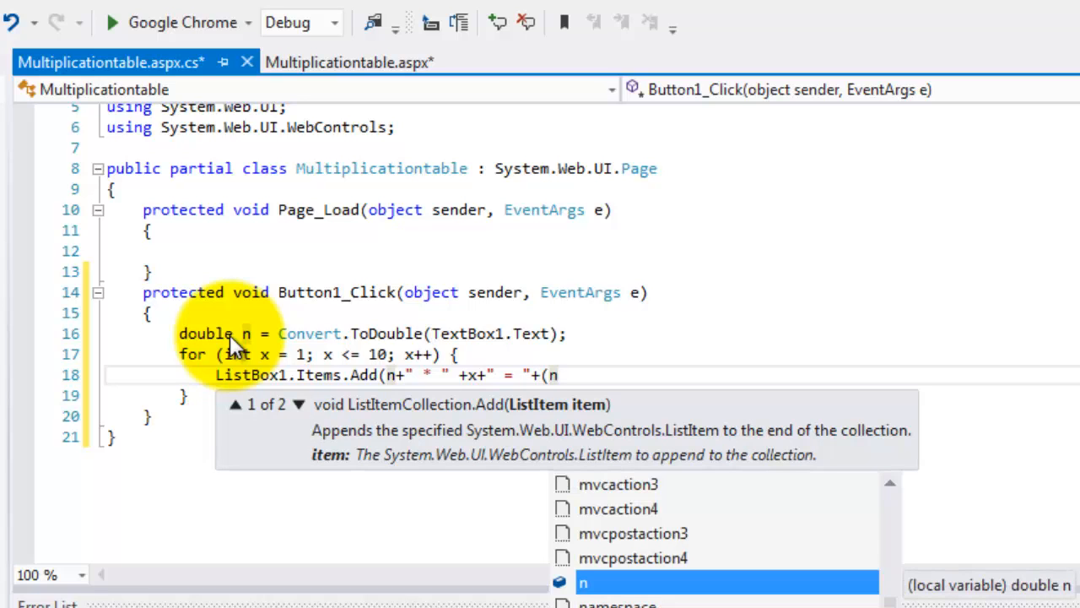
{"action": "type", "text": "*x"}
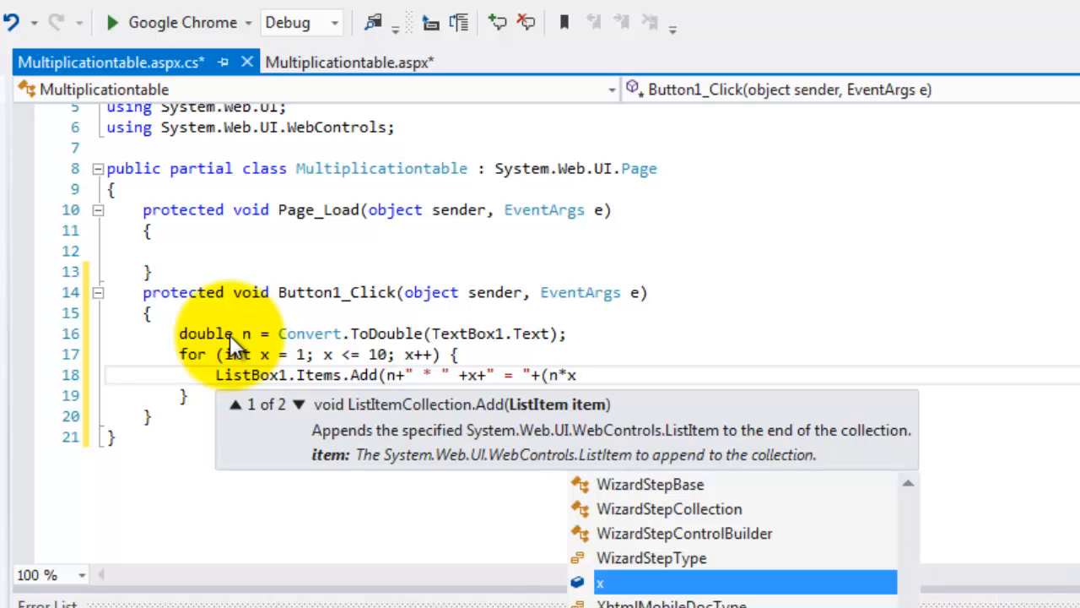
{"action": "type", "text": "));"}
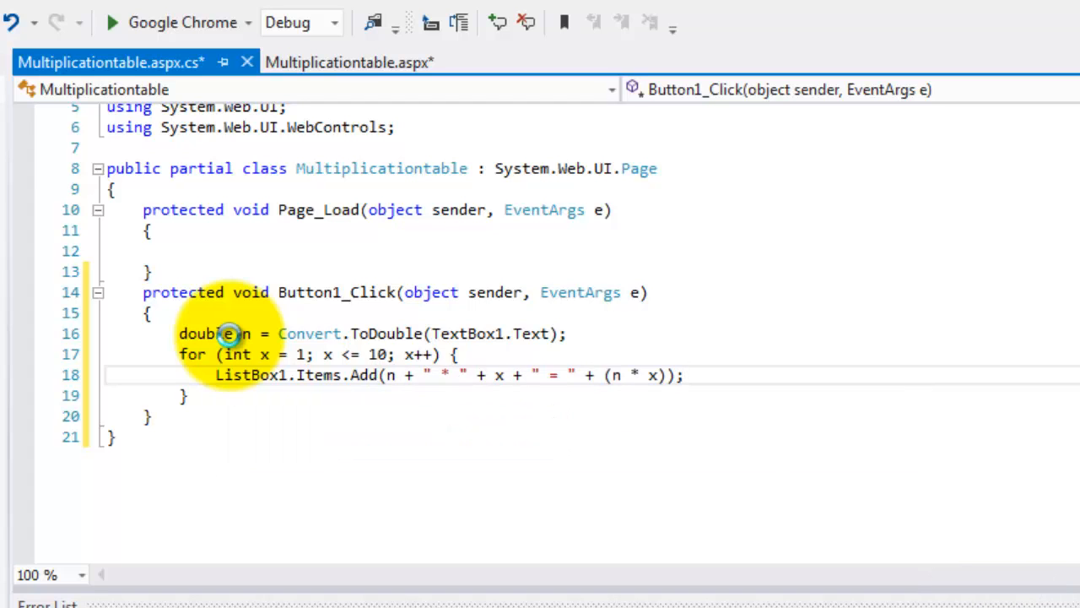
Step: In Chrome, enter 10 in the Number box and generate its times table, then try 11
{"action": "left_click", "coordinate": [111, 22]}
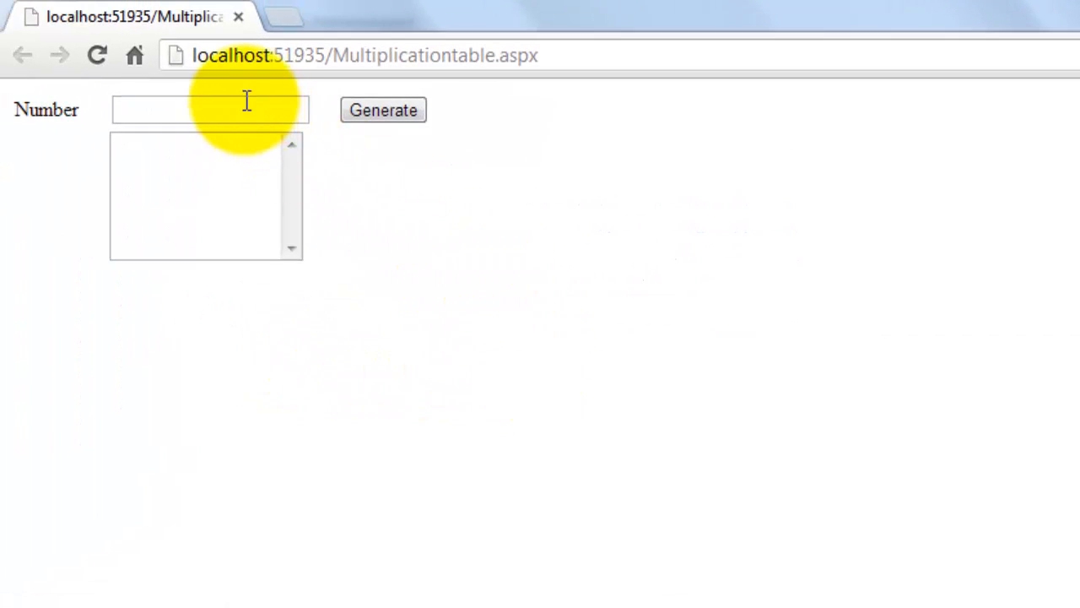
{"action": "type", "text": "1"}
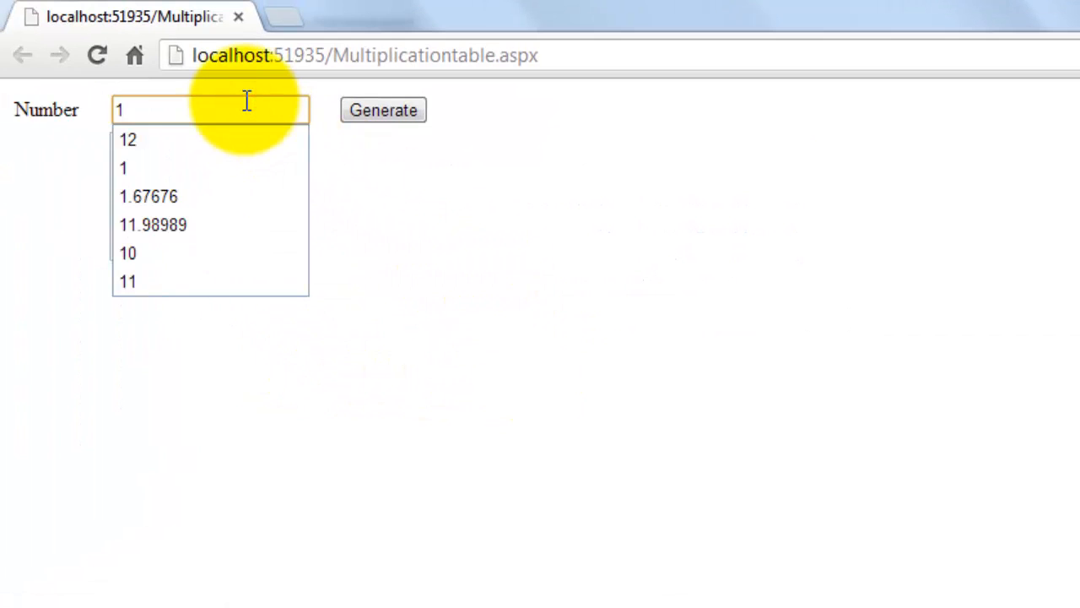
{"action": "left_click", "coordinate": [381, 110]}
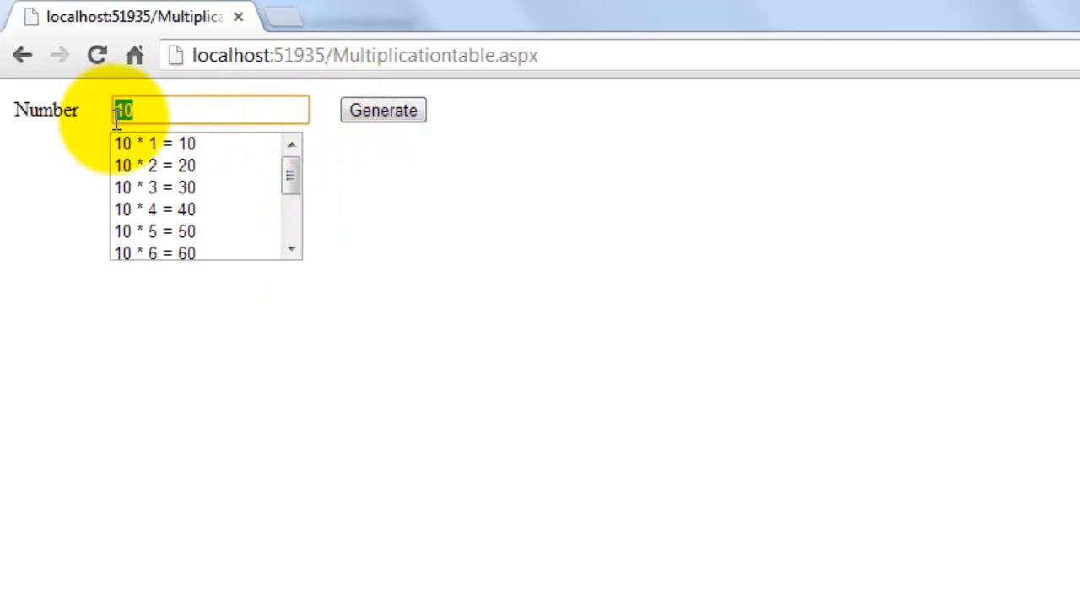
{"action": "type", "text": "11"}
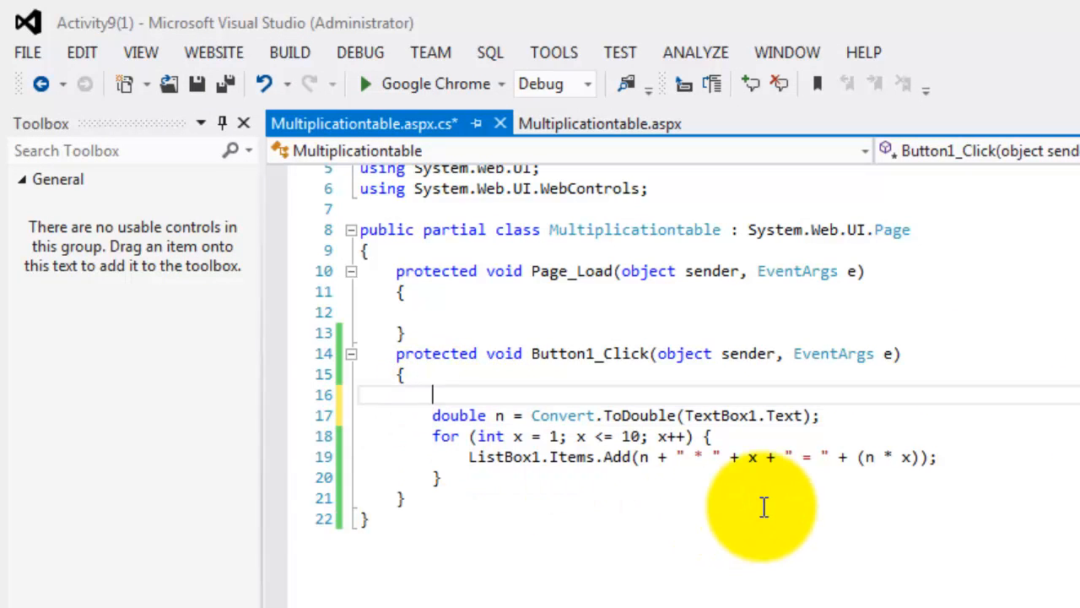
Step: Add ListBox1.Items.Clear(); as the first line of Button1_Click
{"action": "type", "text": "list"}
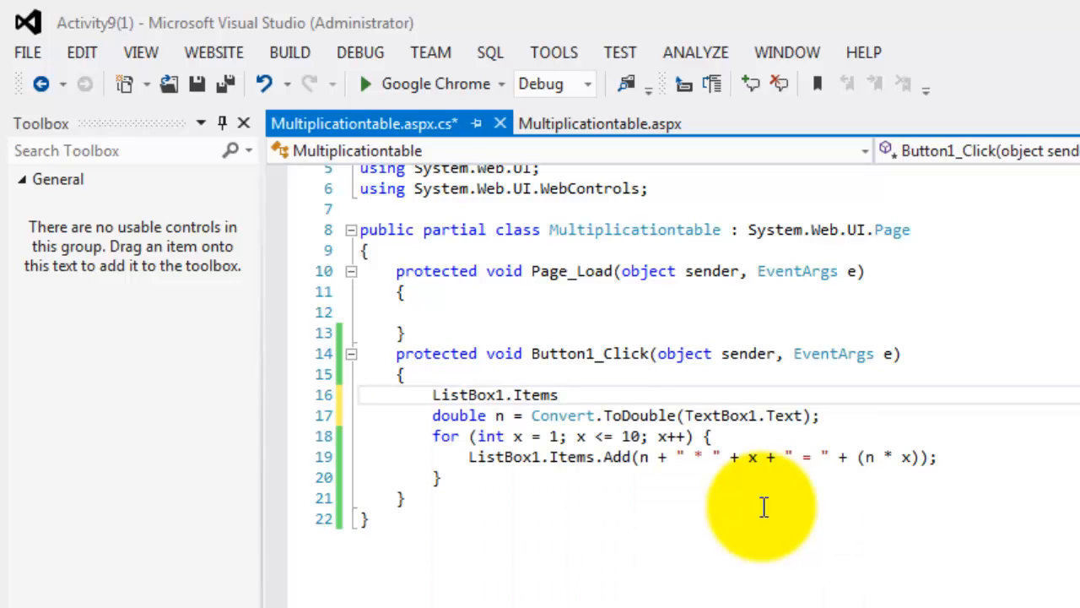
{"action": "type", "text": "c"}
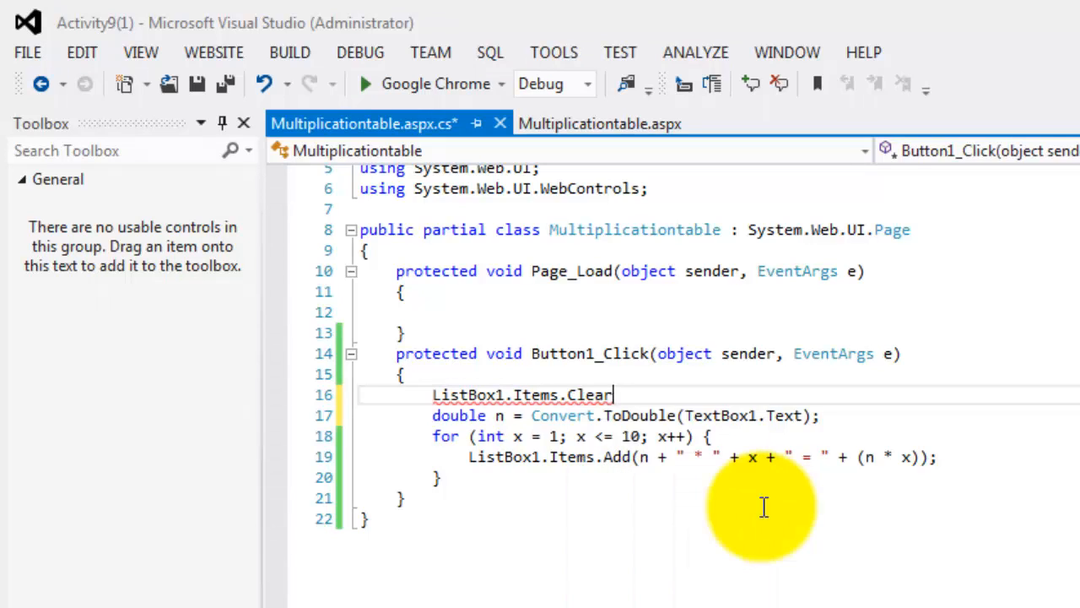
{"action": "type", "text": "()"}
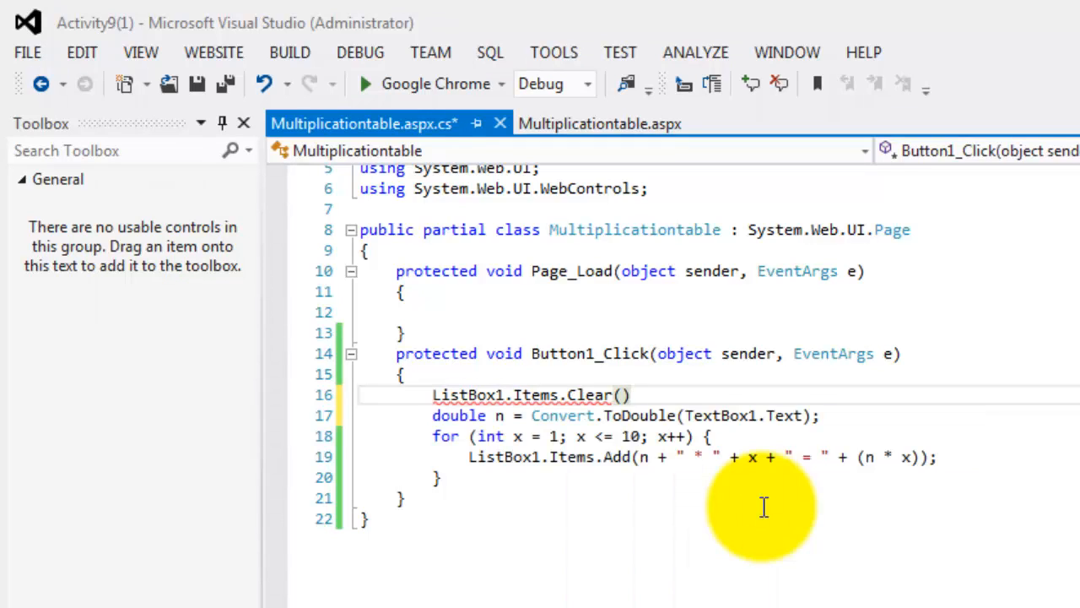
{"action": "type", "text": ";"}
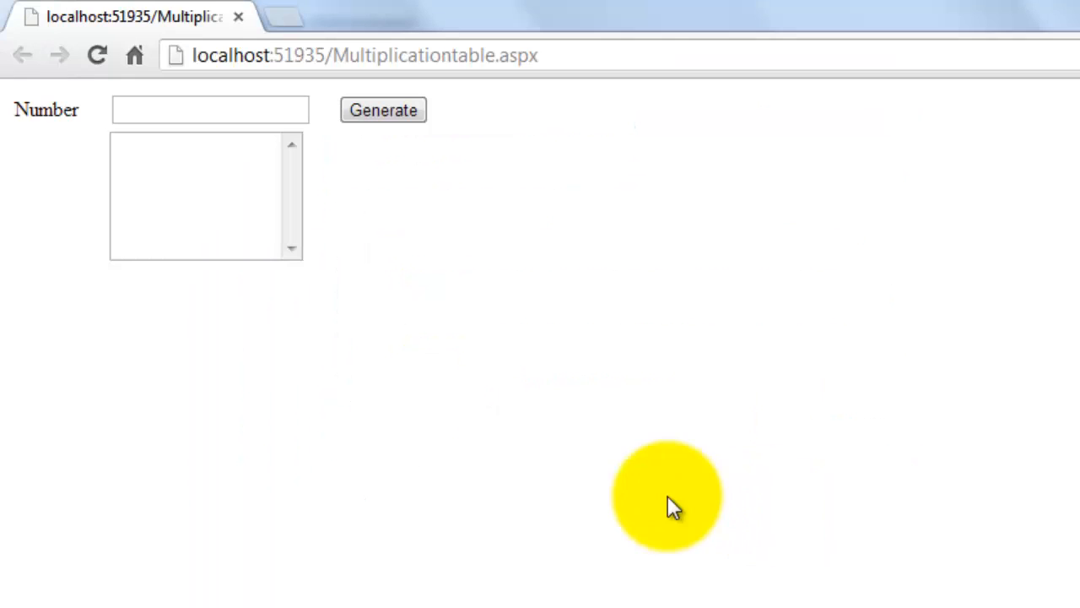
Step: In Chrome, generate the table for 7, then enter 3 as the next test value
{"action": "left_click", "coordinate": [209, 110]}
{"action": "type", "text": "7"}
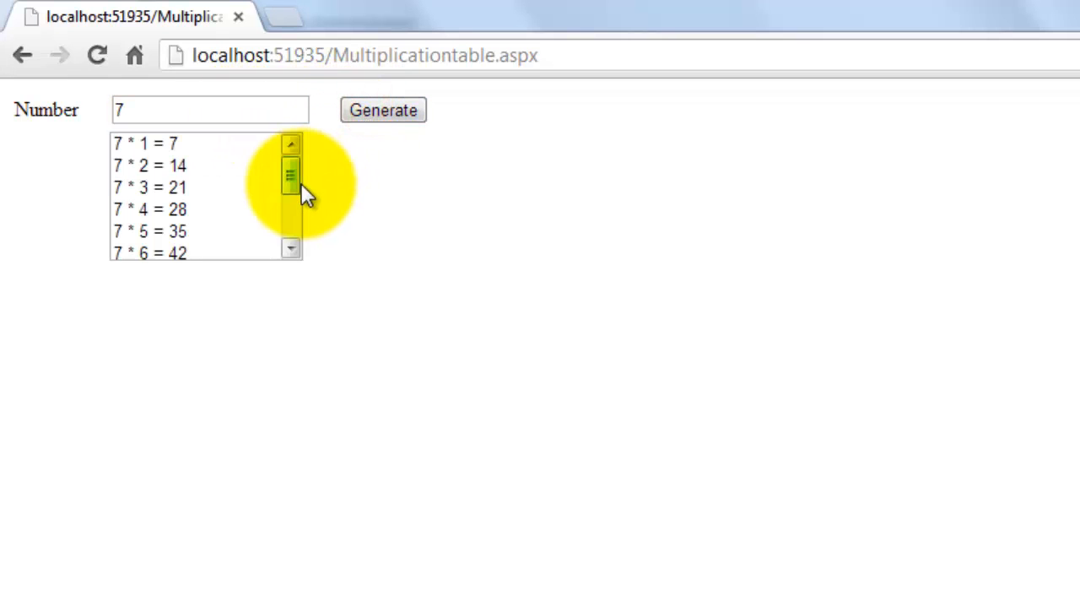
{"action": "left_click", "coordinate": [209, 109]}
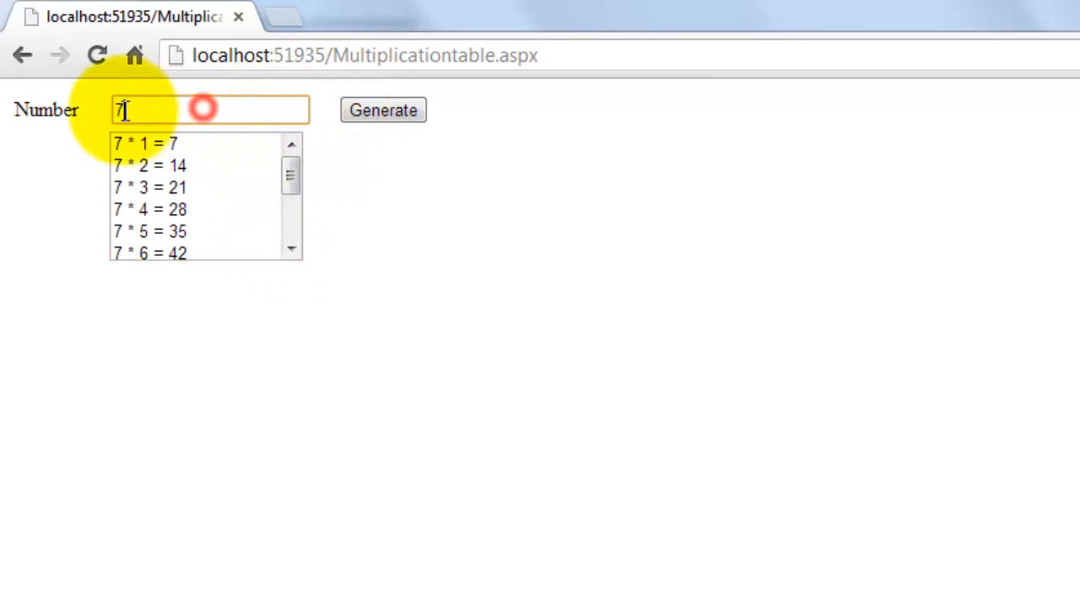
{"action": "type", "text": "3"}
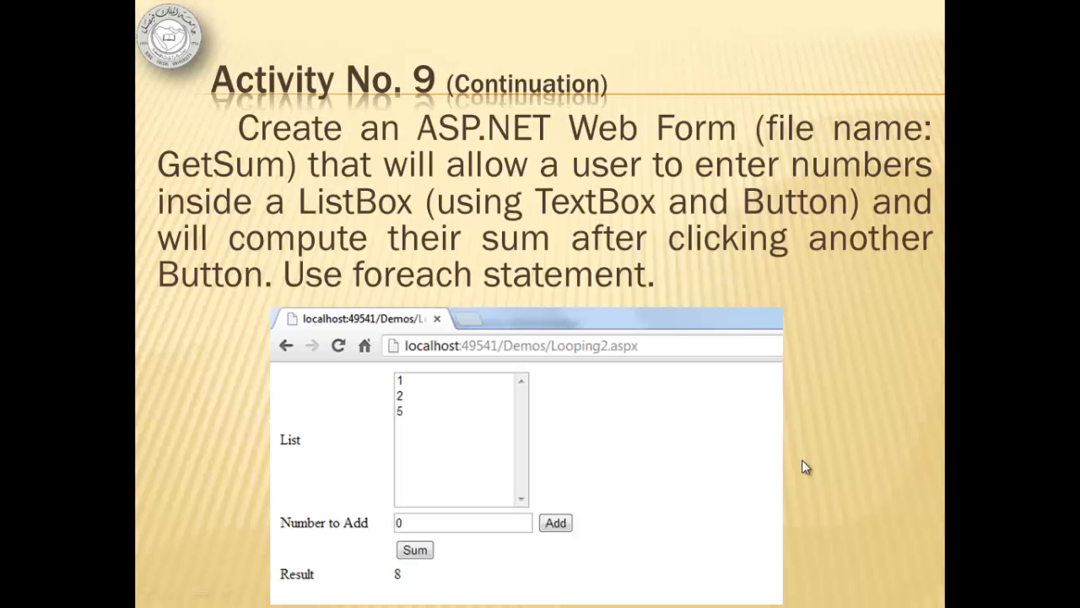
{"action": "mouse_move", "coordinate": [752, 277]}
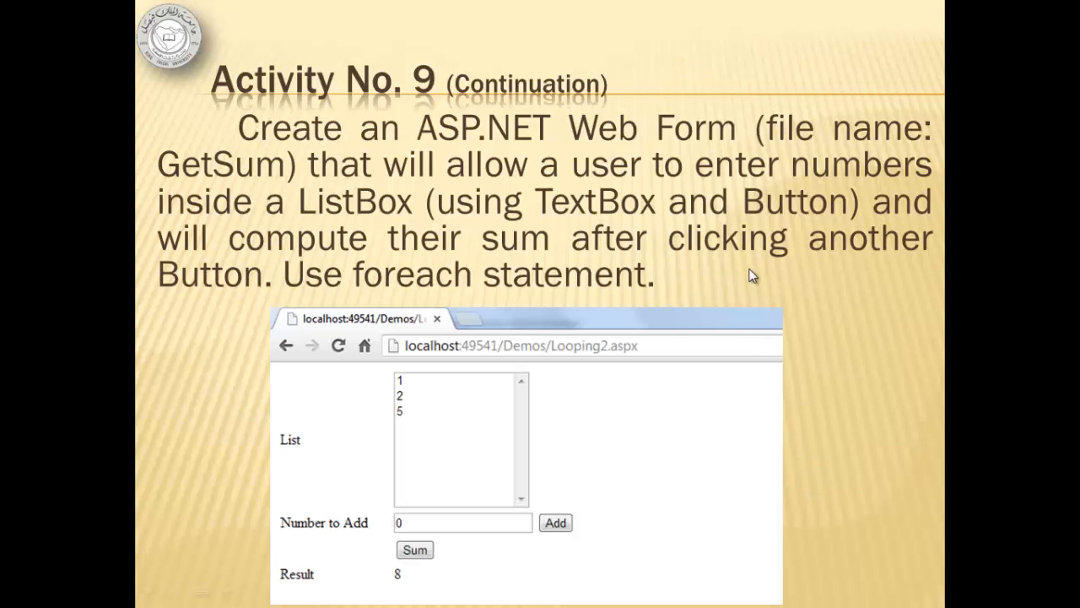
{"action": "mouse_move", "coordinate": [543, 204]}
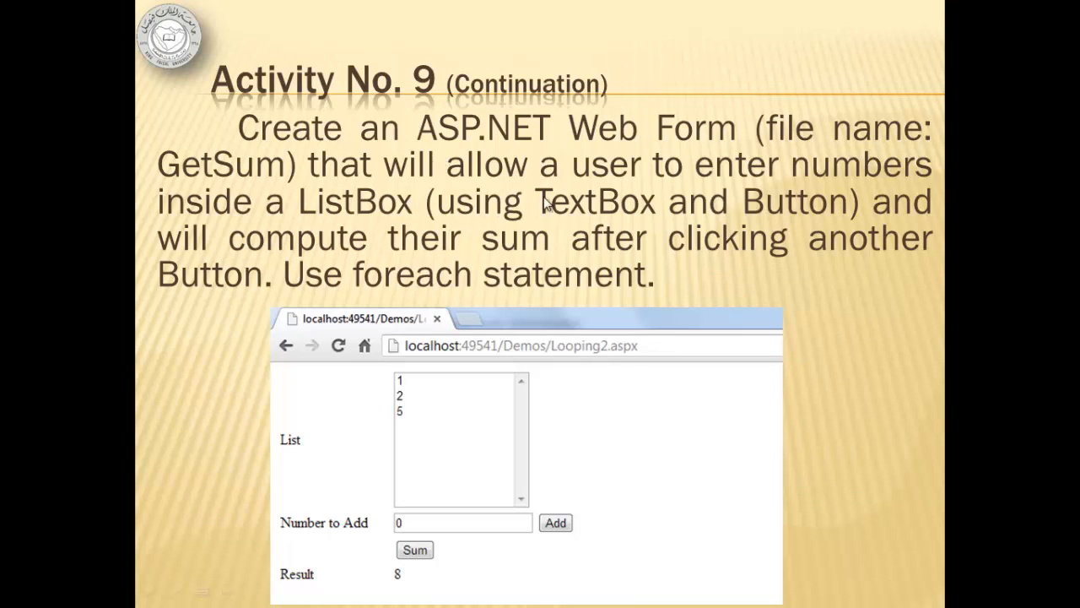
{"action": "mouse_move", "coordinate": [835, 356]}
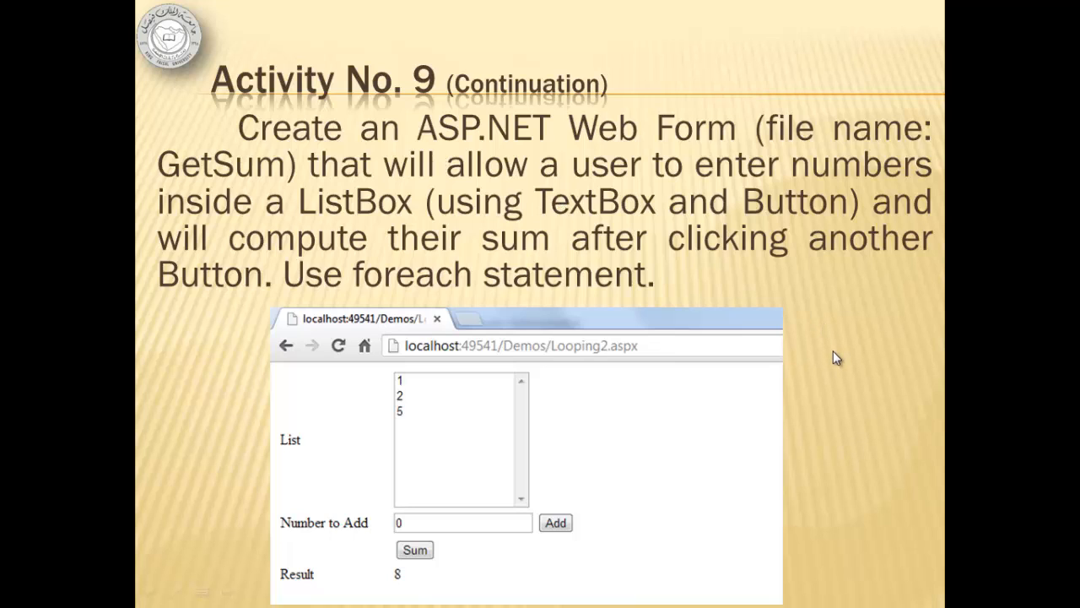
{"action": "mouse_move", "coordinate": [498, 487]}
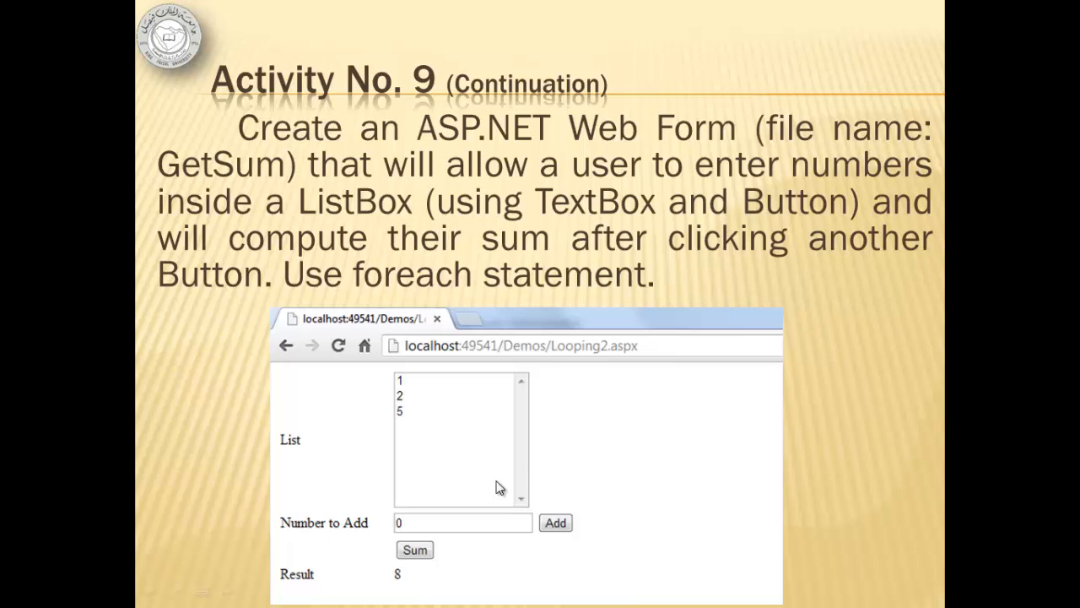
{"action": "mouse_move", "coordinate": [564, 534]}
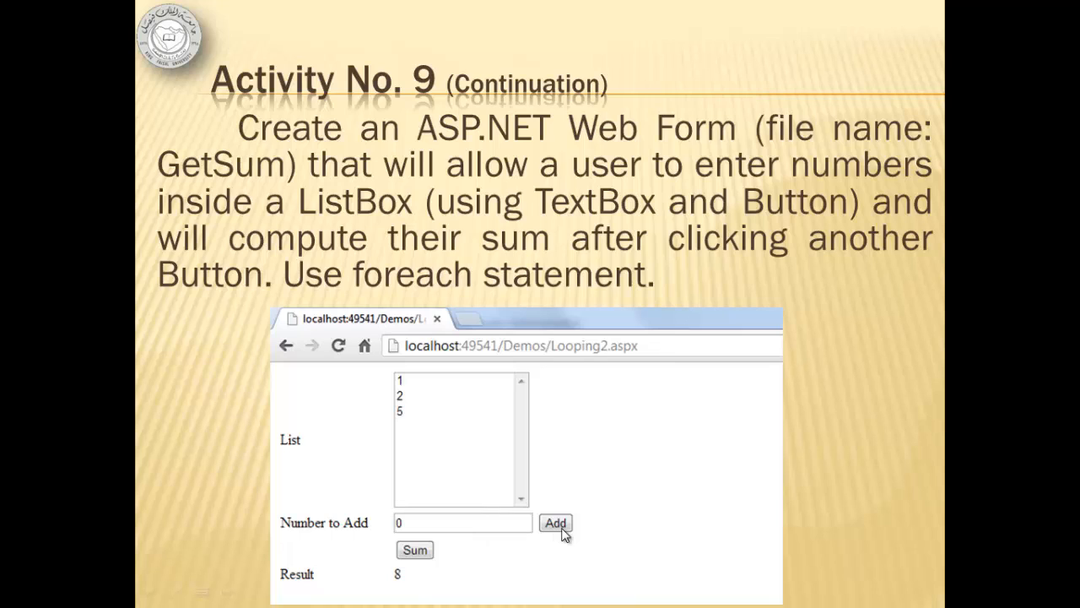
{"action": "mouse_move", "coordinate": [588, 543]}
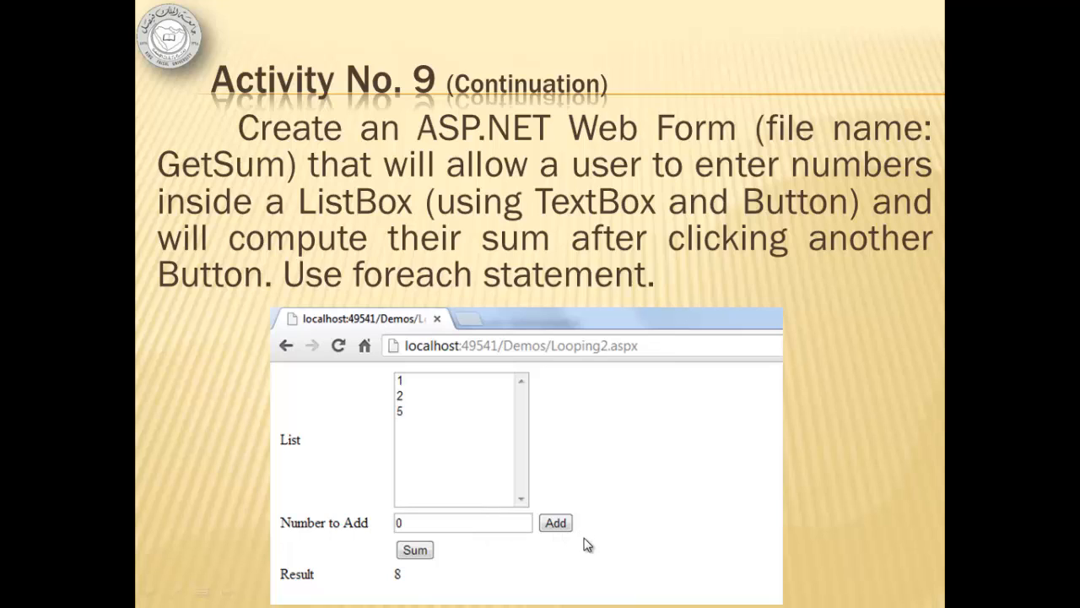
{"action": "mouse_move", "coordinate": [401, 584]}
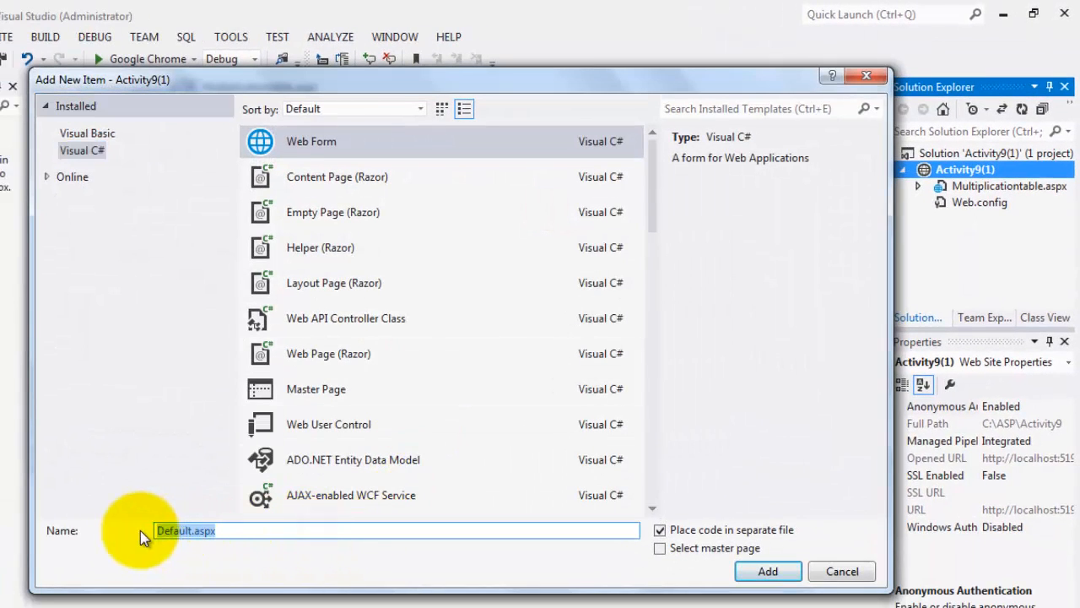
Step: Add a new Web Form named GetSum.aspx to the web site
{"action": "type", "text": "GetS"}
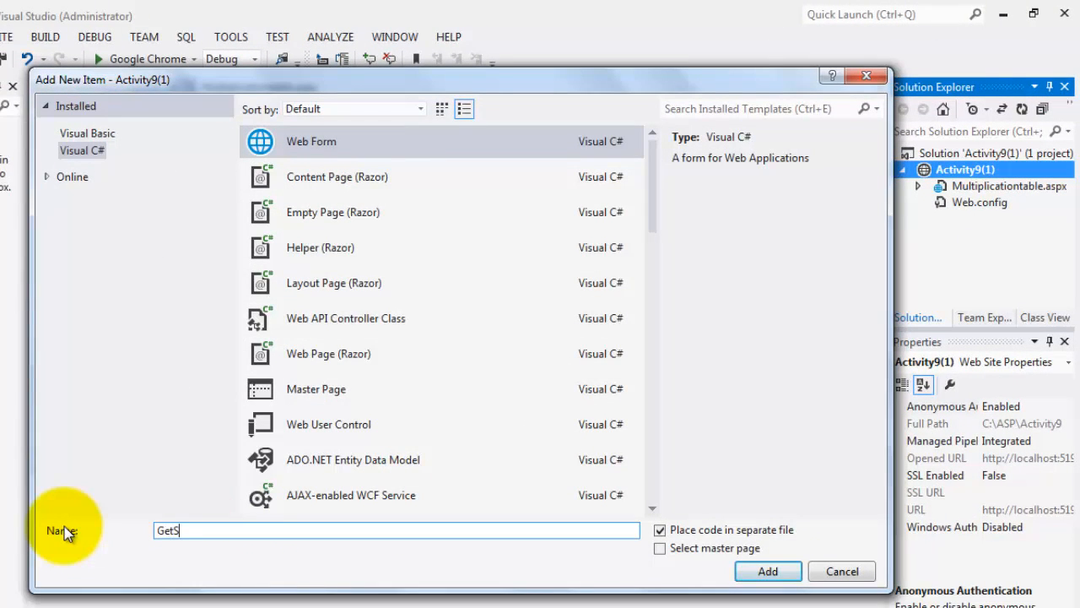
{"action": "left_click", "coordinate": [766, 570]}
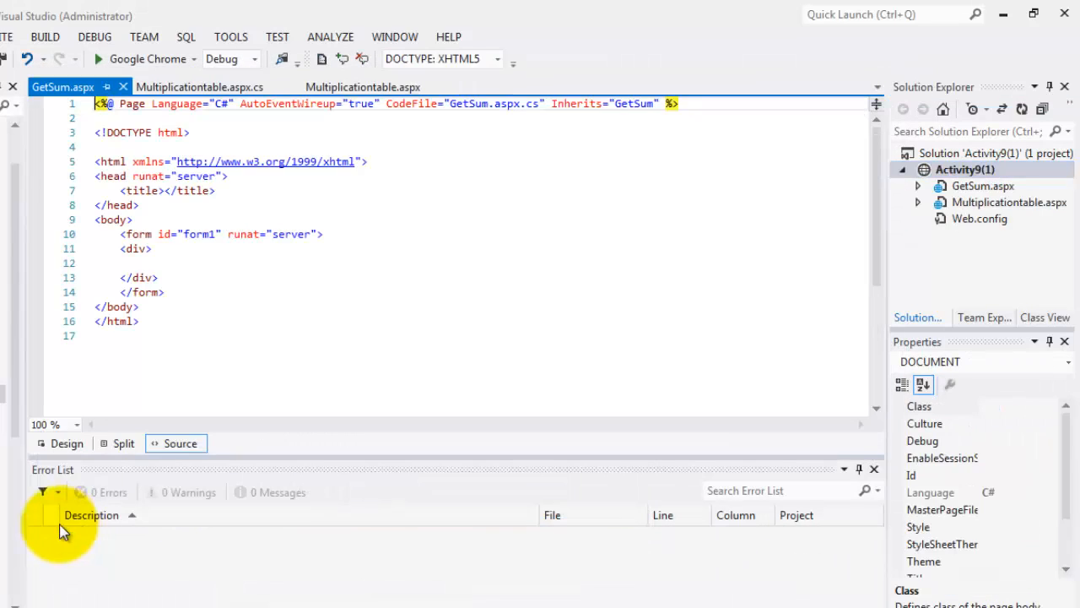
{"action": "mouse_move", "coordinate": [81, 455]}
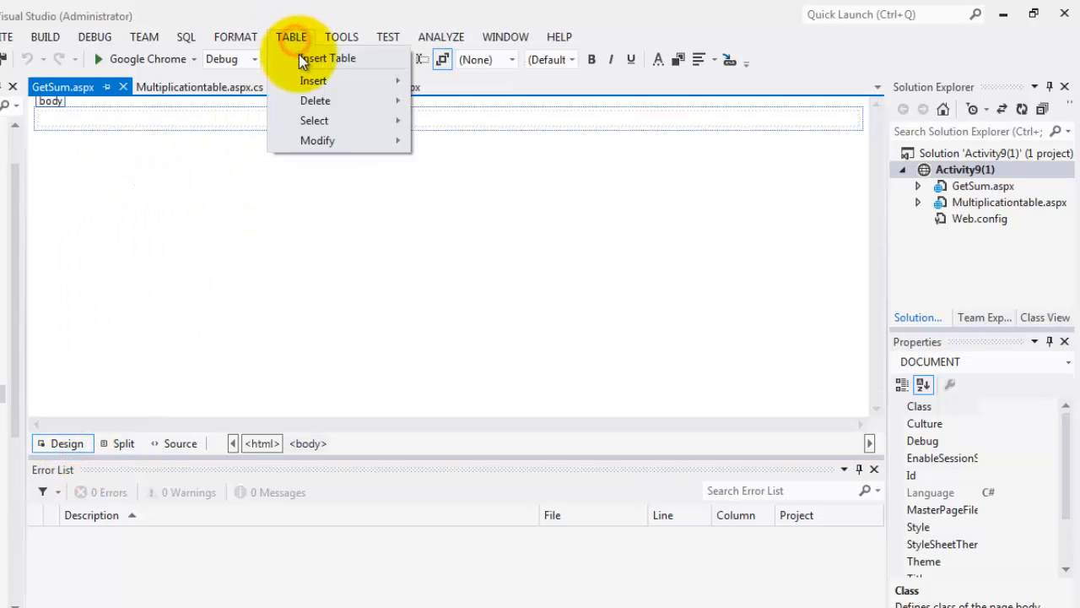
Step: Insert a table with 4 rows and 3 columns onto the GetSum page in Design view
{"action": "left_click", "coordinate": [328, 57]}
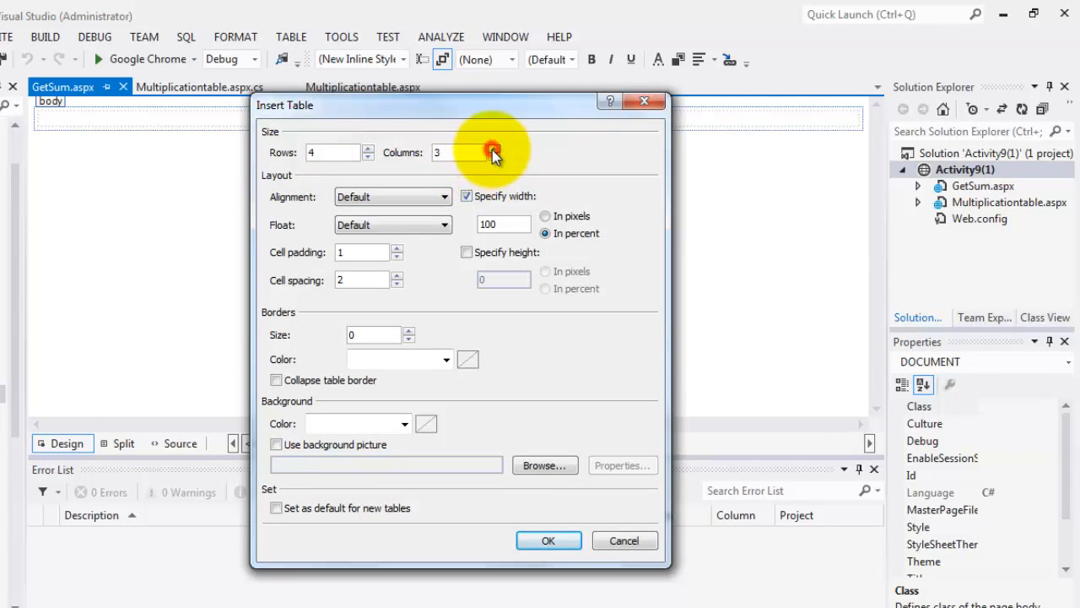
{"action": "left_click", "coordinate": [493, 149]}
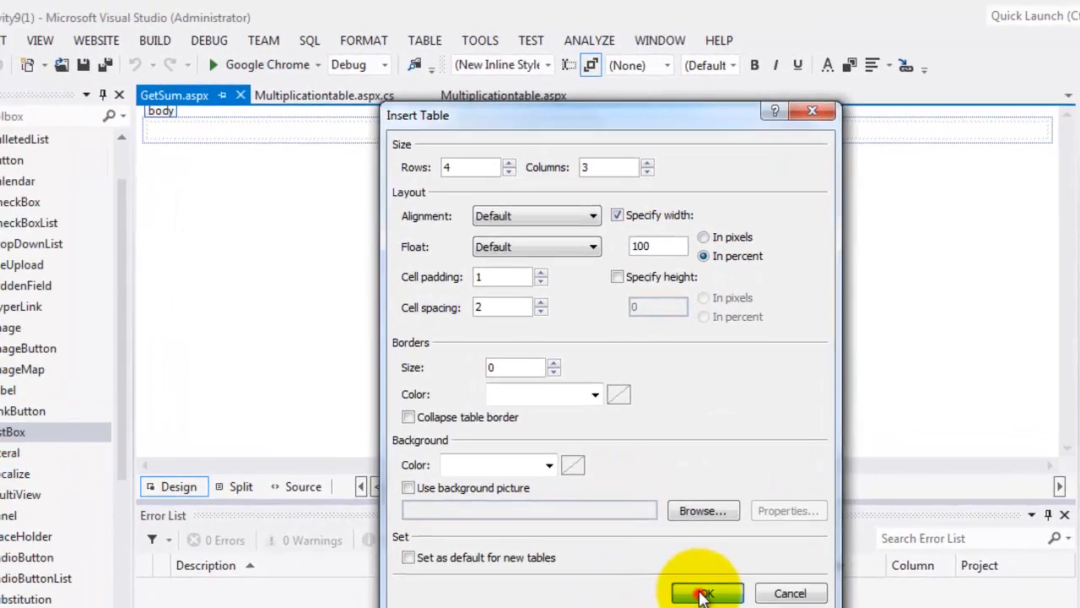
{"action": "left_click", "coordinate": [706, 592]}
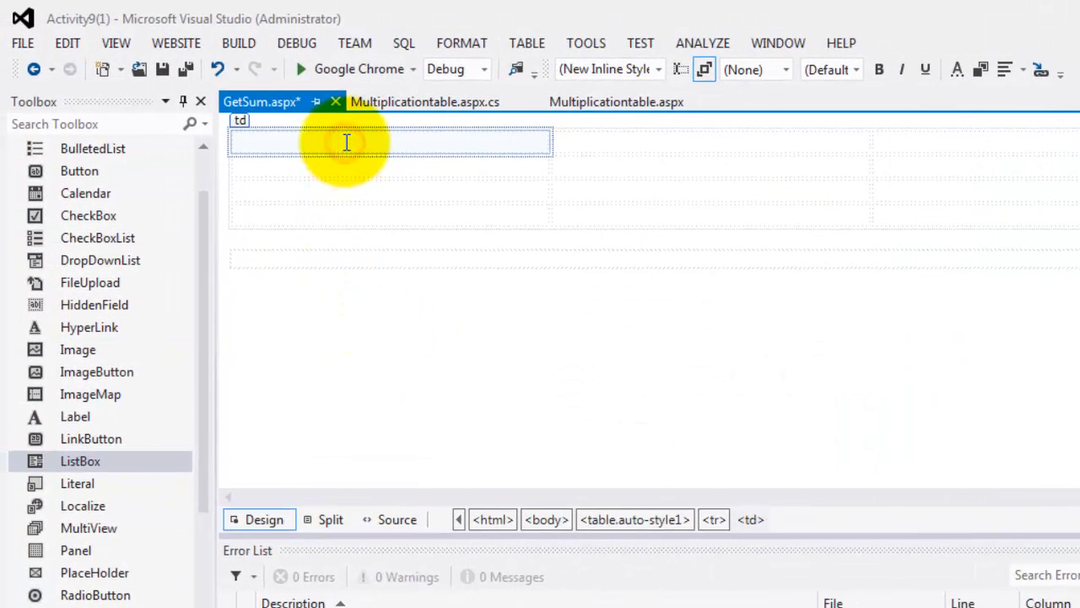
Step: Label the table rows List and Sum and set the first column width to 100px
{"action": "type", "text": "List"}
{"action": "left_click", "coordinate": [390, 173]}
{"action": "type", "text": "Number"}
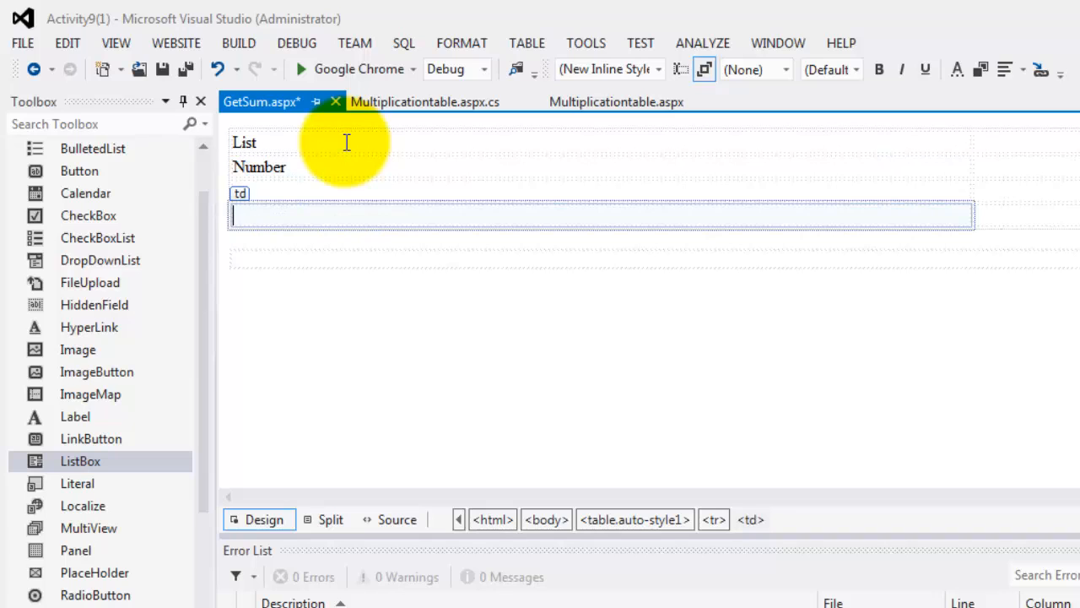
{"action": "type", "text": "Sum"}
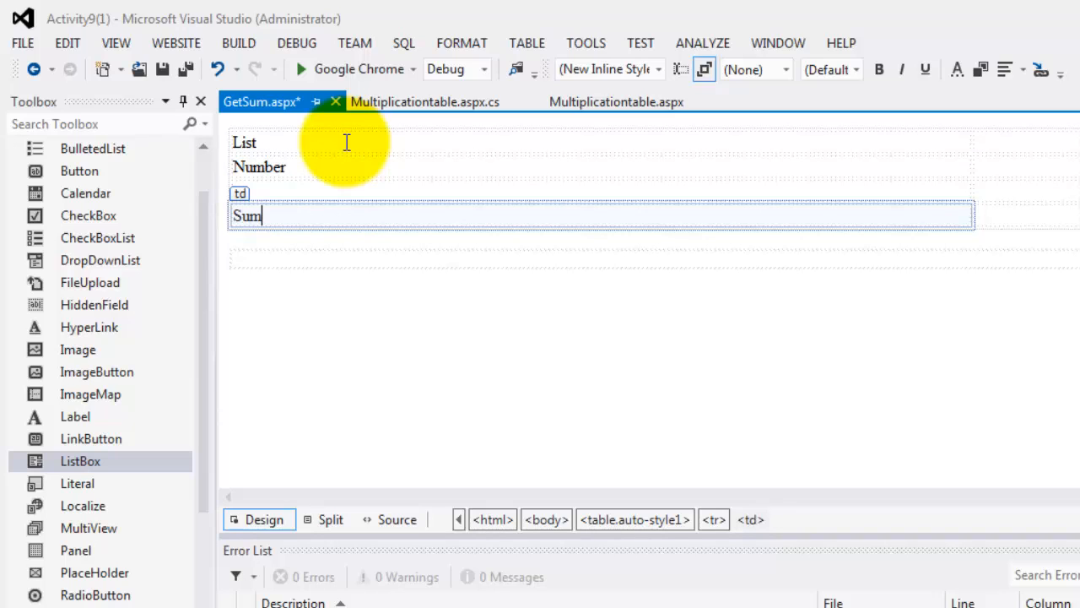
{"action": "mouse_move", "coordinate": [958, 161]}
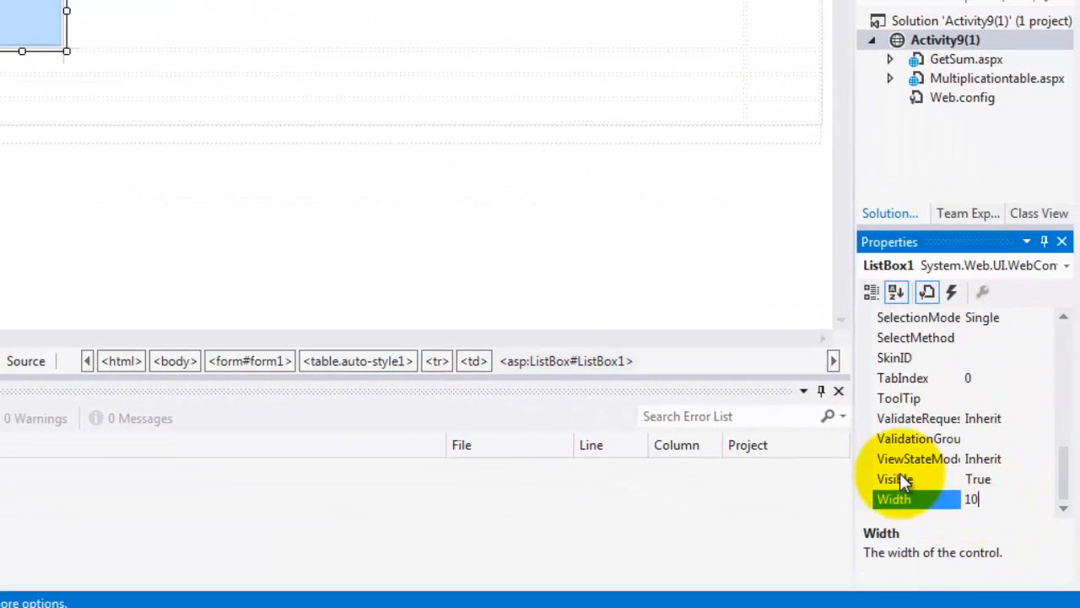
{"action": "type", "text": "100px"}
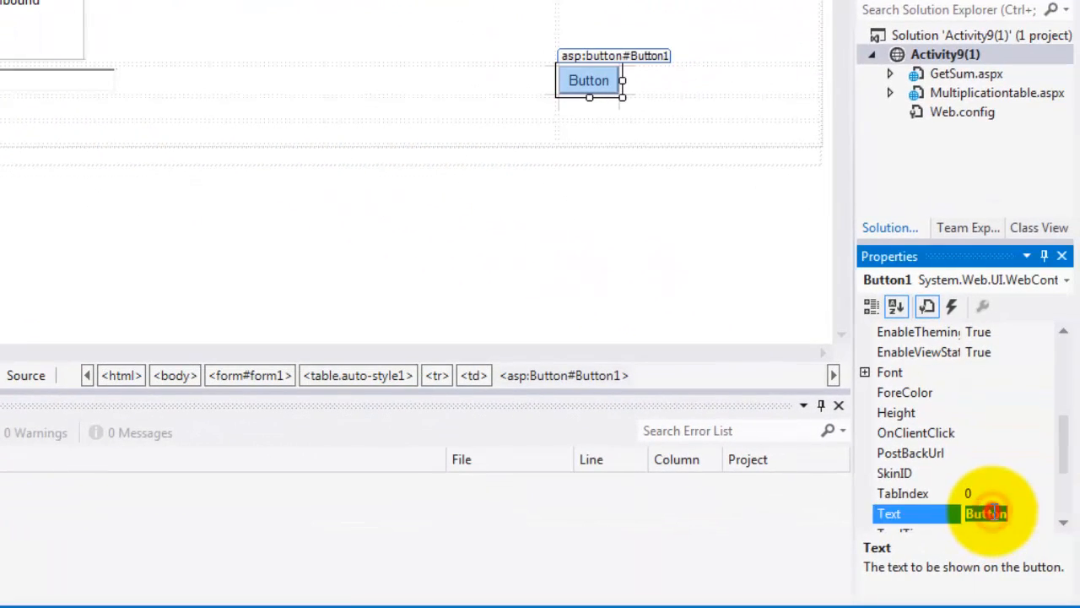
Step: Caption the two buttons Add and Sum in the Properties window
{"action": "type", "text": "Add"}
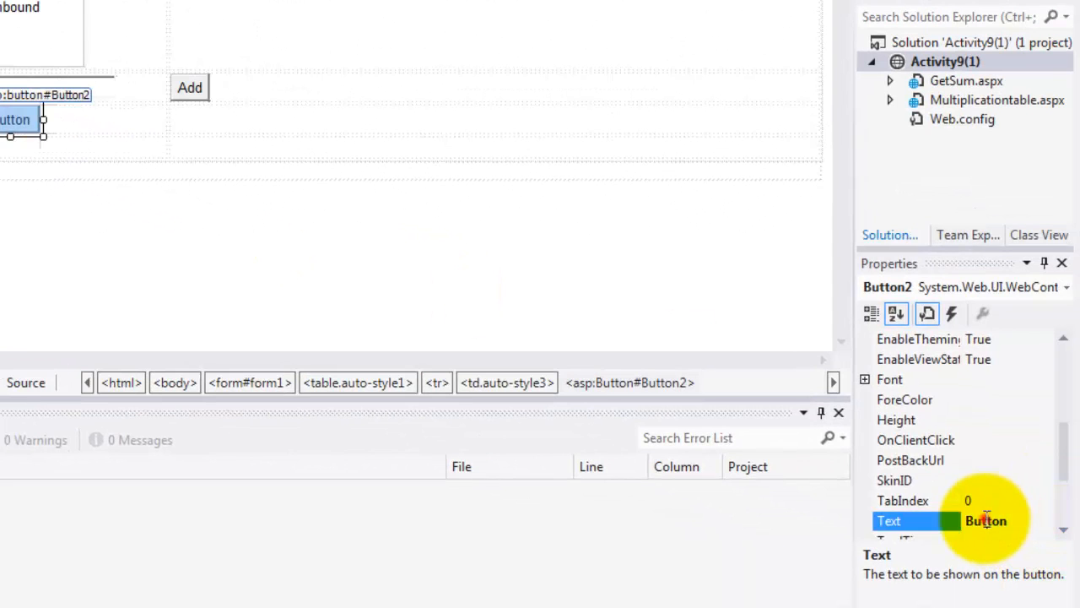
{"action": "left_click", "coordinate": [986, 520]}
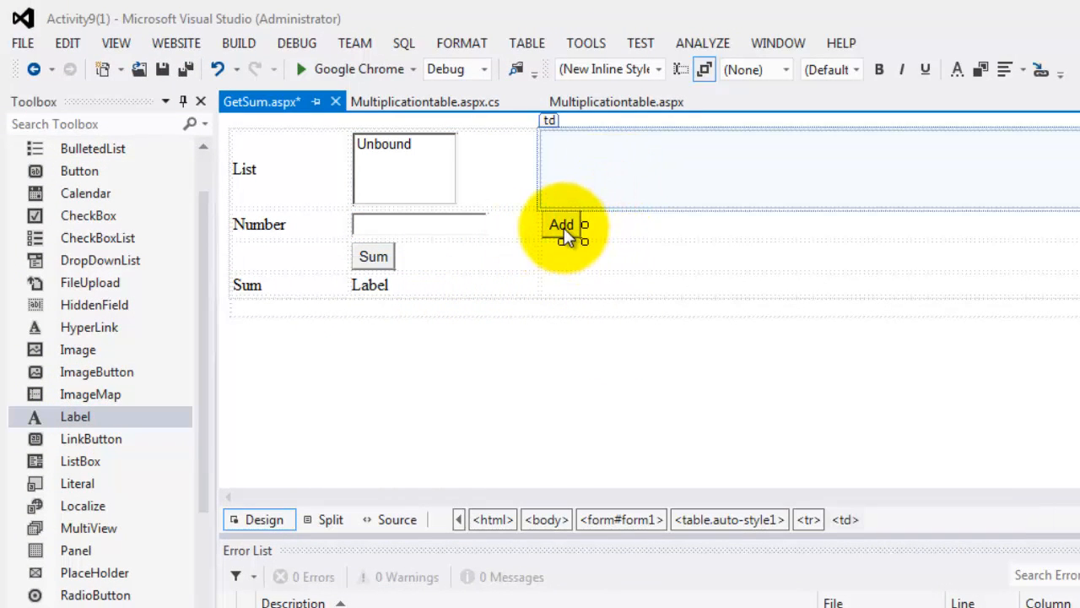
Step: In the Add button's handler write ListBox1.Items.Add(TextBox1.Text);
{"action": "double_click", "coordinate": [561, 224]}
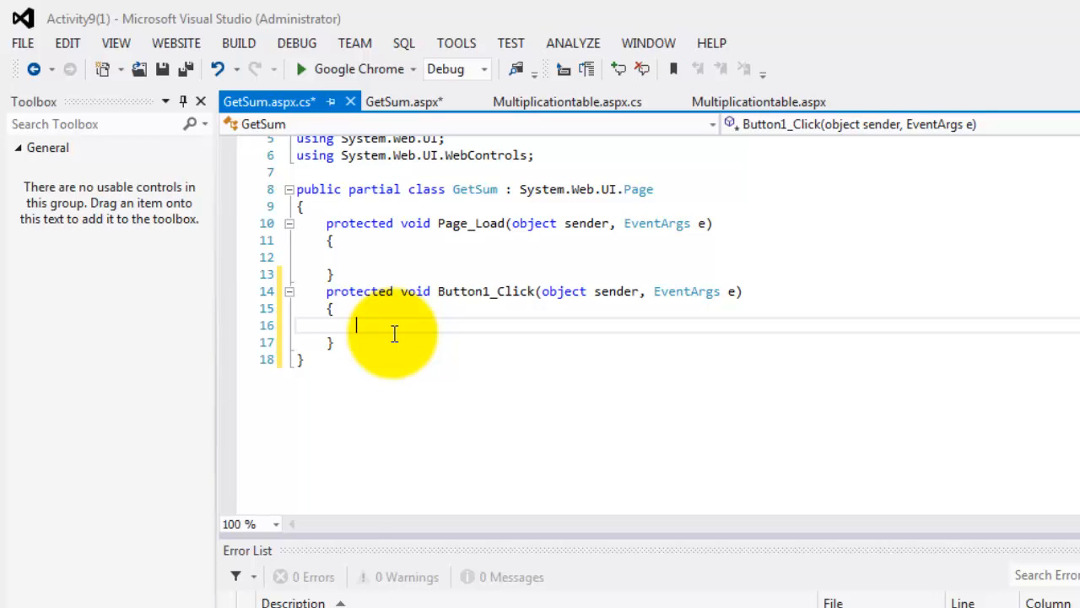
{"action": "type", "text": "ListBox1.ite"}
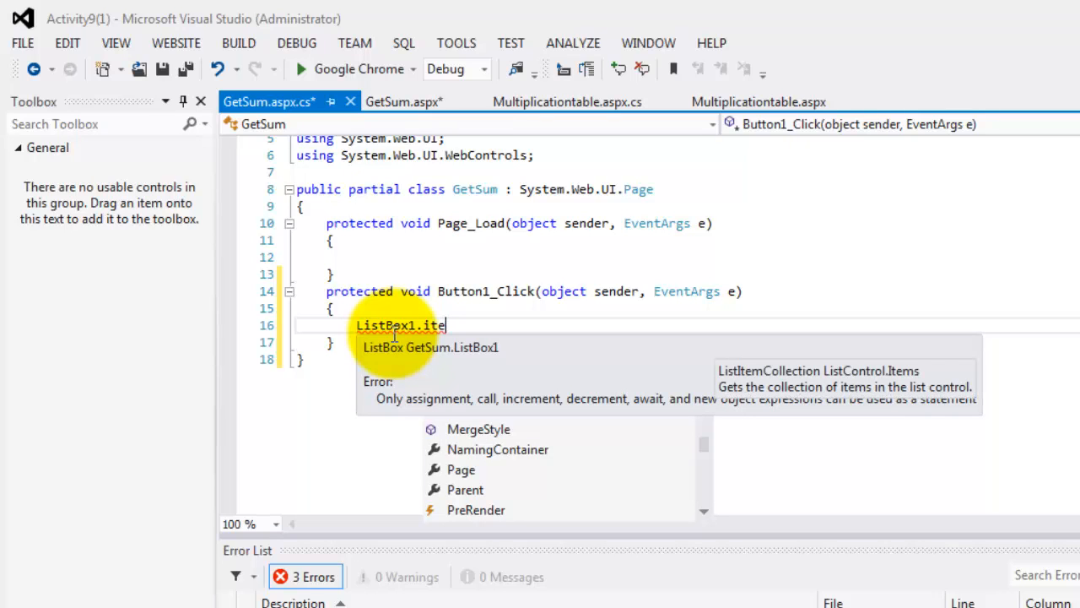
{"action": "key", "text": "Backspace"}
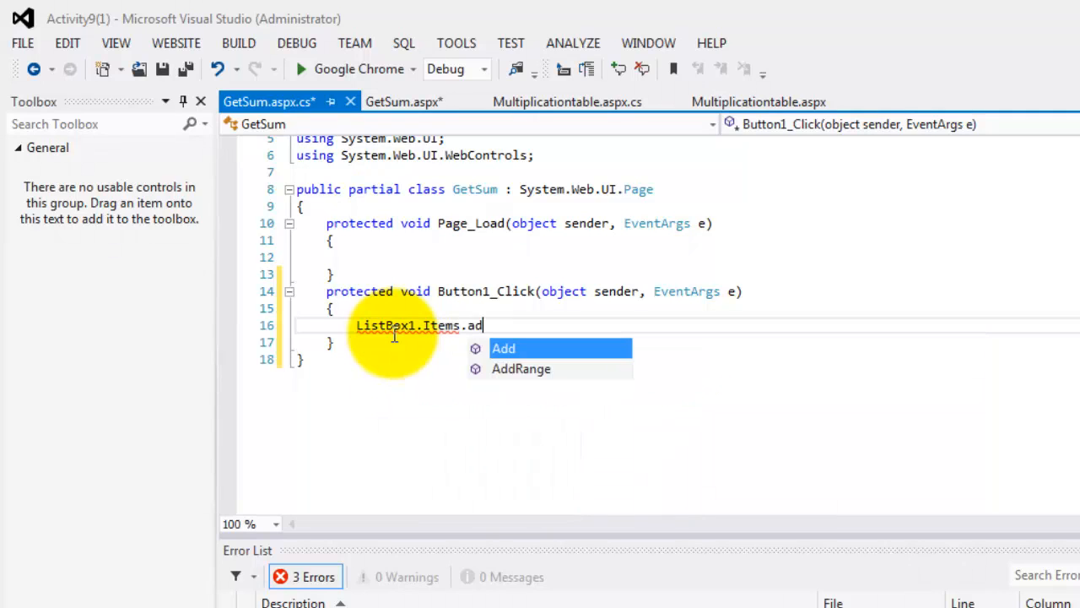
{"action": "type", "text": "Add("}
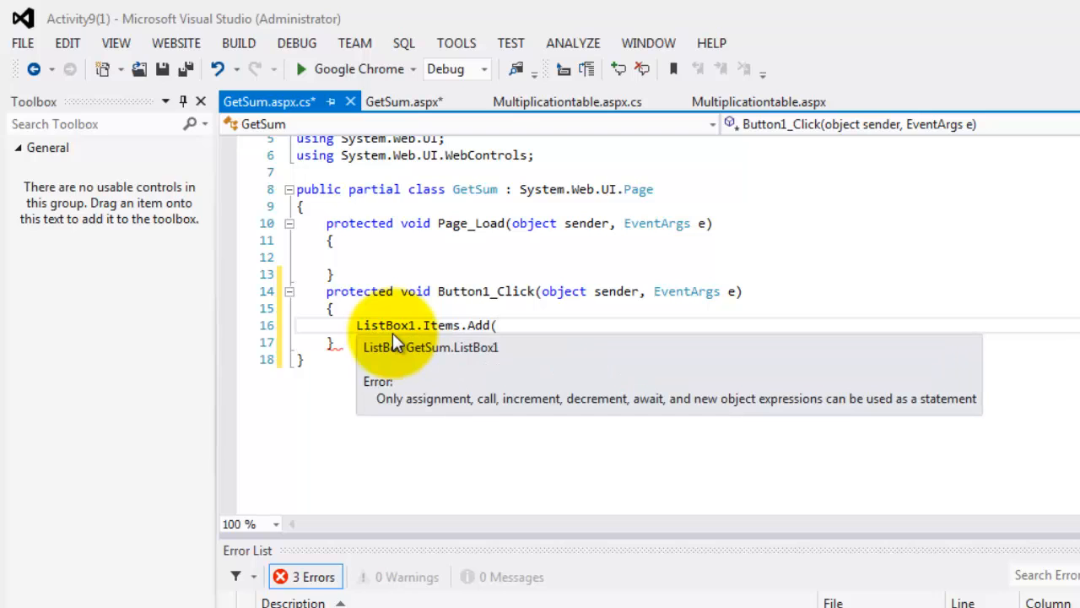
{"action": "type", "text": "te"}
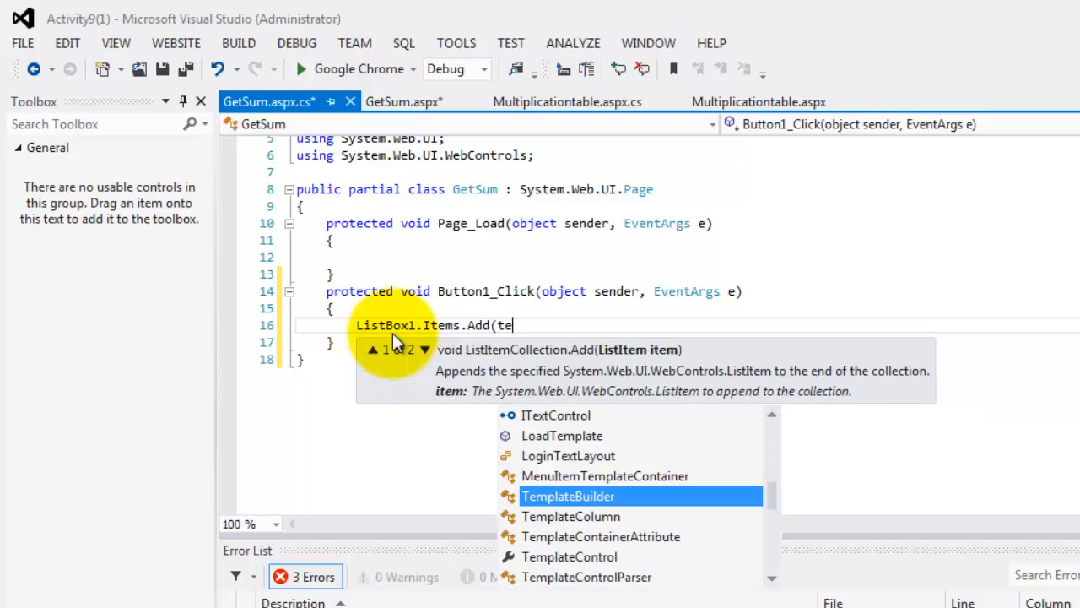
{"action": "type", "text": "xtb"}
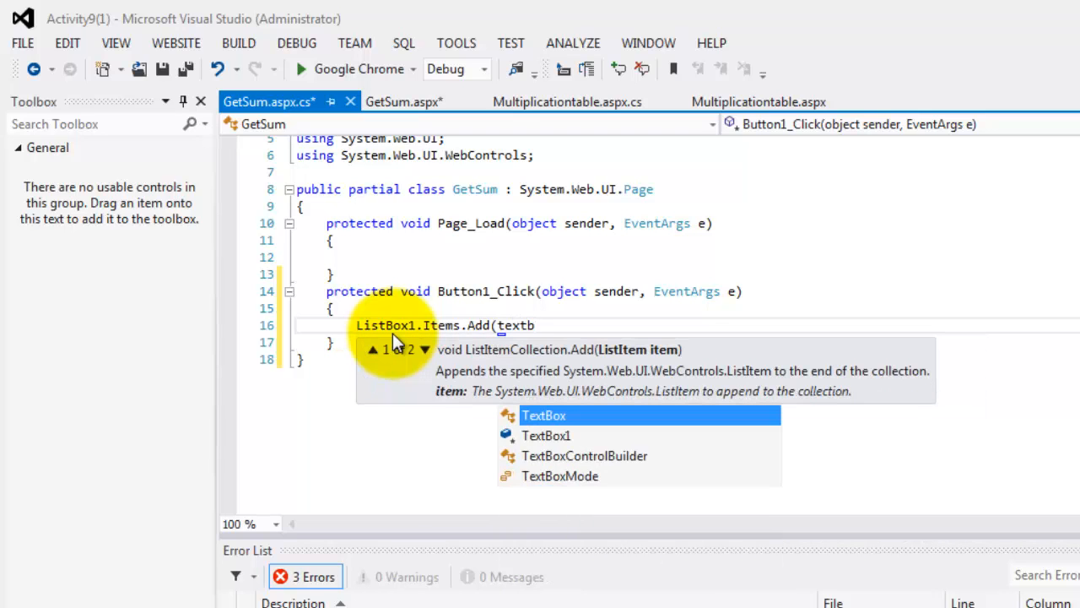
{"action": "type", "text": "TextBox1."}
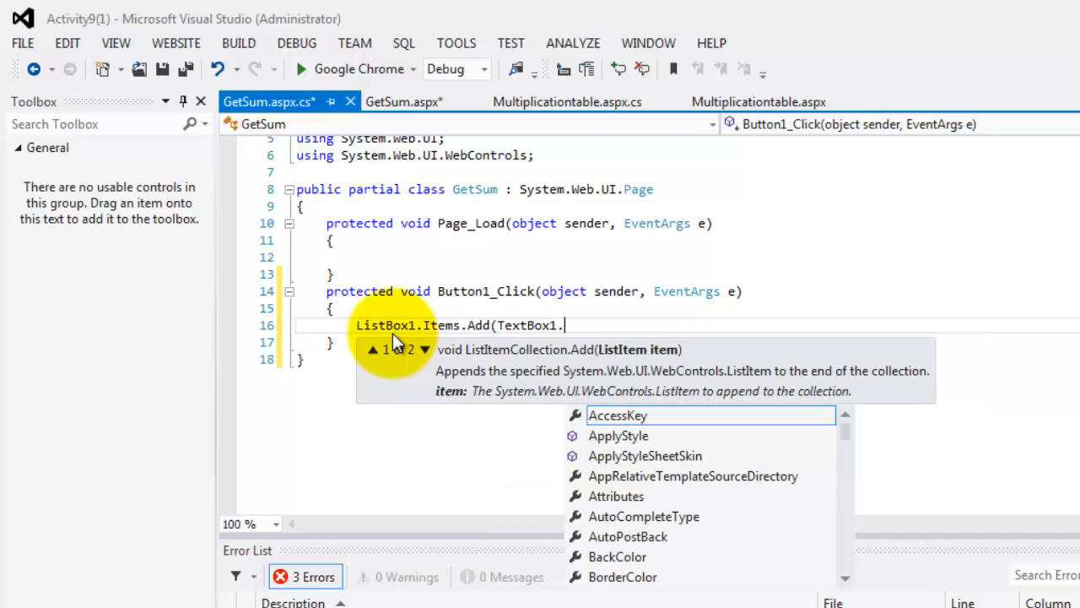
{"action": "type", "text": "Text"}
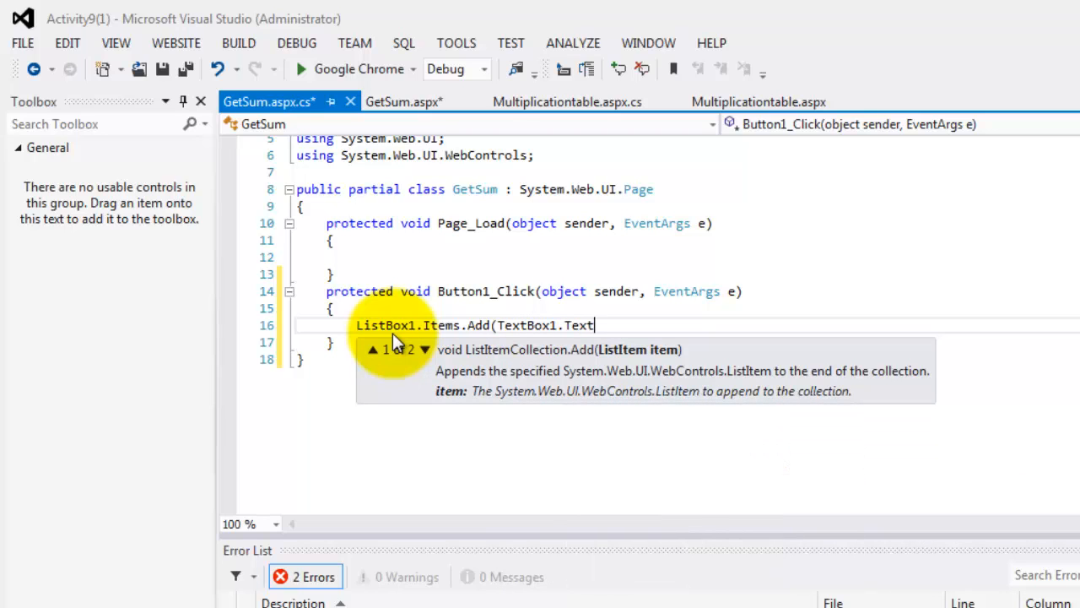
{"action": "type", "text": ");"}
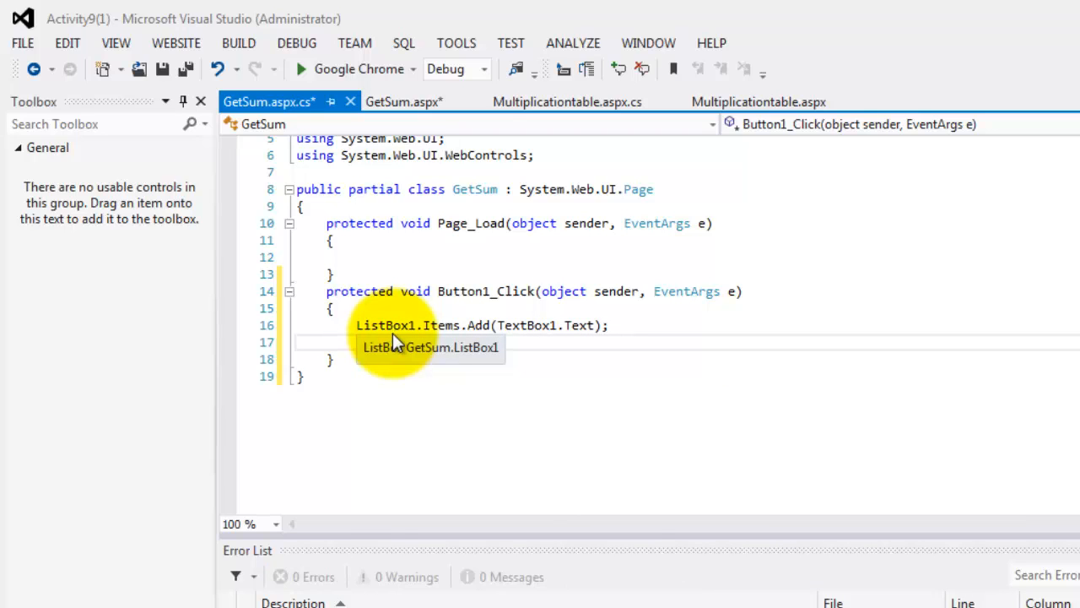
Step: Follow with TextBox1.Text("0"); and TextBox1.Focus(); then return to the form layout
{"action": "type", "text": "TextBox1"}
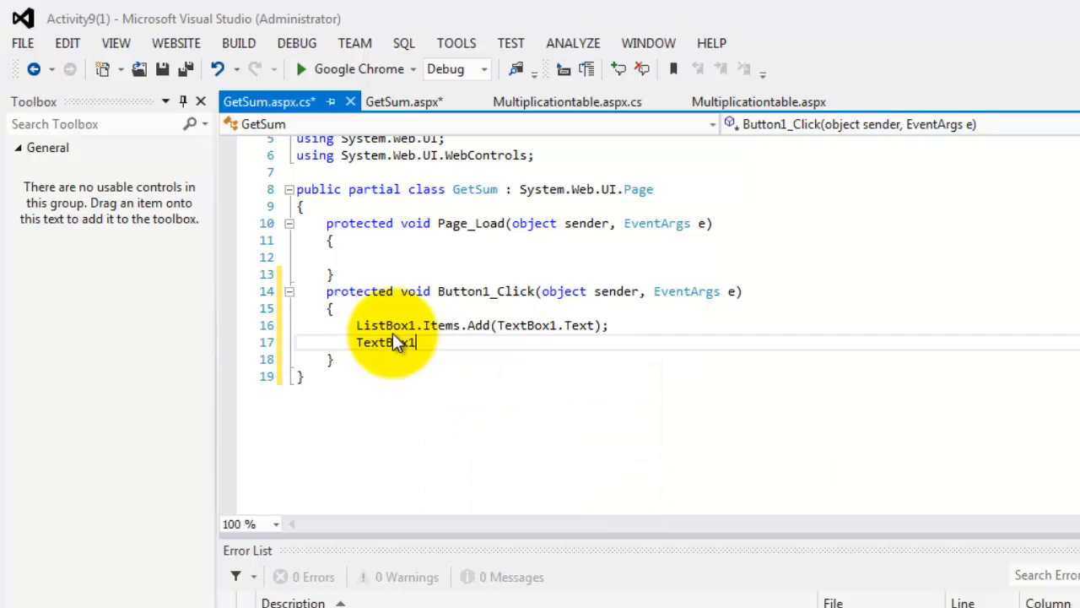
{"action": "type", "text": ".te"}
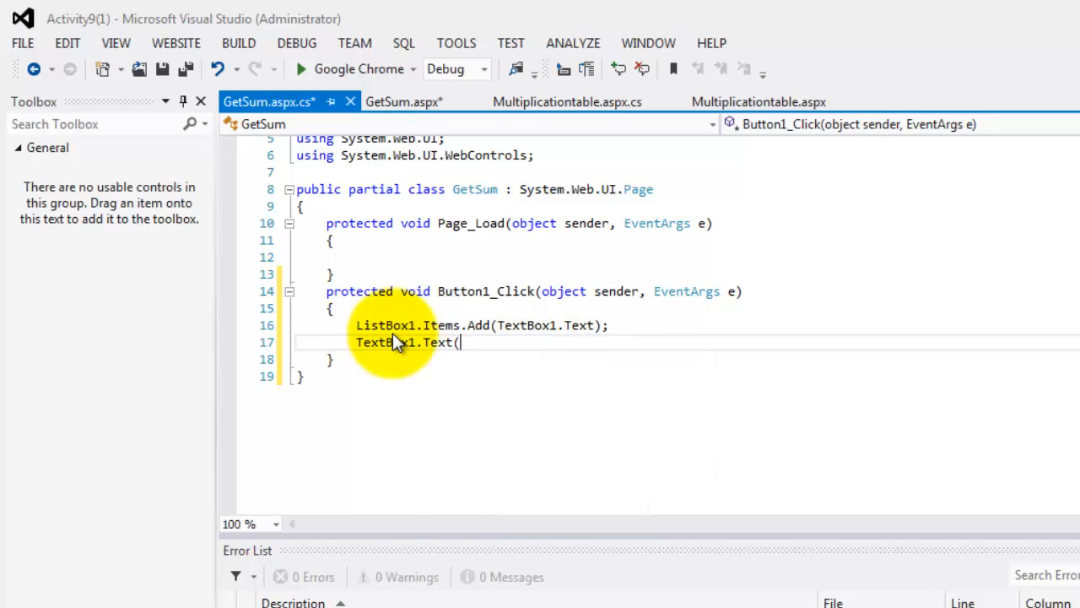
{"action": "type", "text": "\"0\""}
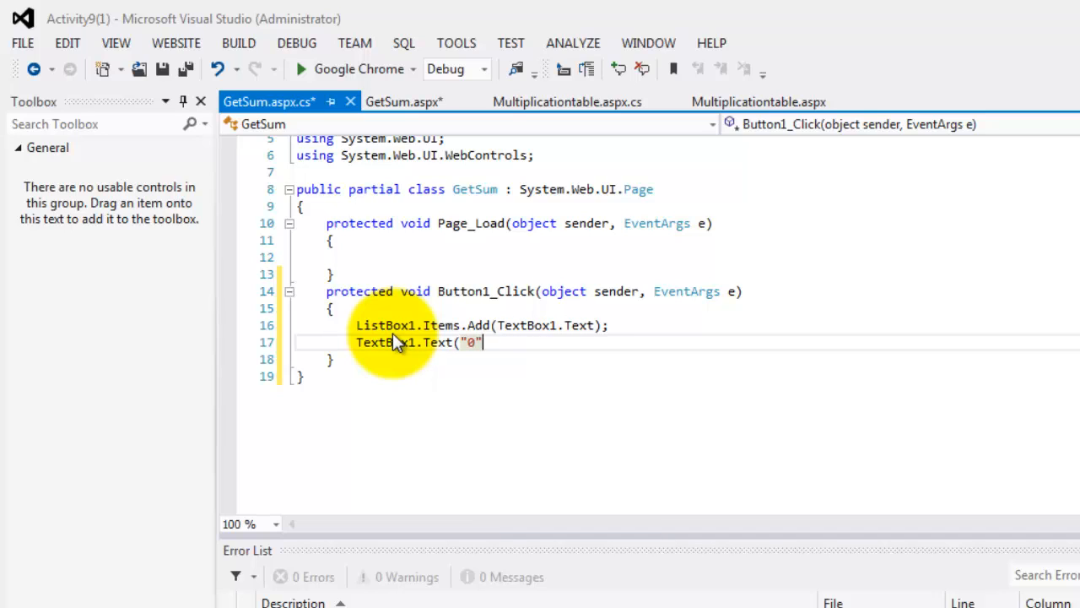
{"action": "type", "text": ");"}
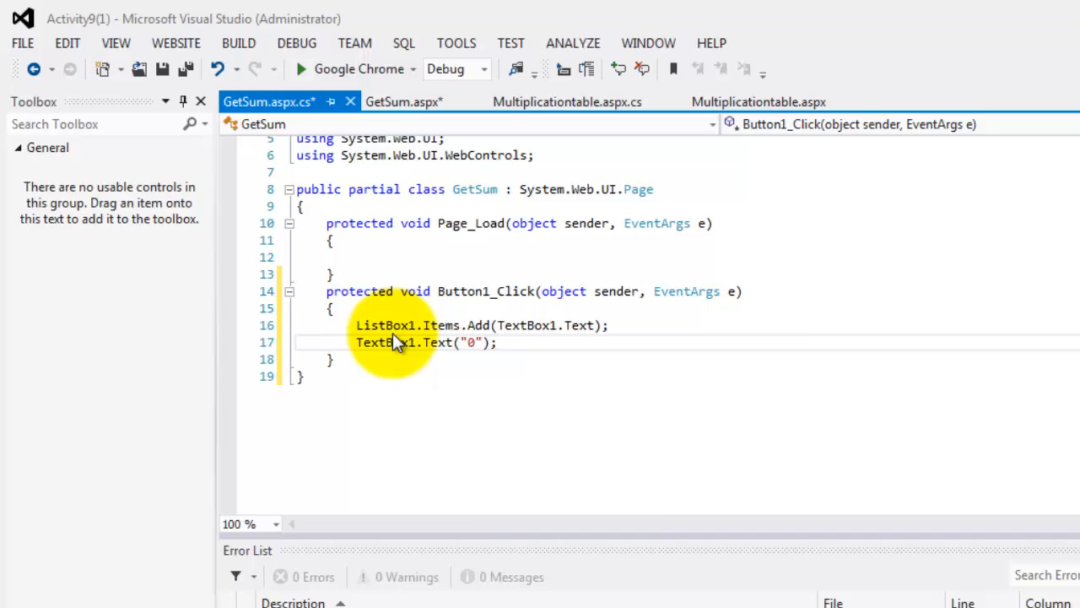
{"action": "type", "text": "te"}
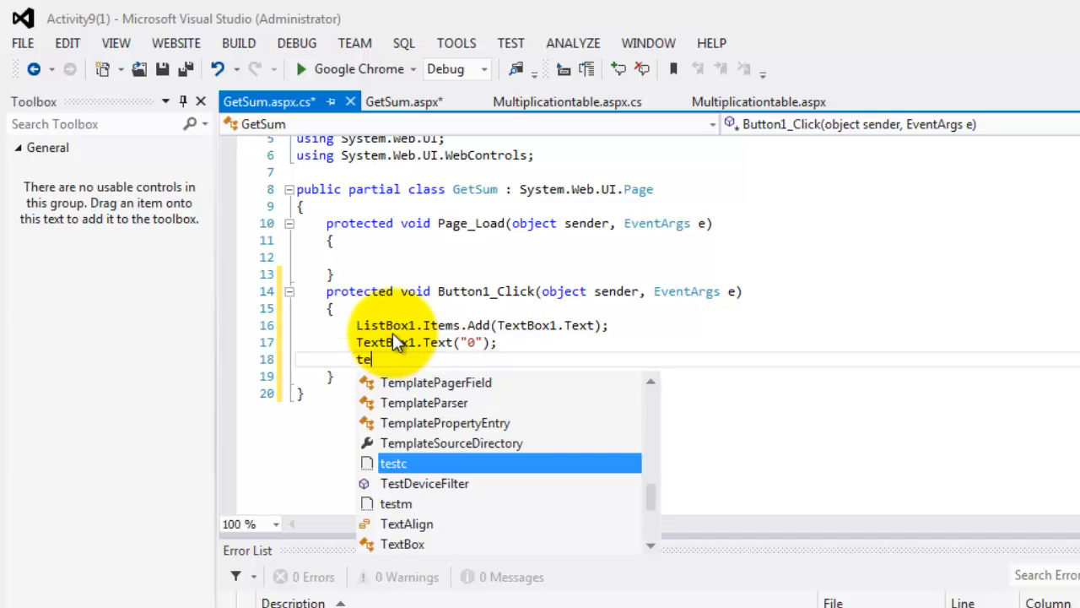
{"action": "type", "text": "xtBox1."}
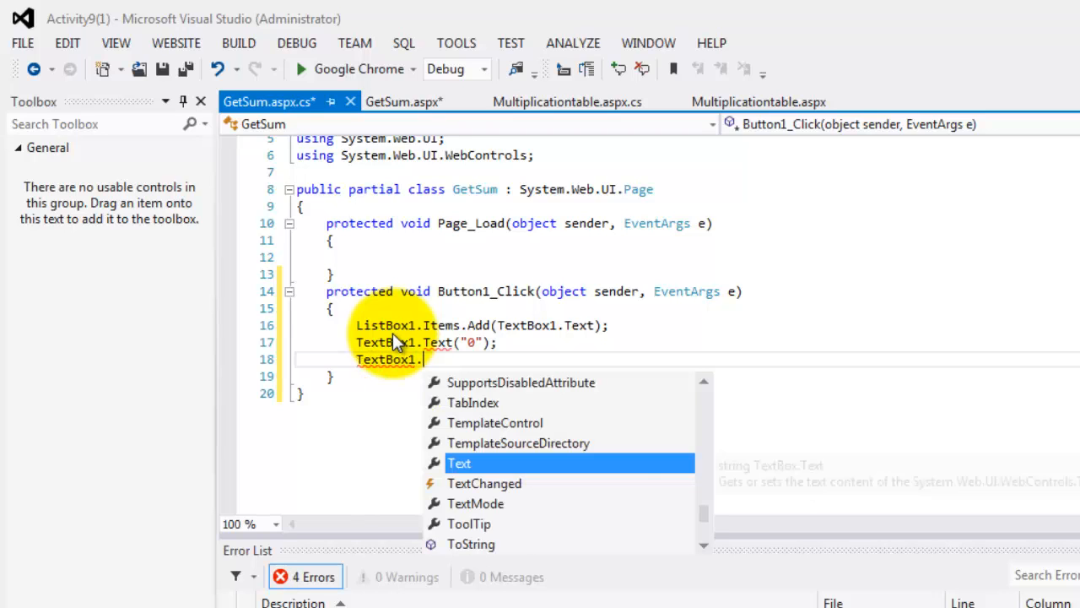
{"action": "type", "text": "Focus();"}
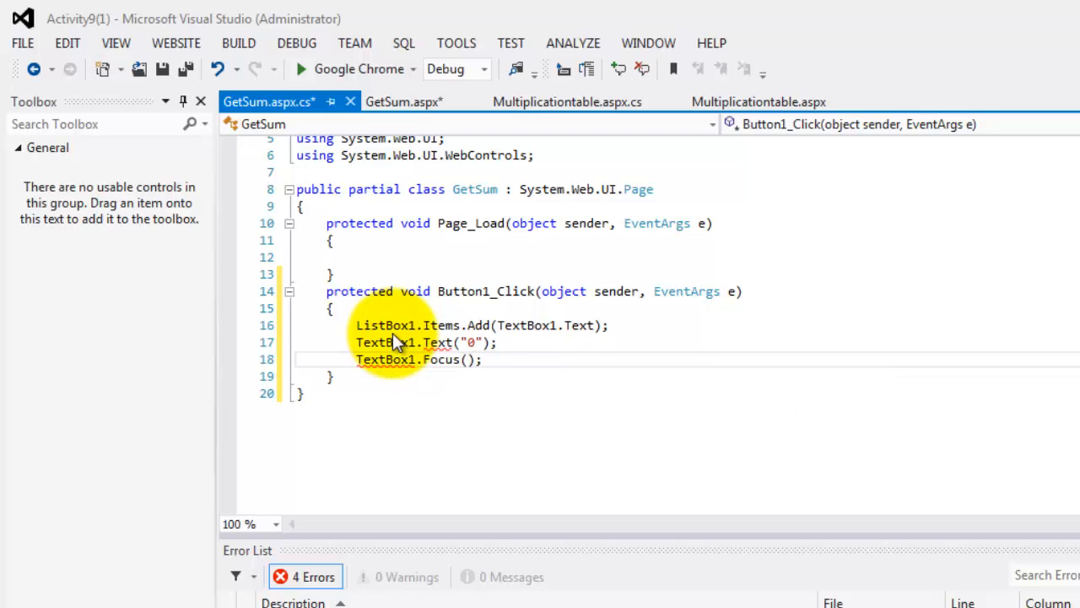
{"action": "left_click", "coordinate": [403, 102]}
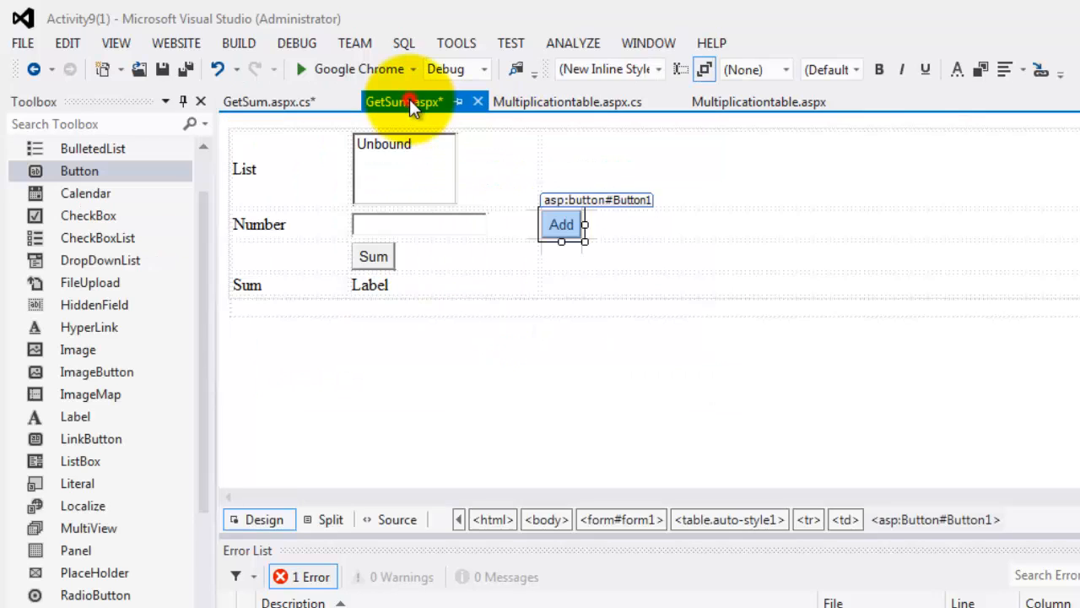
Step: In the Sum button's handler declare int sum=0 and start foreach (ListItem i in ListBox1.Items) {
{"action": "left_click", "coordinate": [373, 256]}
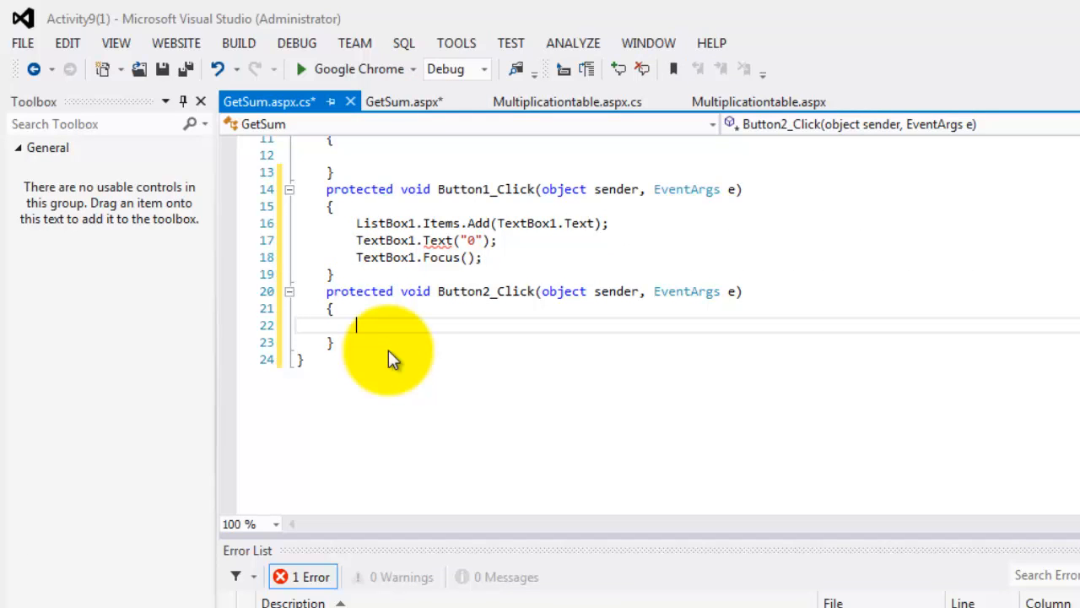
{"action": "type", "text": "int"}
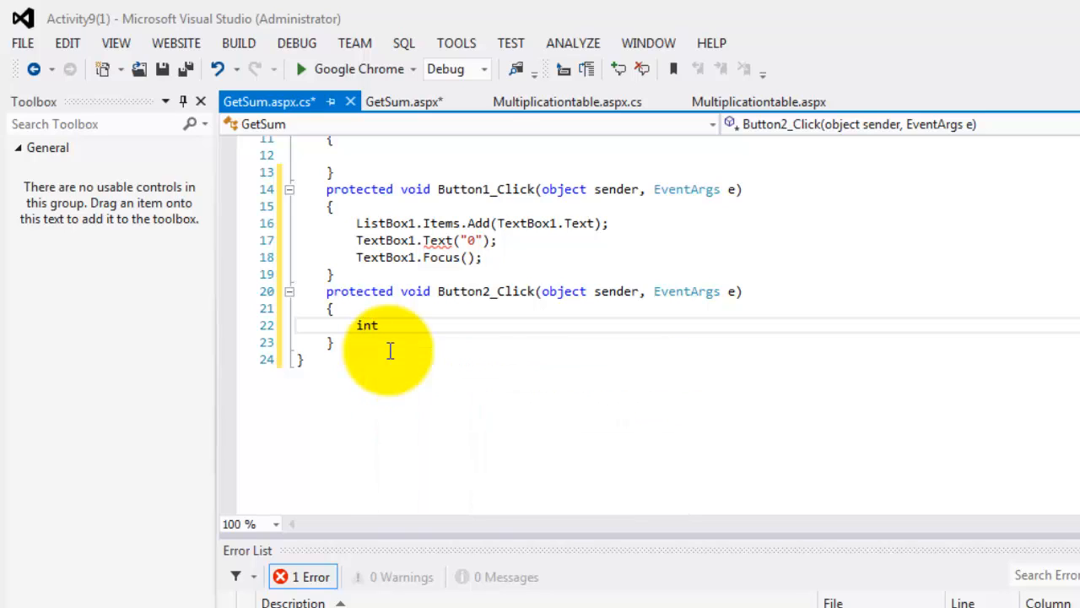
{"action": "type", "text": "sum=0"}
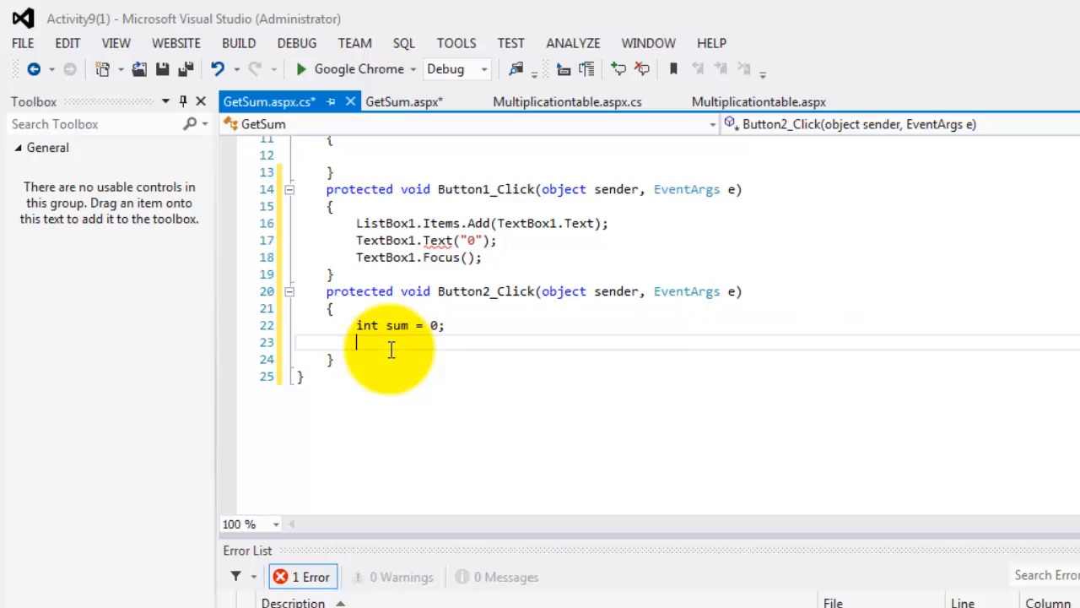
{"action": "type", "text": "for"}
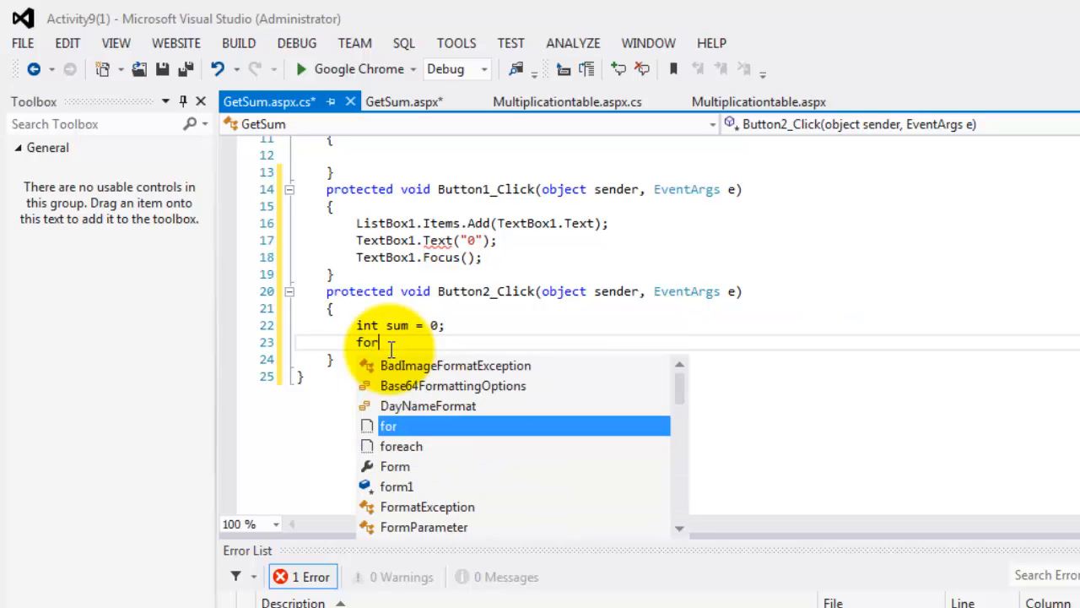
{"action": "type", "text": "each"}
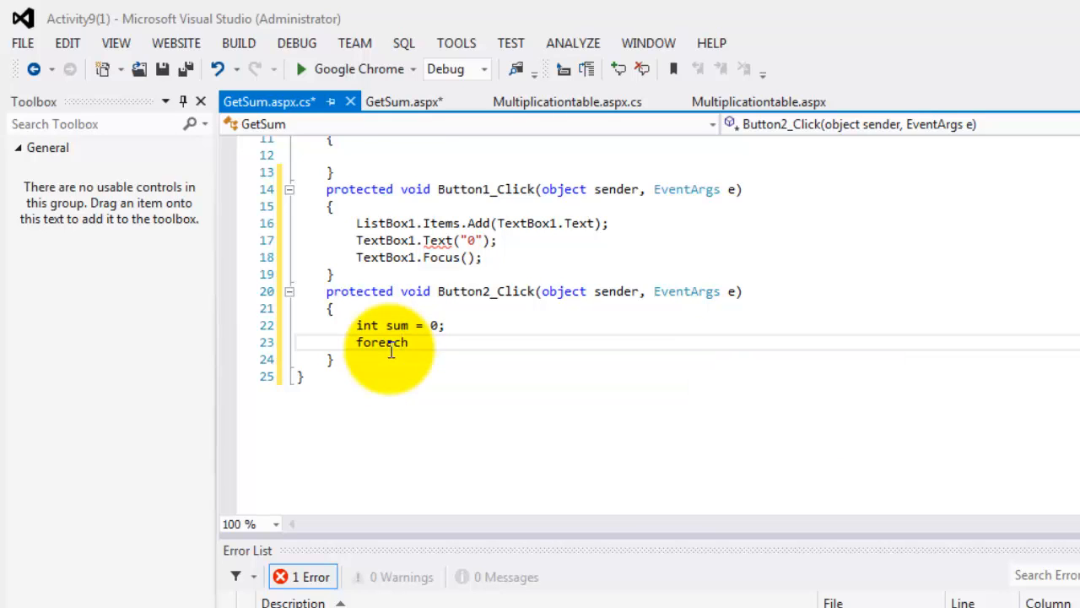
{"action": "type", "text": "("}
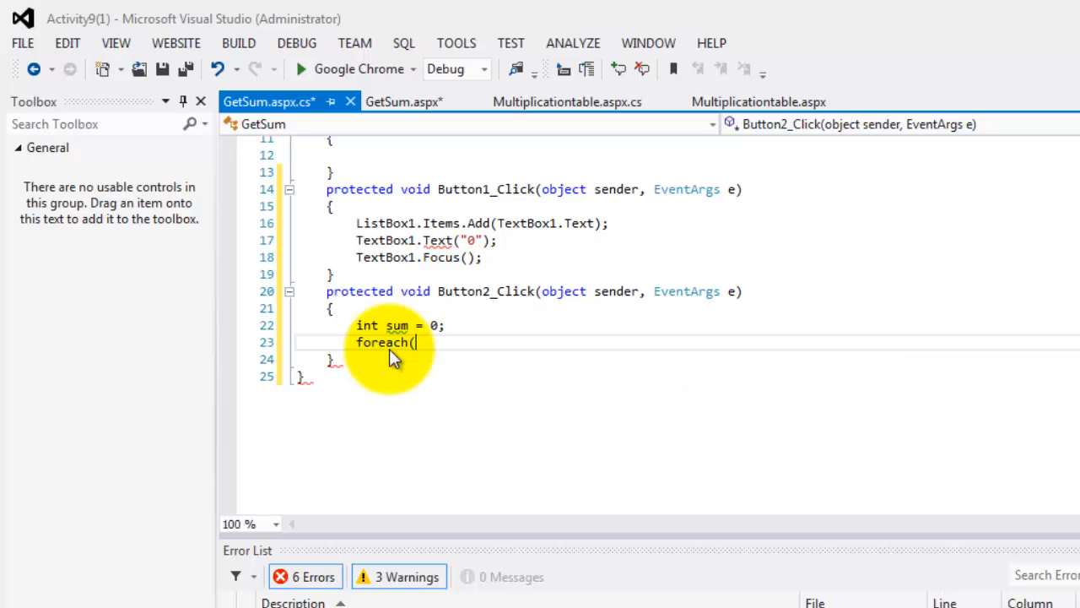
{"action": "type", "text": "D"}
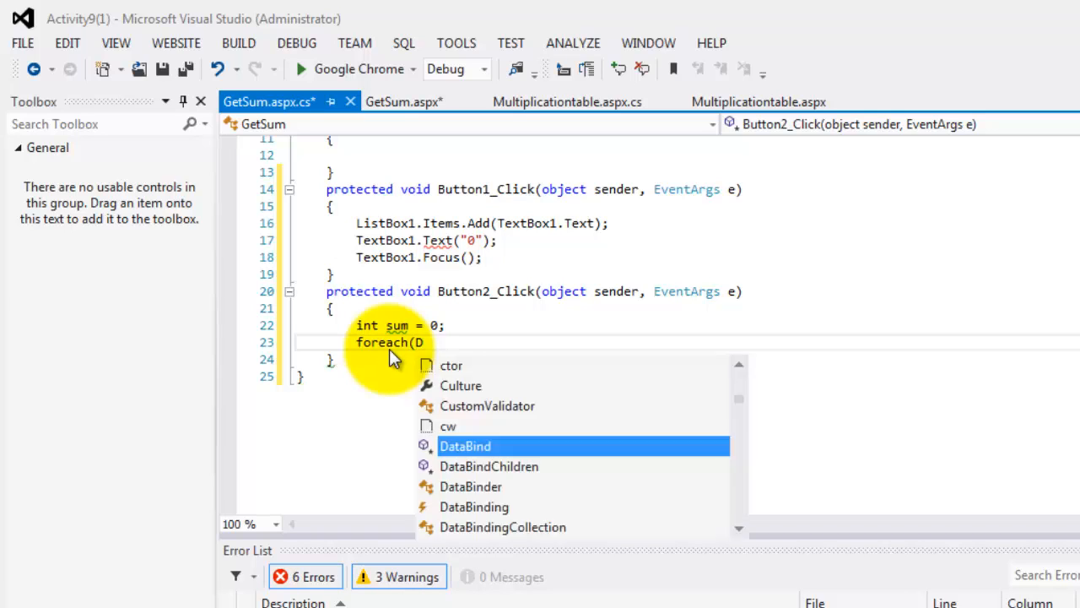
{"action": "type", "text": "a"}
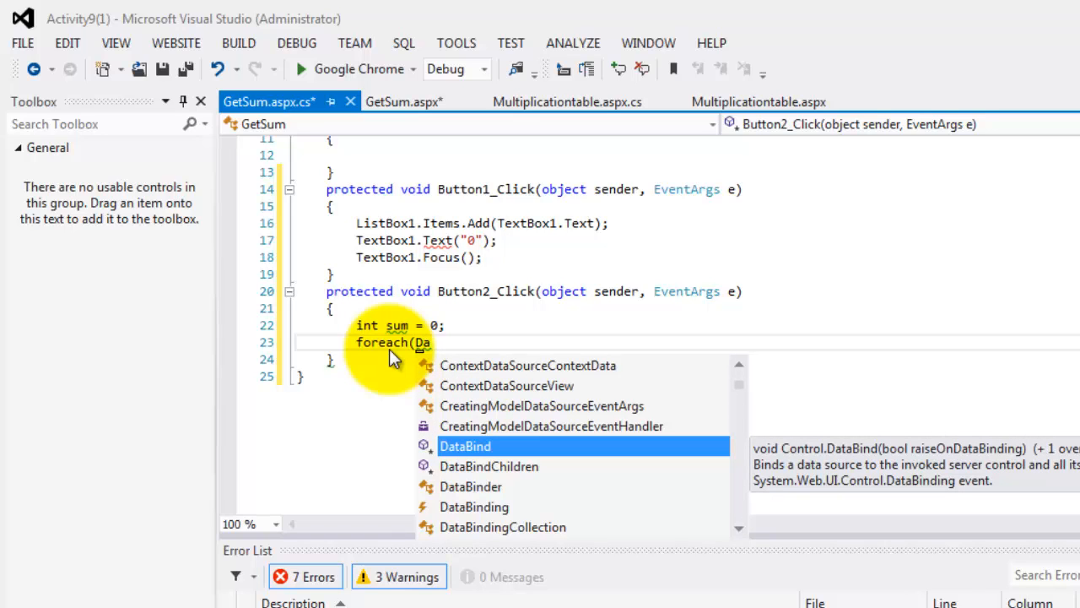
{"action": "type", "text": "Li"}
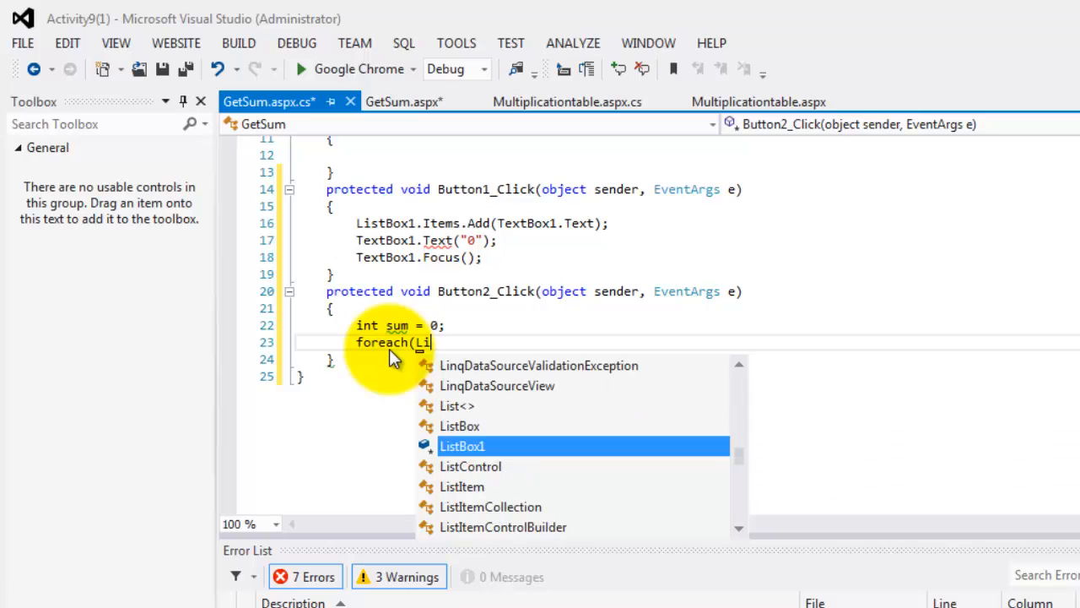
{"action": "mouse_move", "coordinate": [463, 446]}
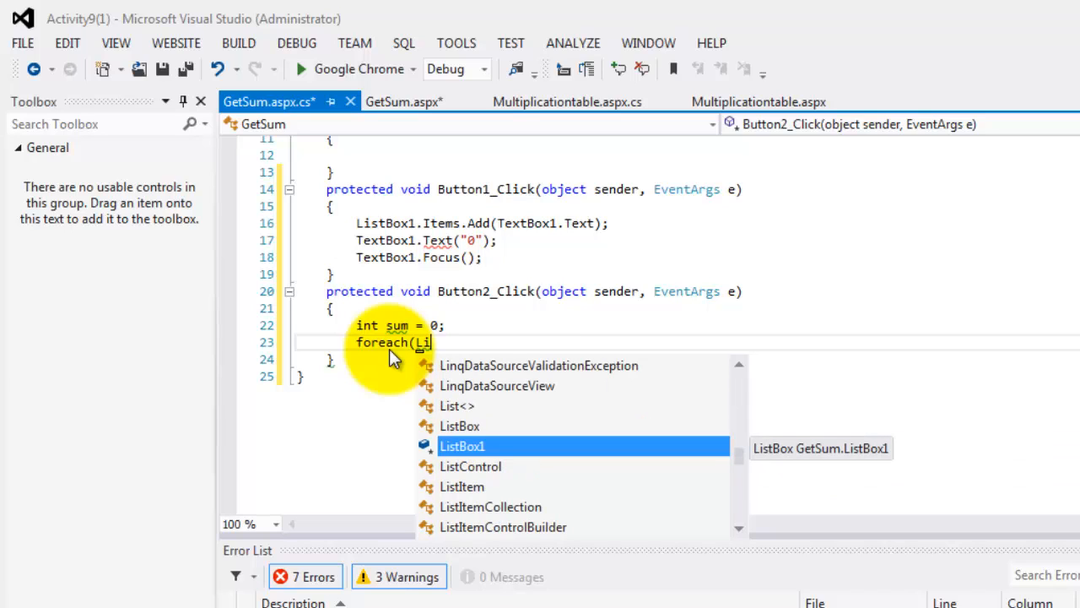
{"action": "type", "text": "ListItem"}
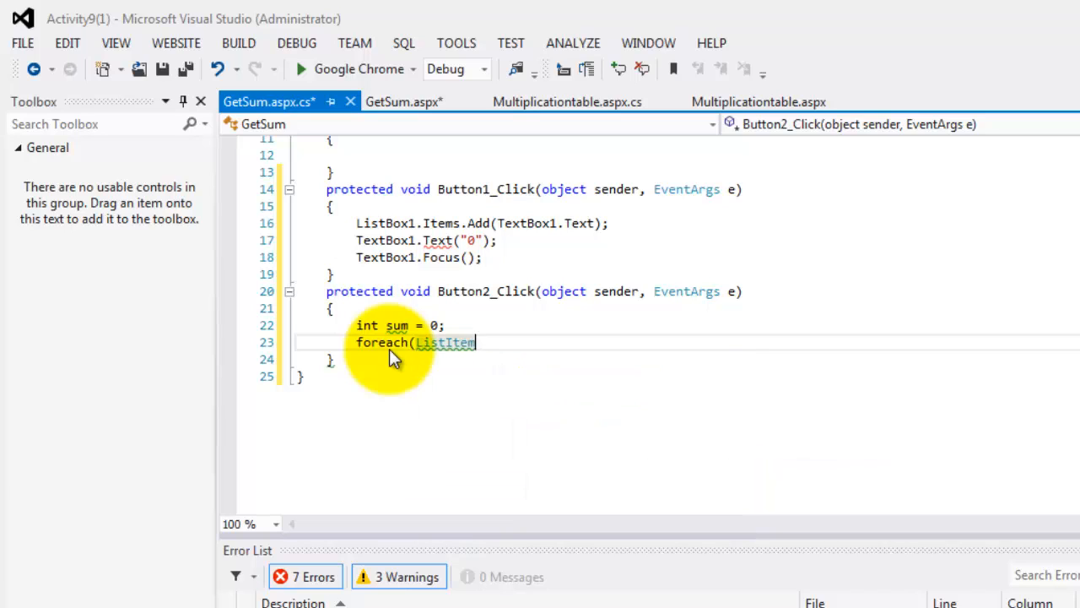
{"action": "type", "text": "i in"}
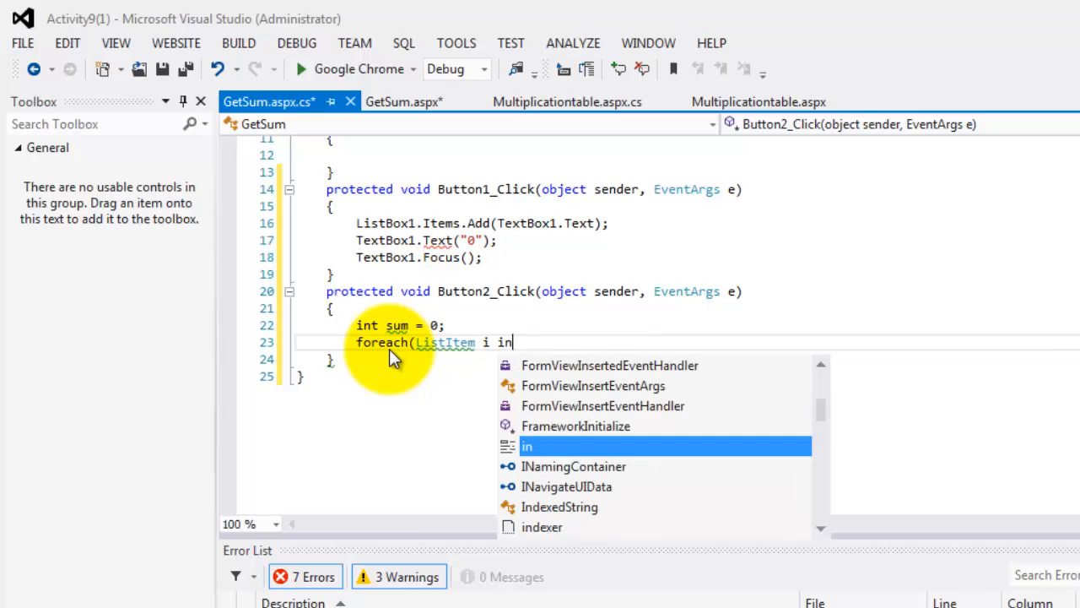
{"action": "type", "text": "l"}
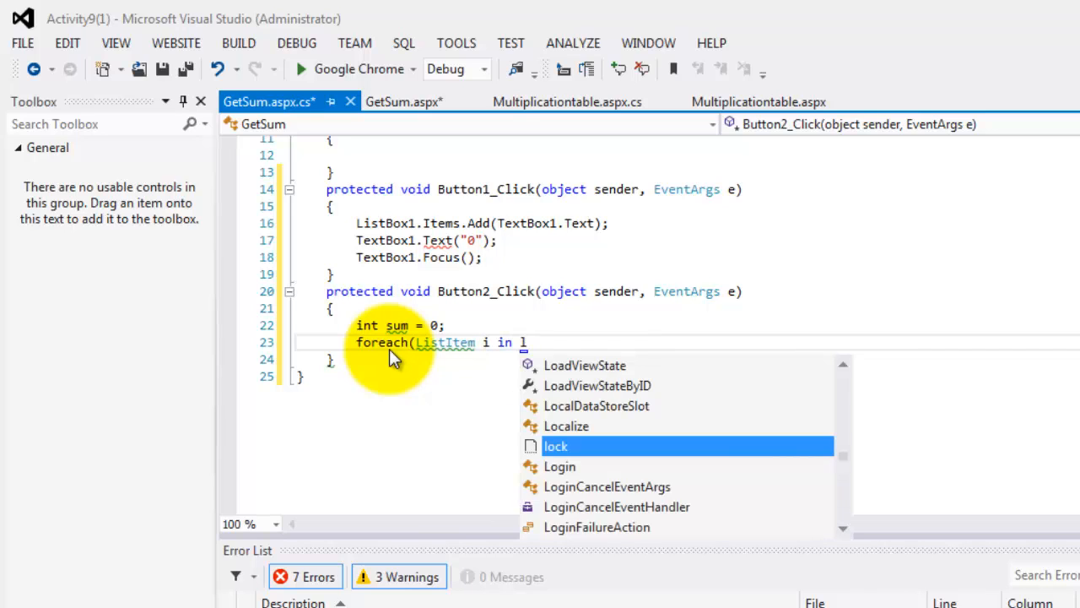
{"action": "type", "text": "istBox1"}
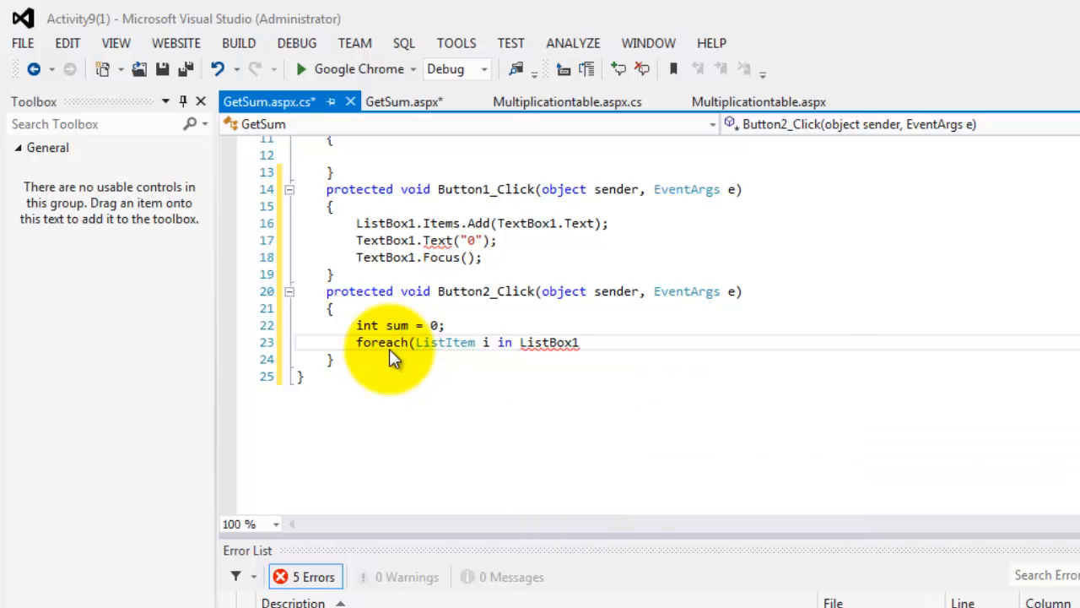
{"action": "type", "text": ".i"}
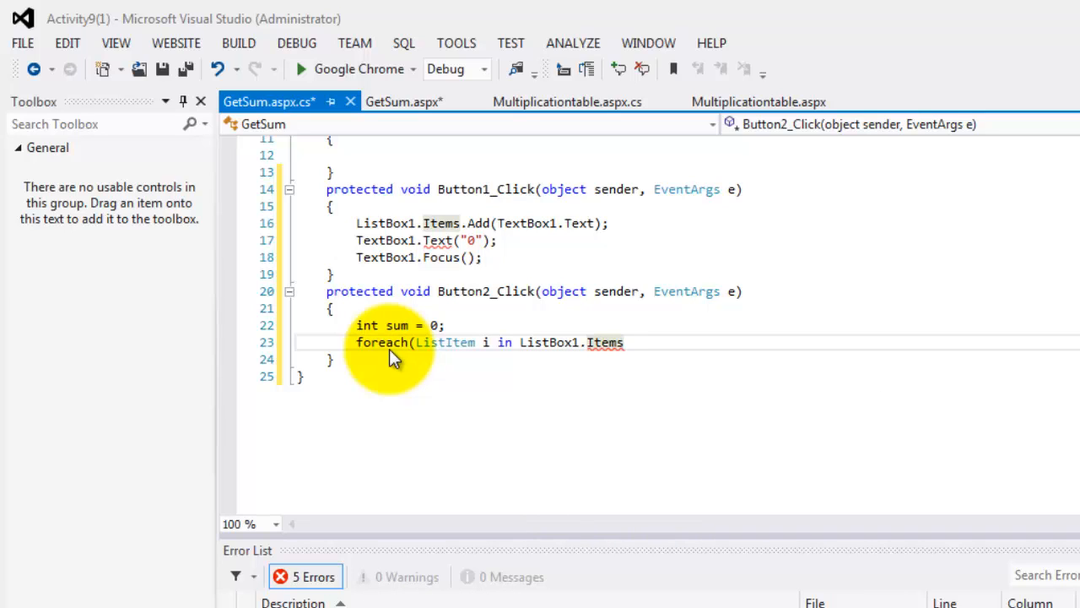
{"action": "type", "text": "){"}
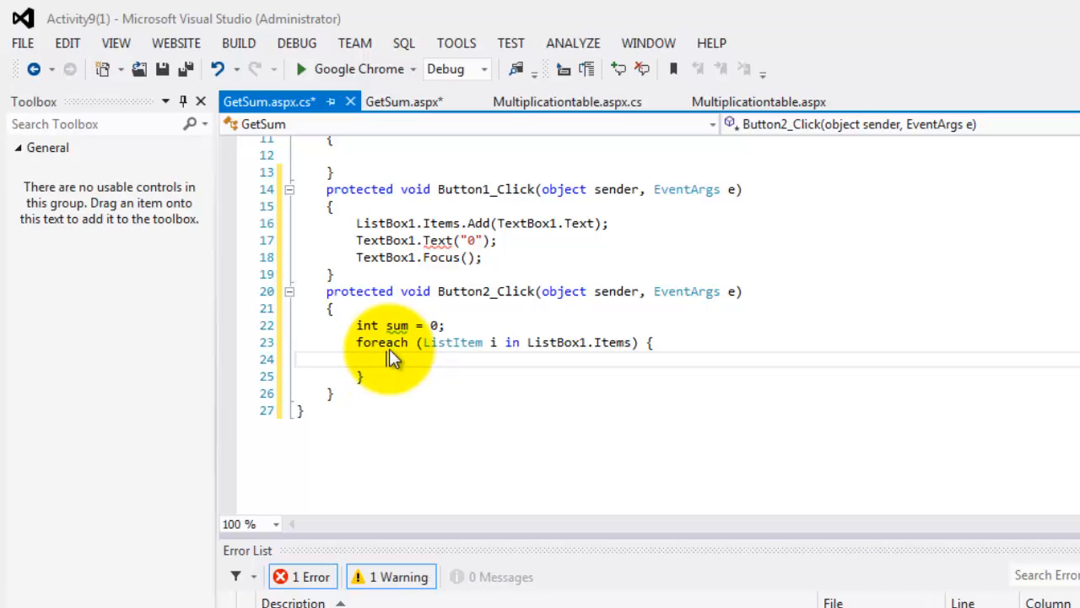
Step: Inside the loop accumulate sum += Convert.ToInt32(i.Text);
{"action": "type", "text": "sum+"}
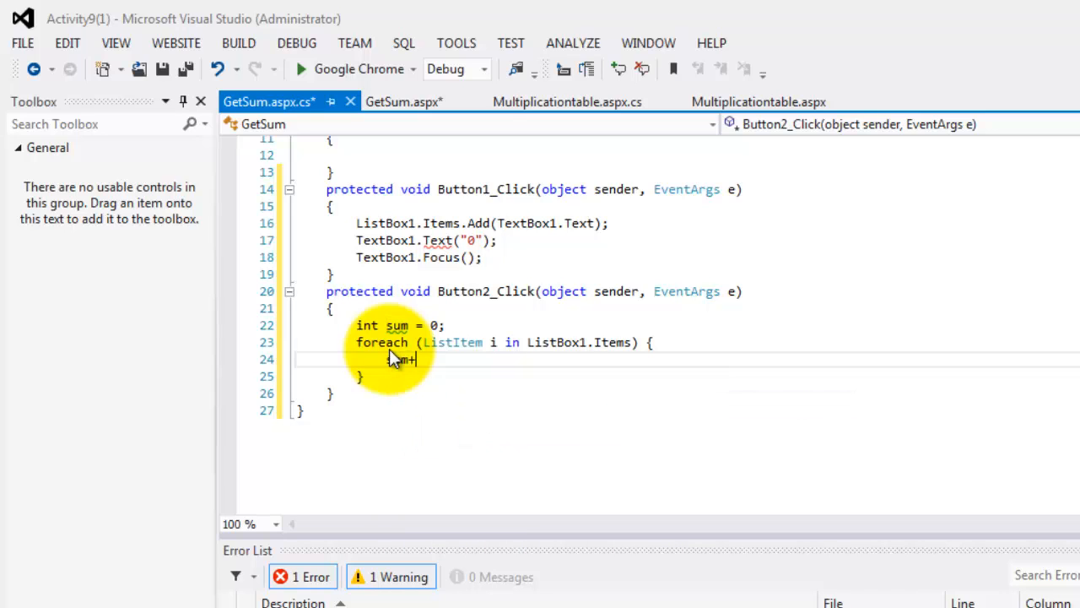
{"action": "type", "text": "="}
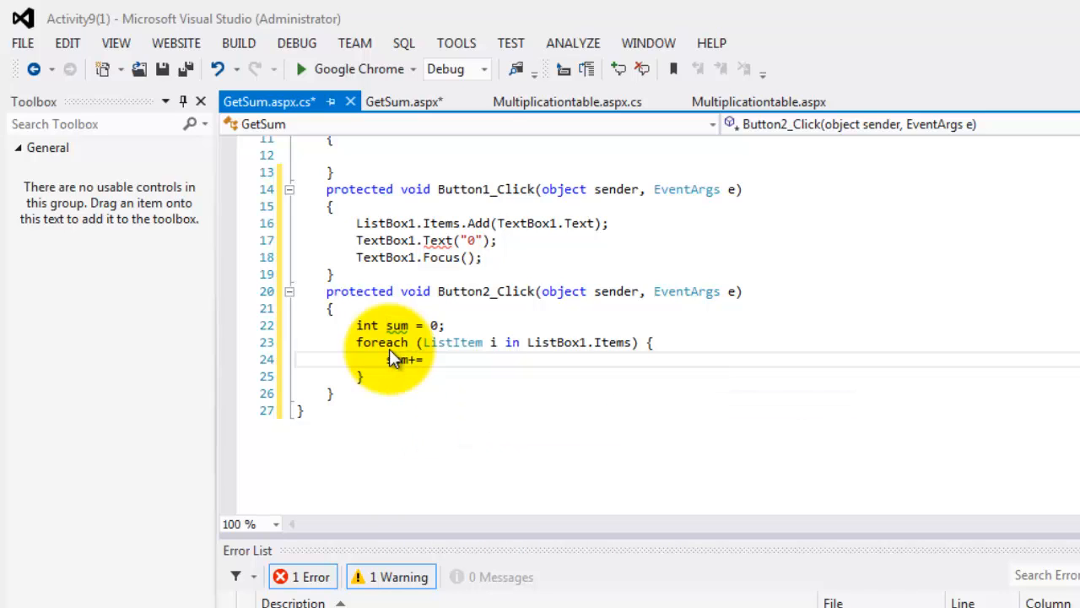
{"action": "type", "text": "co"}
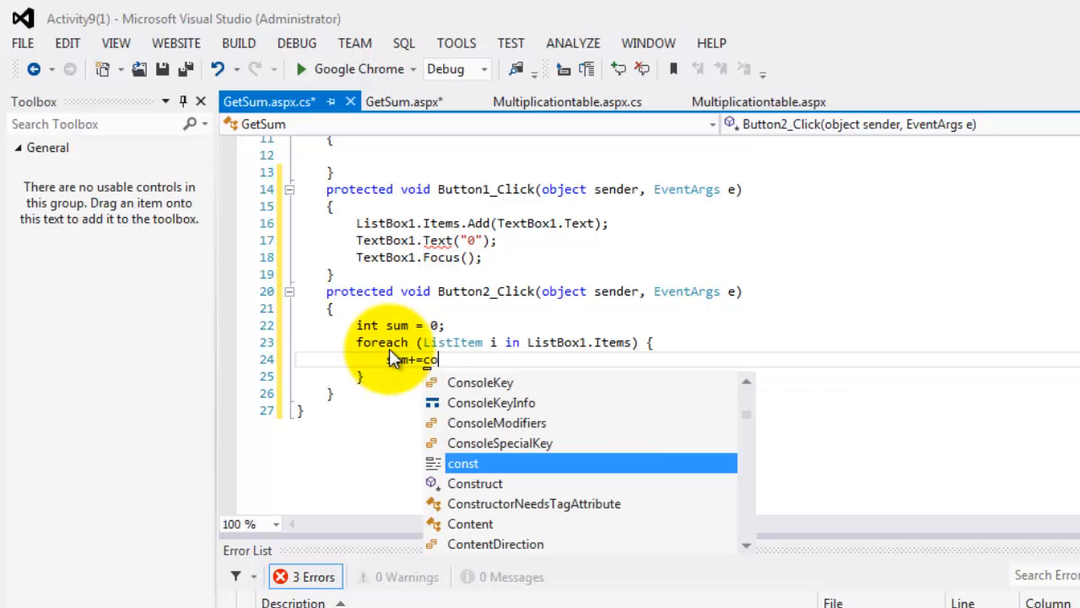
{"action": "type", "text": "n"}
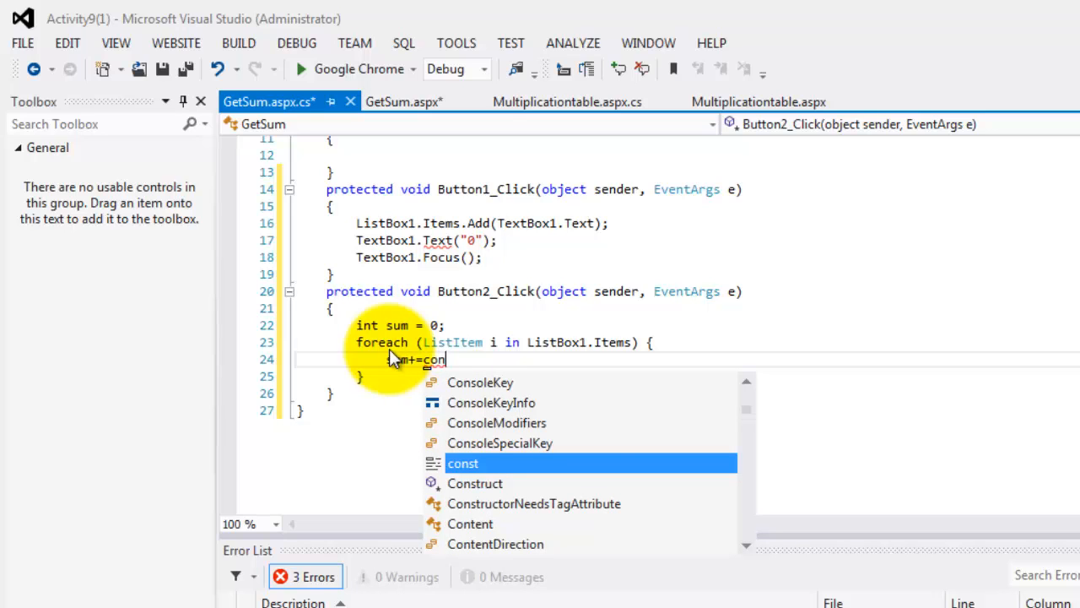
{"action": "type", "text": "vert"}
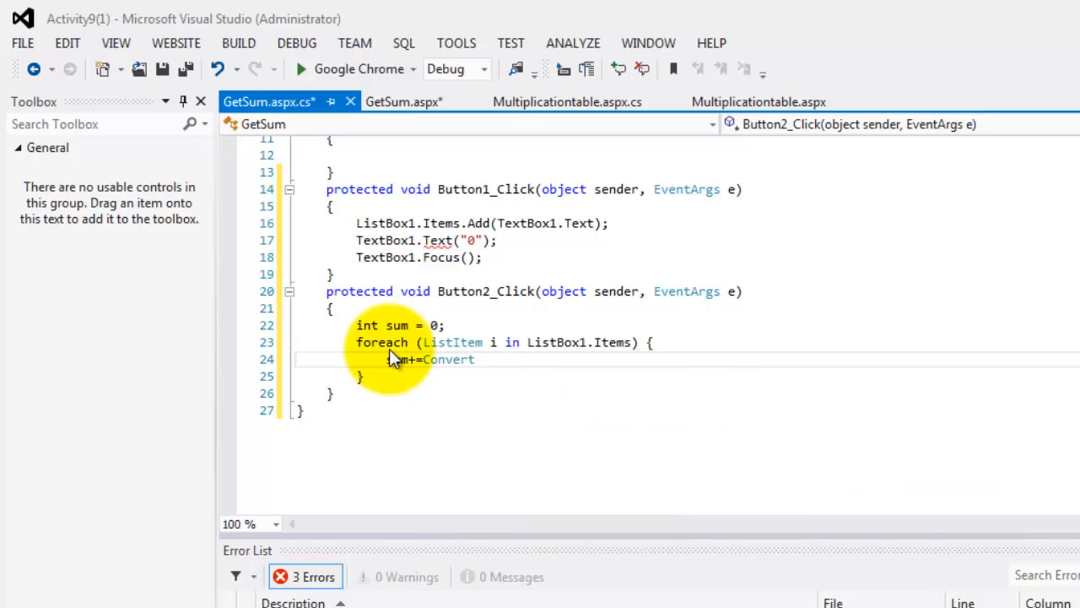
{"action": "type", "text": ".to"}
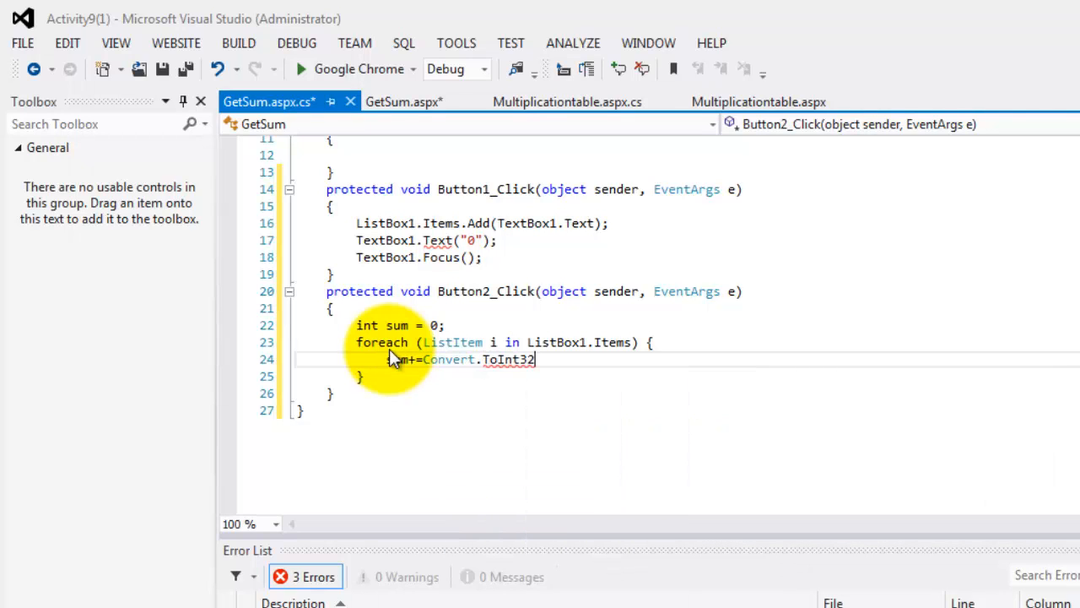
{"action": "type", "text": "("}
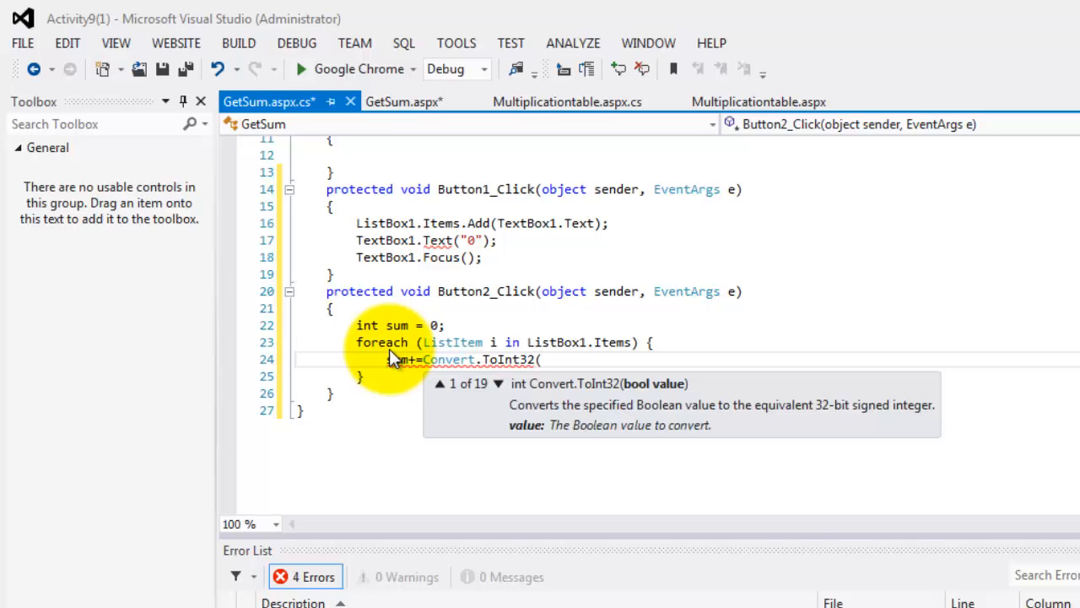
{"action": "type", "text": "i.t"}
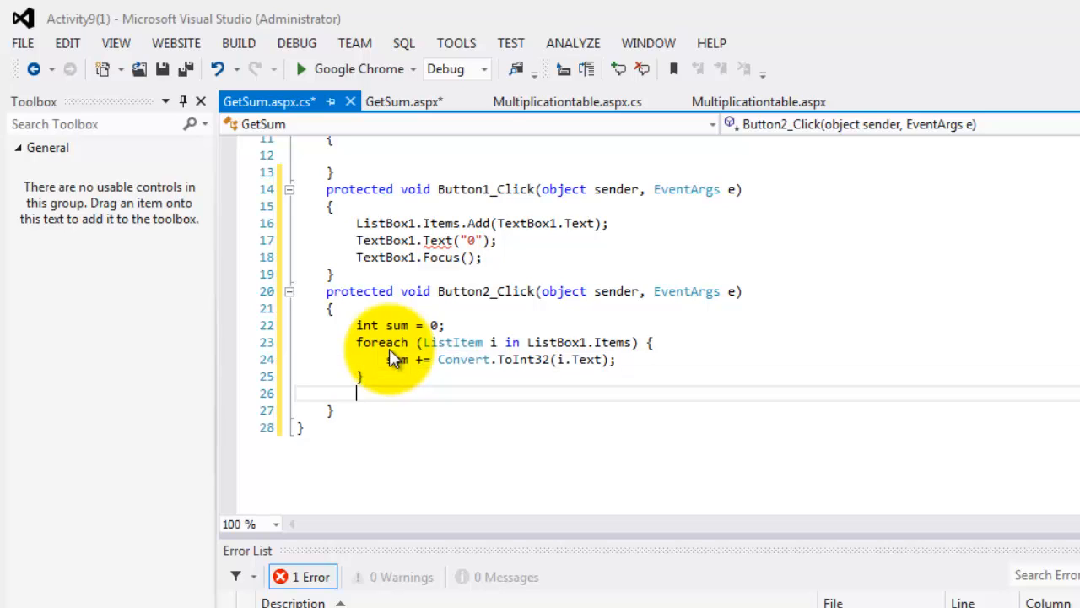
Step: After the loop set Label1.Text = sum.ToString(); and run the page
{"action": "type", "text": "lab"}
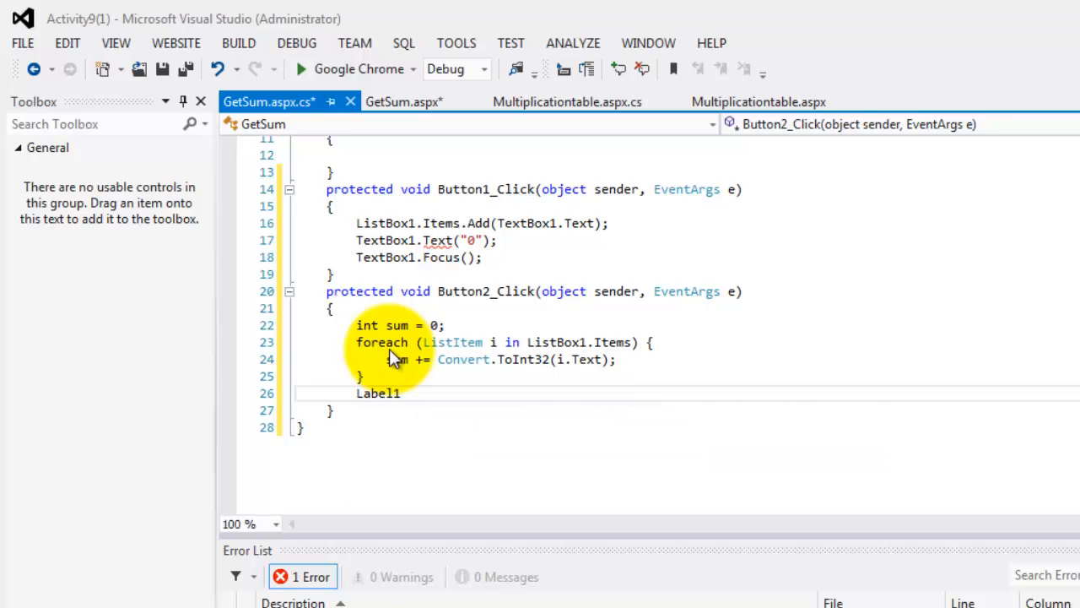
{"action": "type", "text": ".te"}
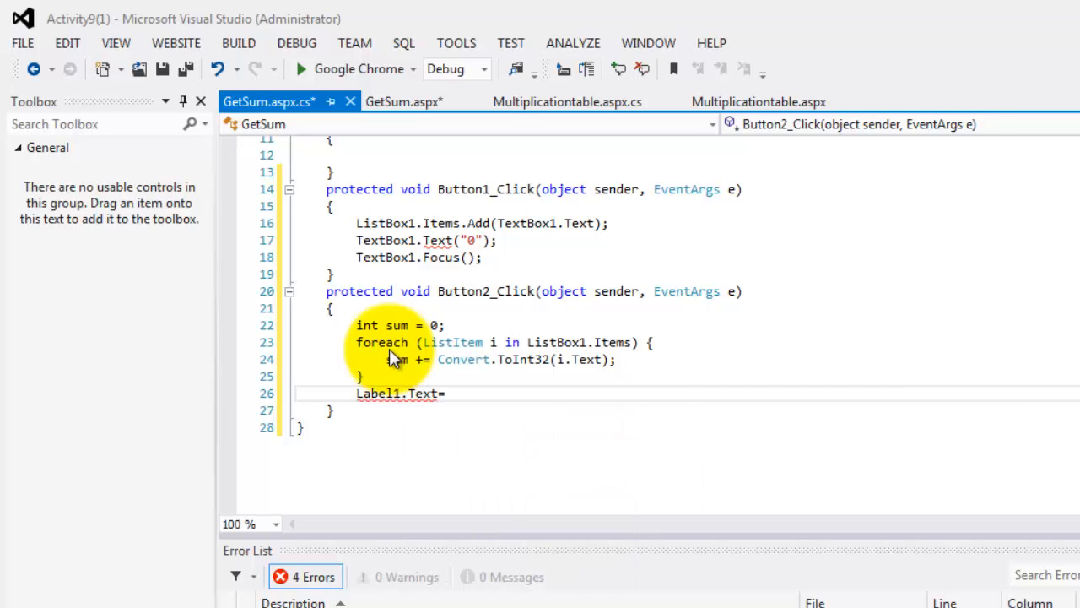
{"action": "type", "text": "sum."}
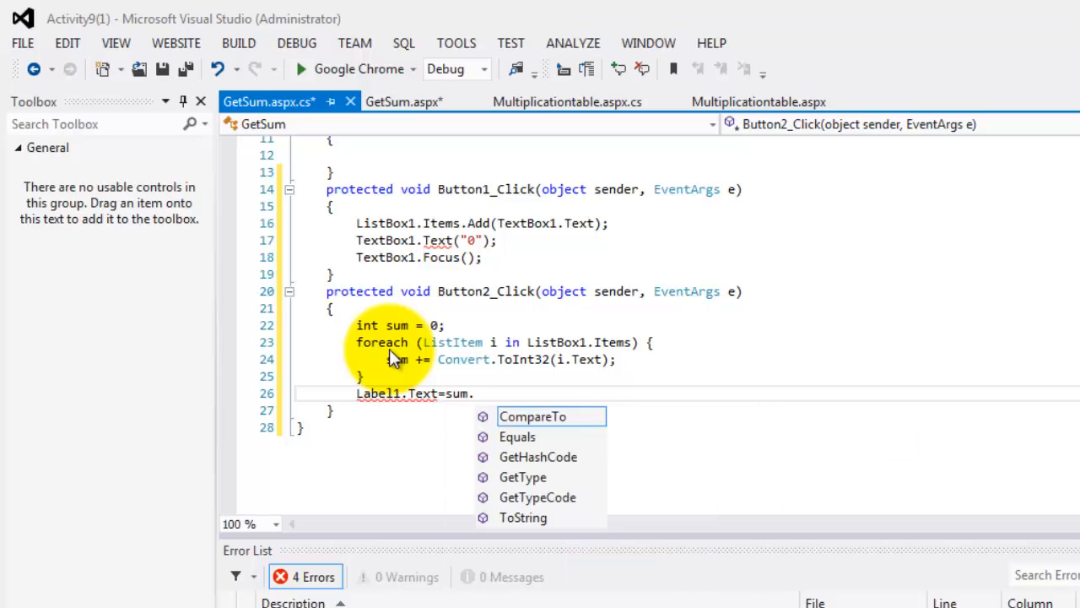
{"action": "type", "text": "ToString();"}
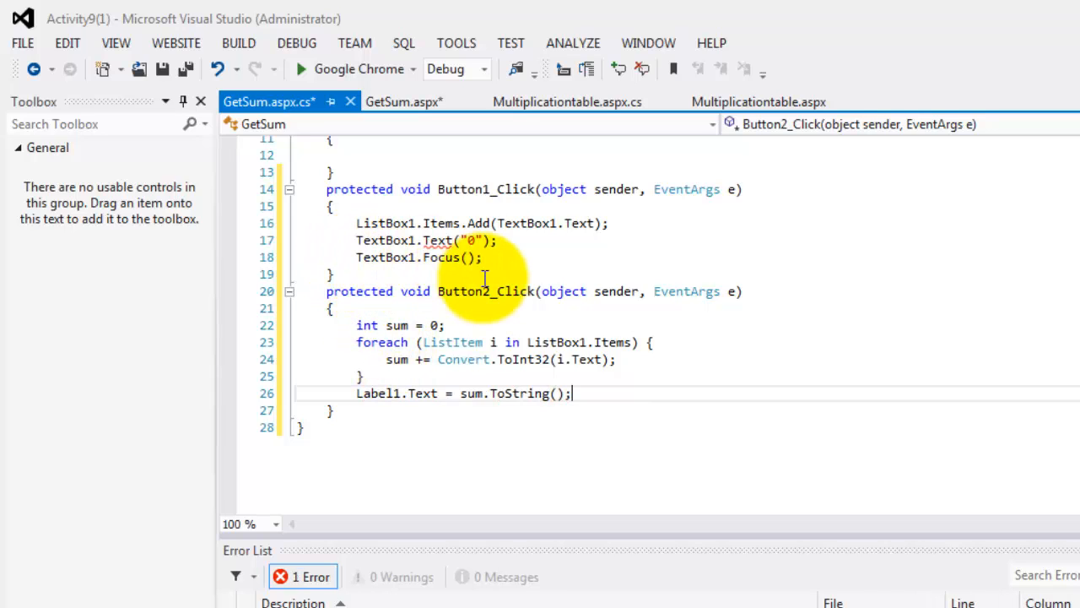
{"action": "left_click", "coordinate": [456, 240]}
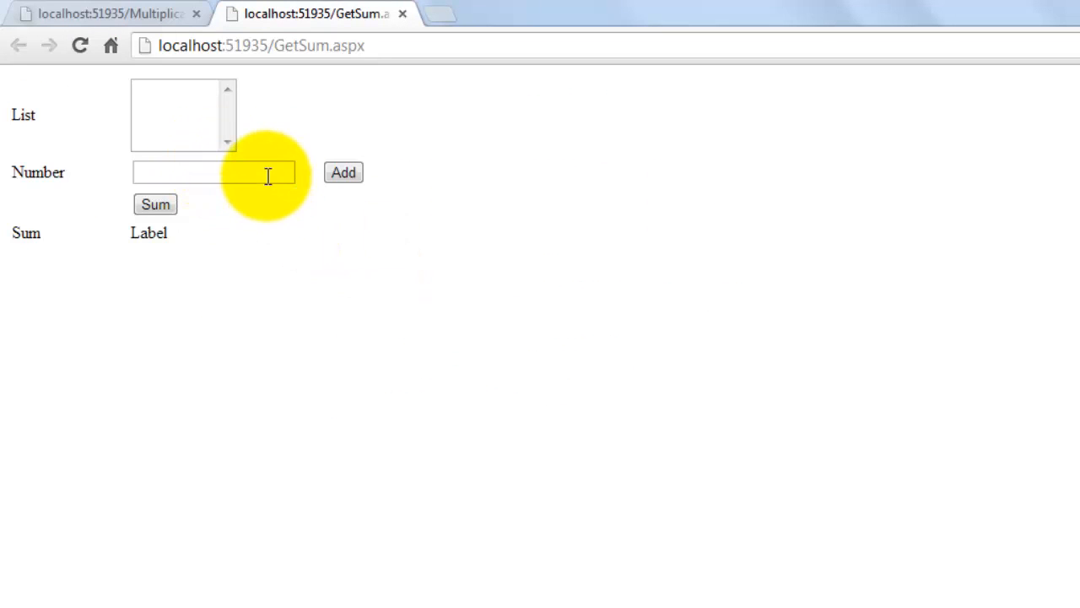
Step: Add 1, 12 and 23 to the list with Add, then total them with Sum
{"action": "left_click", "coordinate": [343, 172]}
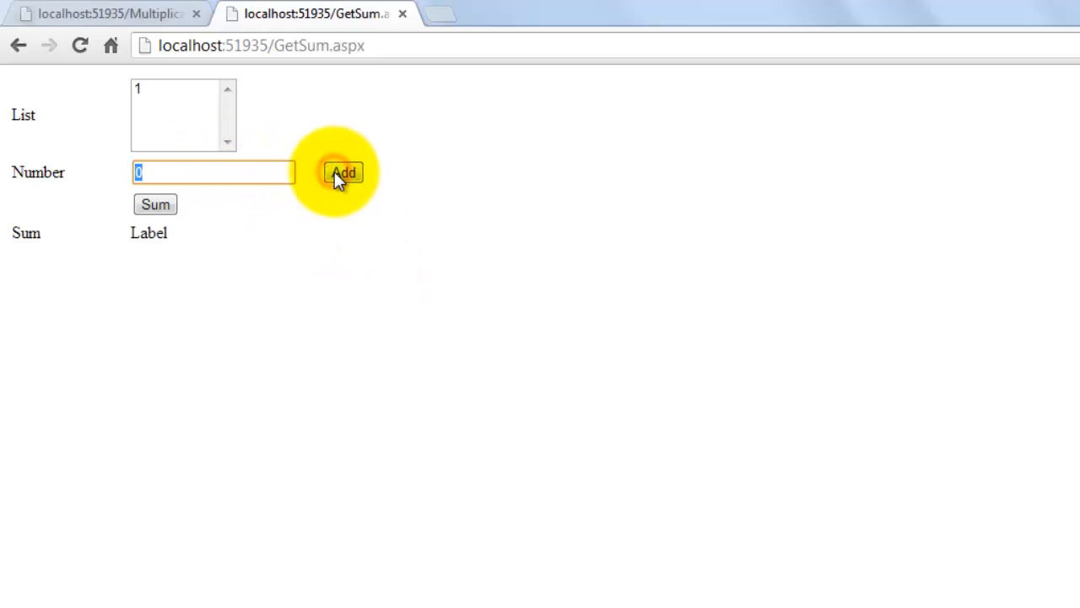
{"action": "type", "text": "12"}
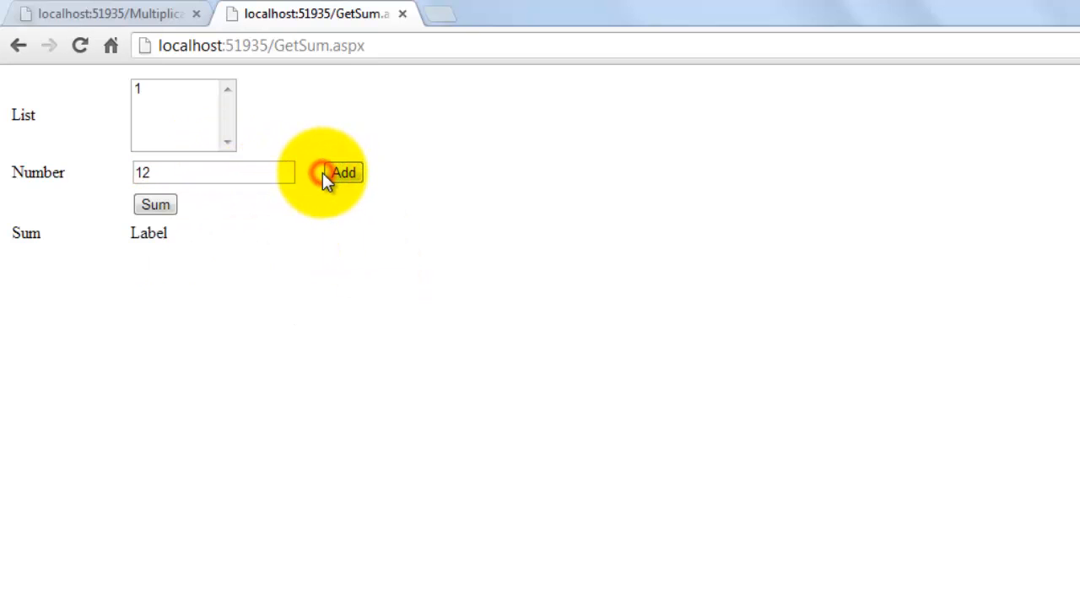
{"action": "left_click", "coordinate": [343, 172]}
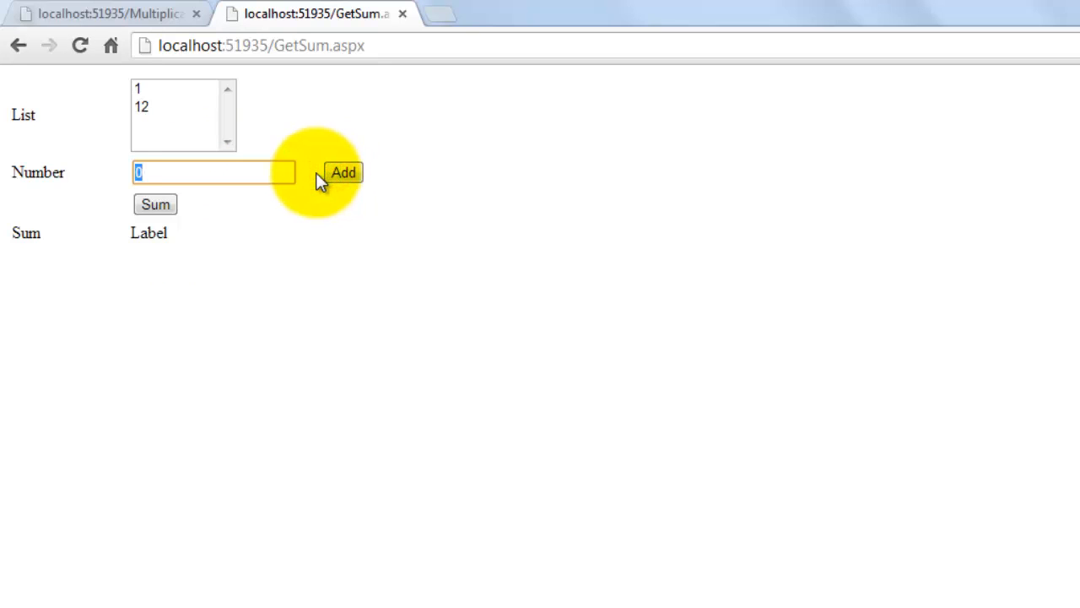
{"action": "left_click", "coordinate": [343, 172]}
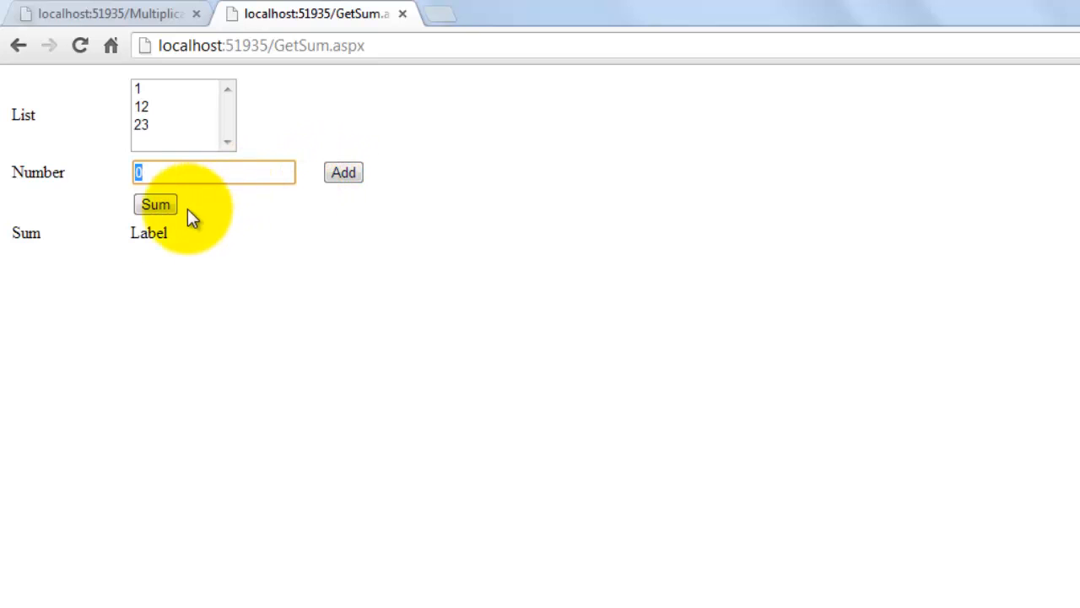
{"action": "left_click", "coordinate": [155, 204]}
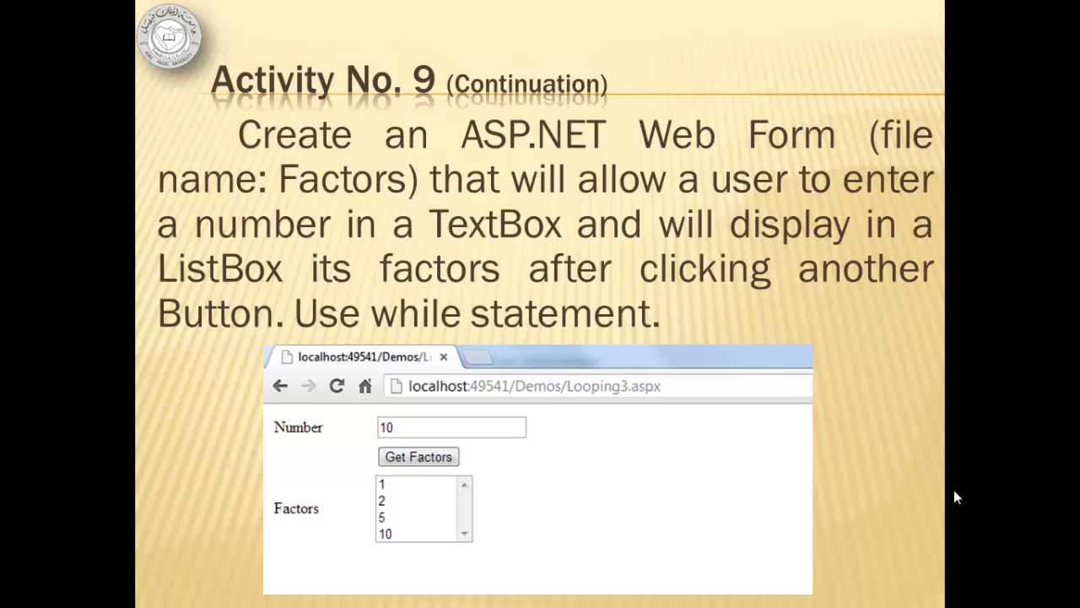
{"action": "mouse_move", "coordinate": [939, 503]}
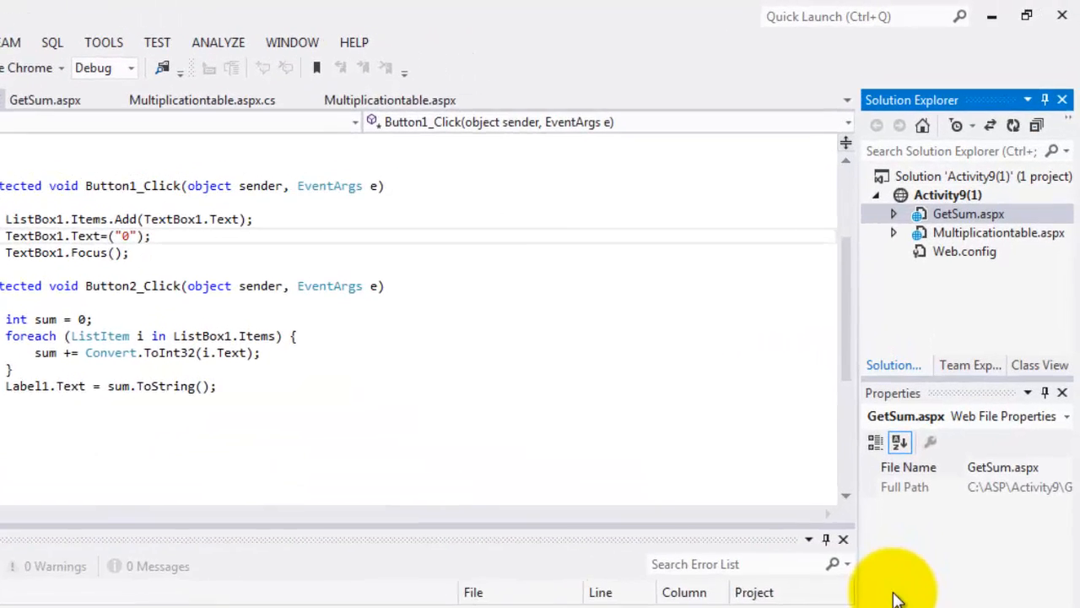
Step: Add a new Web Form named Factors to Activity9(1) and show it in Design view
{"action": "right_click", "coordinate": [968, 213]}
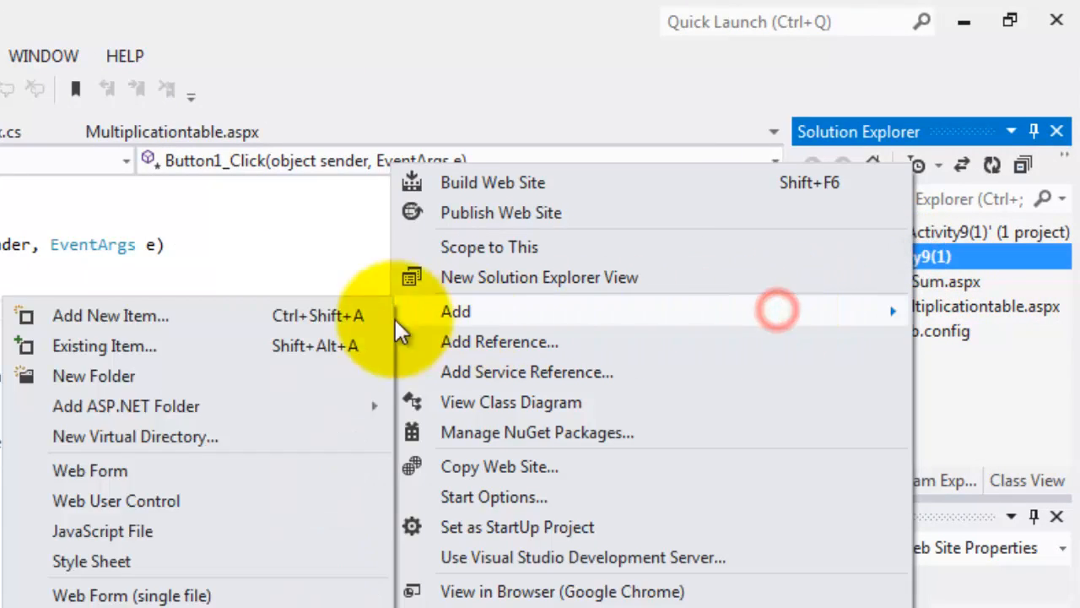
{"action": "left_click", "coordinate": [109, 315]}
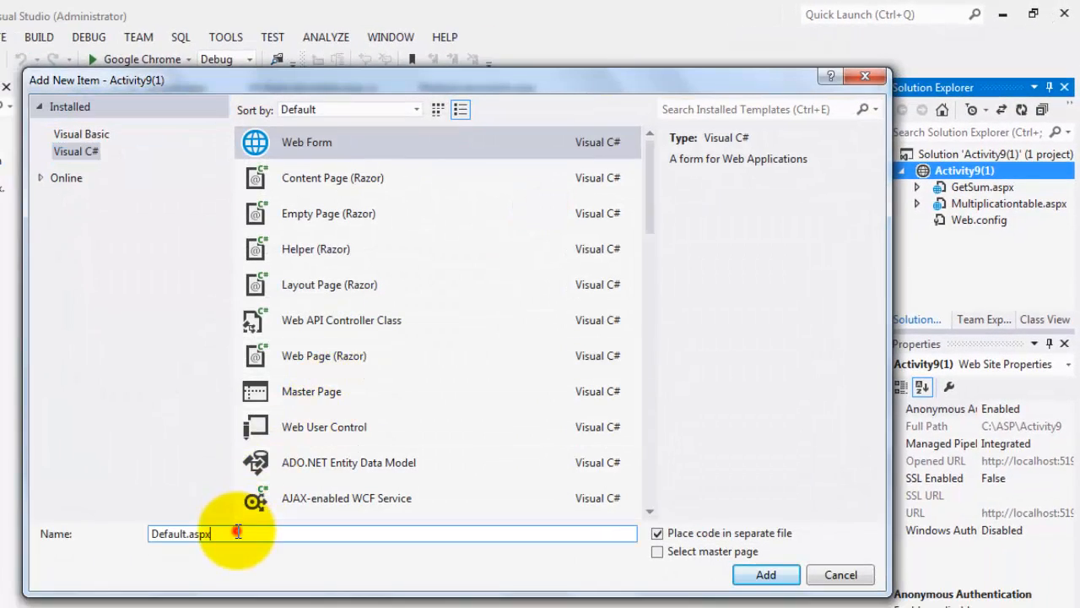
{"action": "type", "text": "Factors"}
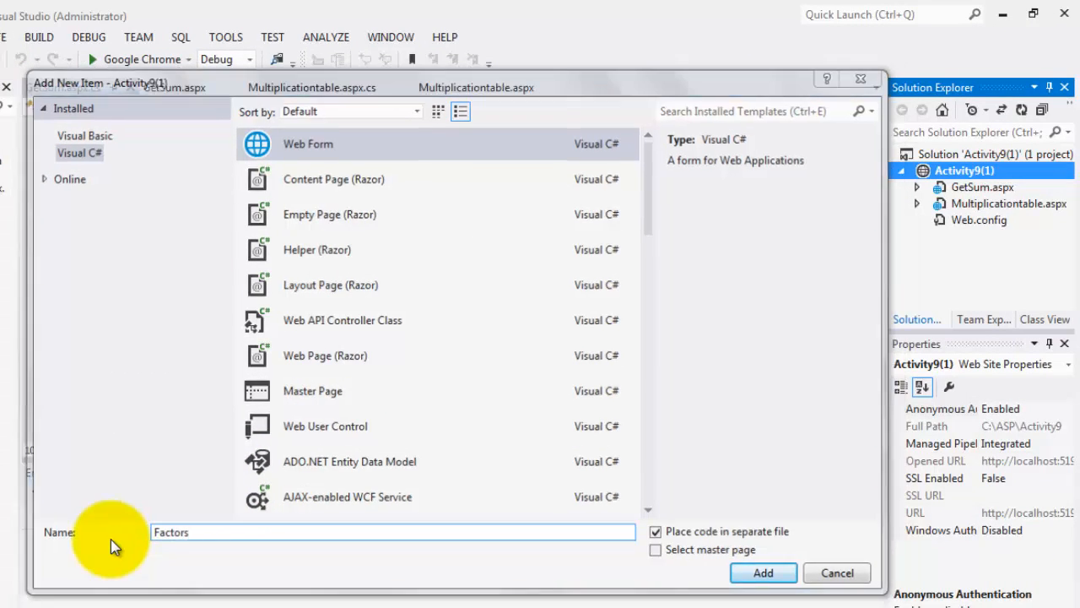
{"action": "left_click", "coordinate": [762, 572]}
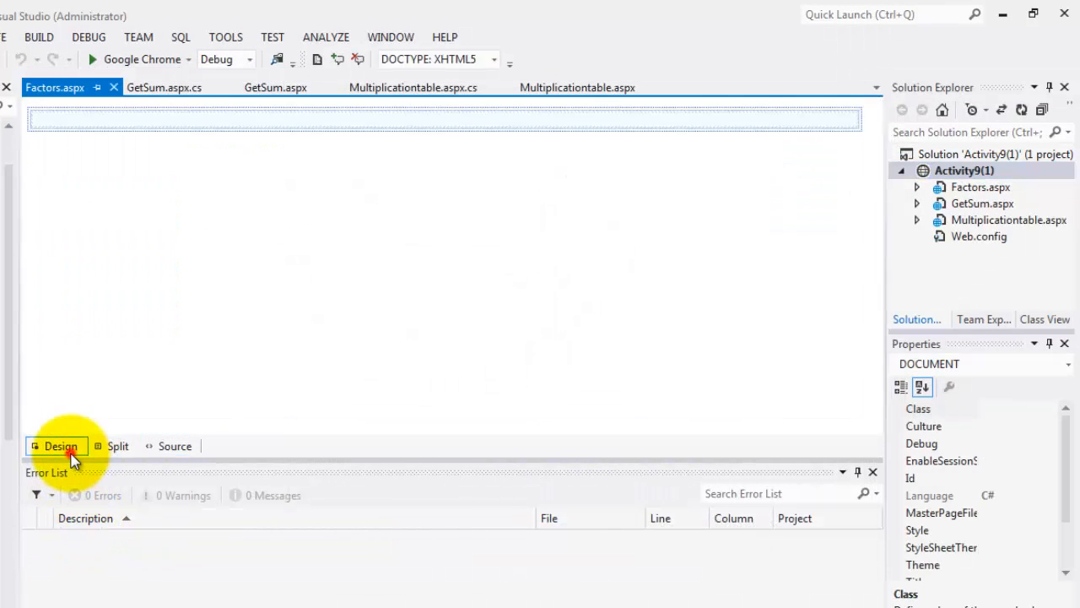
Step: Insert a 3-row, 2-column table and label its left cells Number and Factors
{"action": "left_click", "coordinate": [287, 37]}
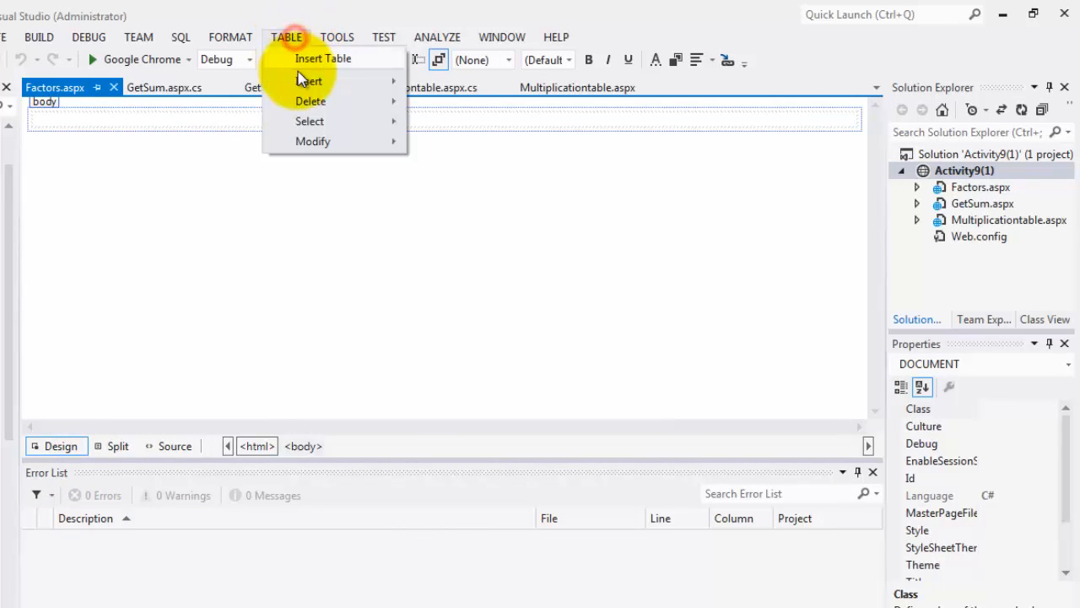
{"action": "left_click", "coordinate": [322, 57]}
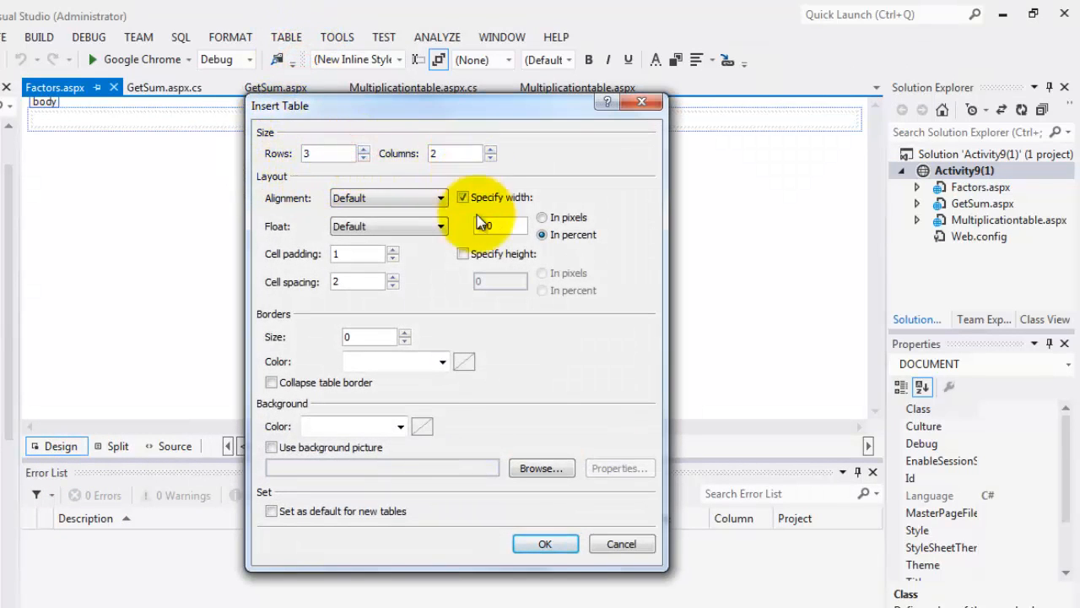
{"action": "left_click", "coordinate": [543, 543]}
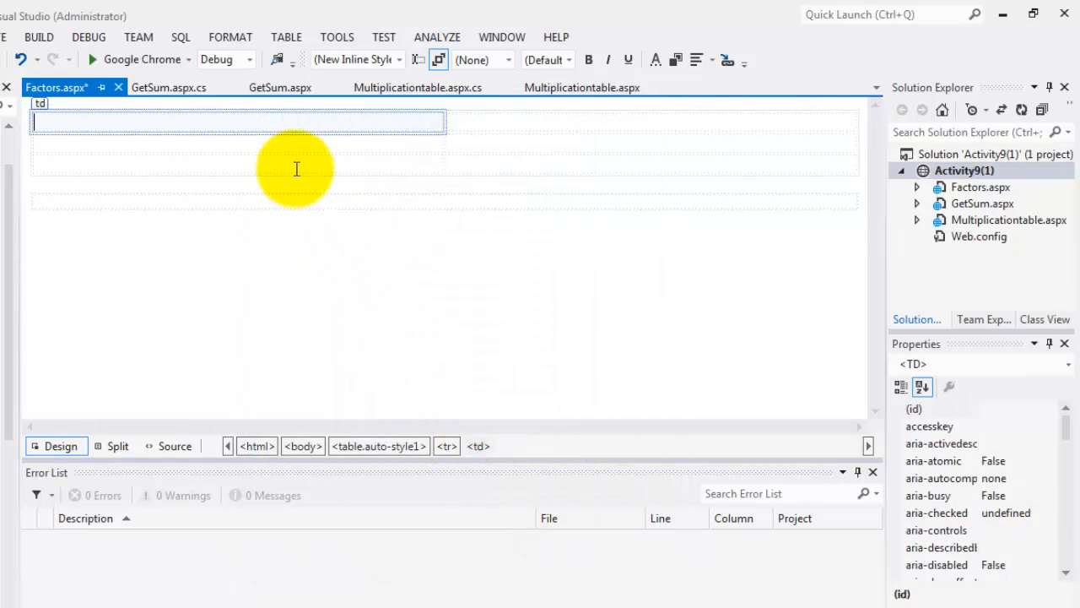
{"action": "type", "text": "Number"}
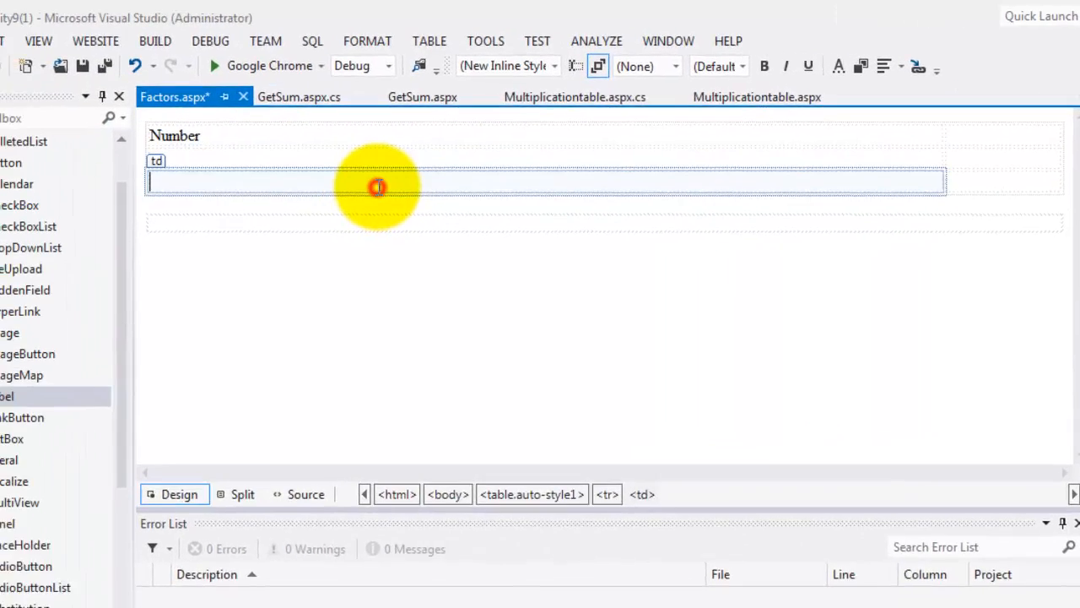
{"action": "type", "text": "Factors"}
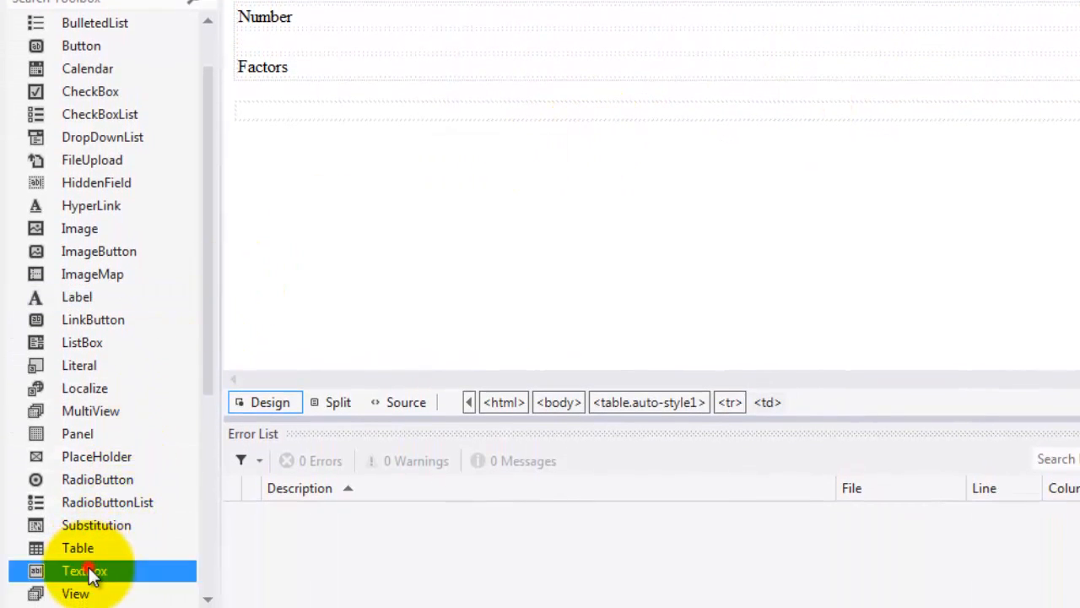
Step: Place a text box beside Number and a button below it captioned Factors
{"action": "left_click_drag", "start_coordinate": [84, 570], "coordinate": [591, 148]}
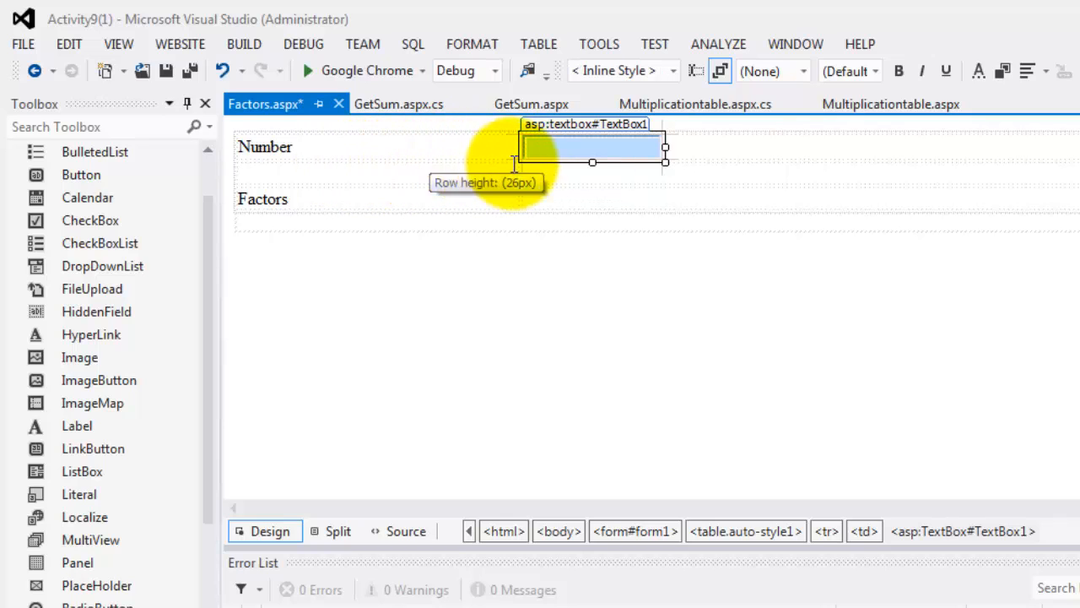
{"action": "left_click_drag", "start_coordinate": [665, 162], "coordinate": [503, 162]}
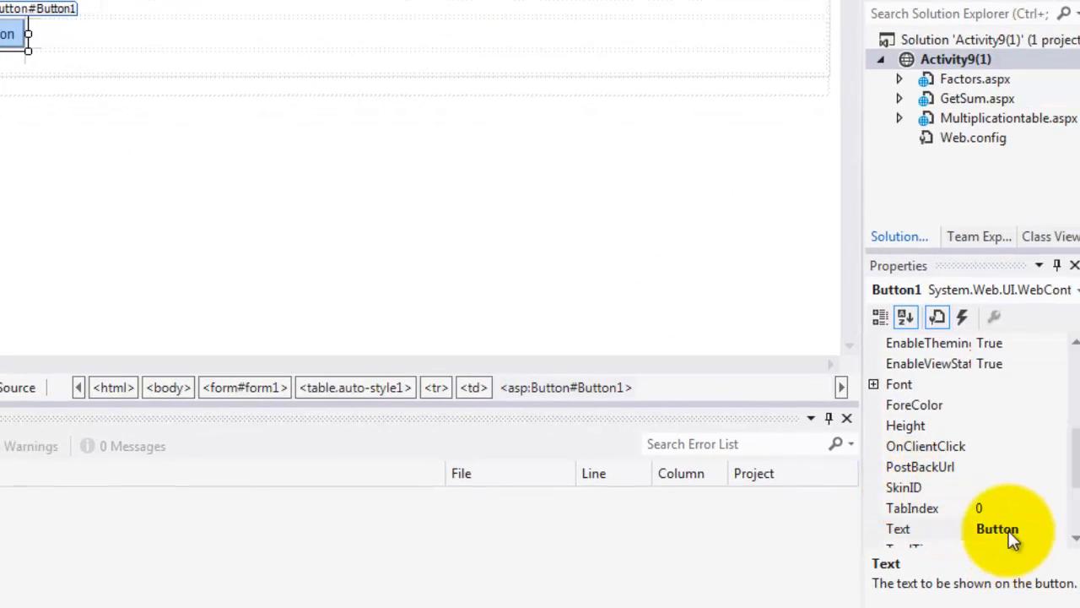
{"action": "left_click", "coordinate": [997, 528]}
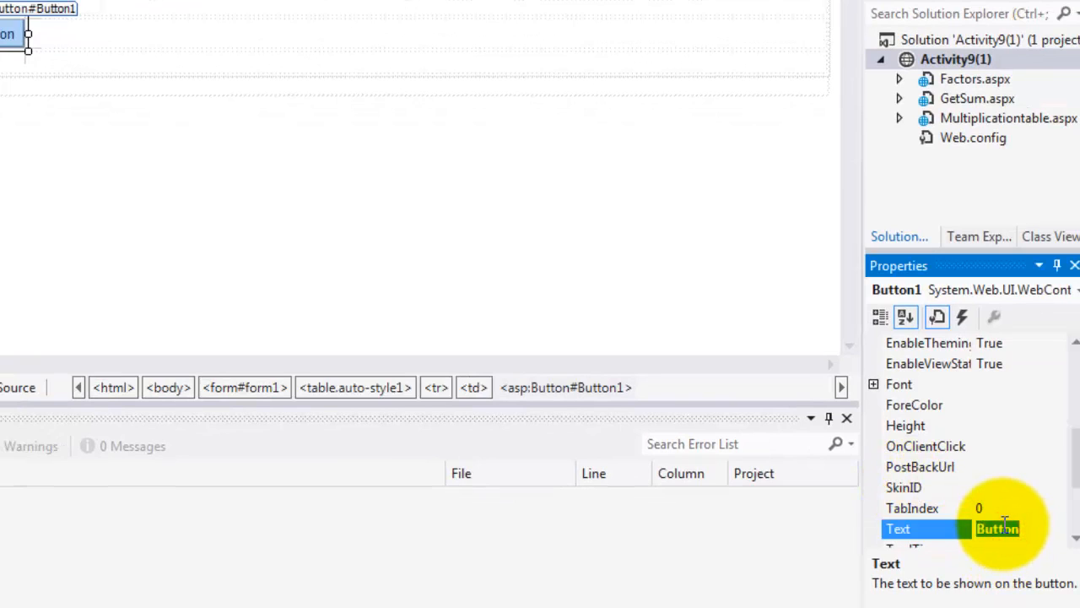
{"action": "type", "text": "Fact"}
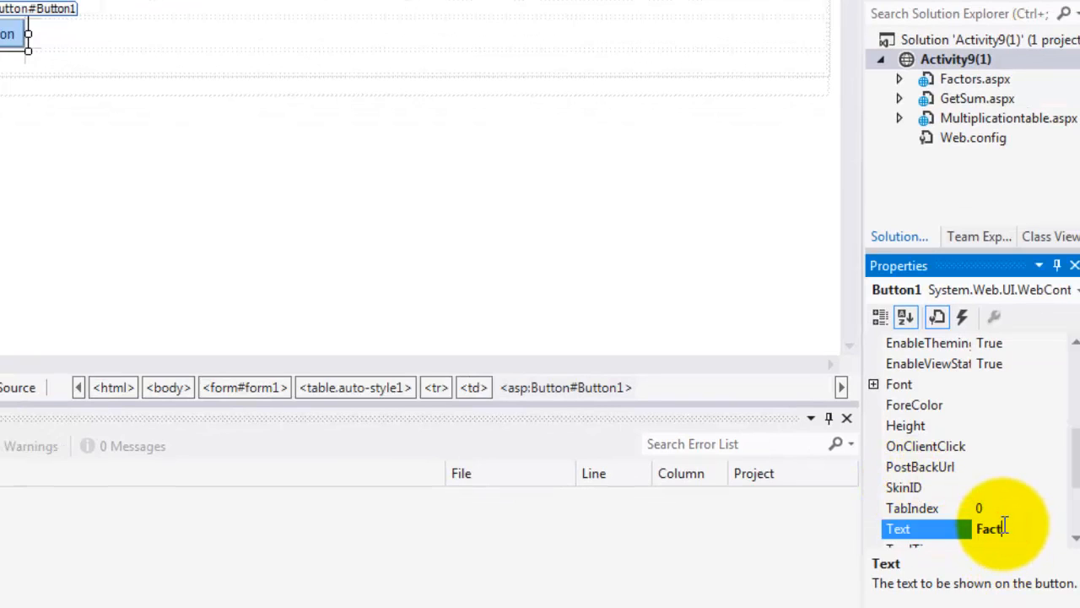
{"action": "type", "text": "Factors"}
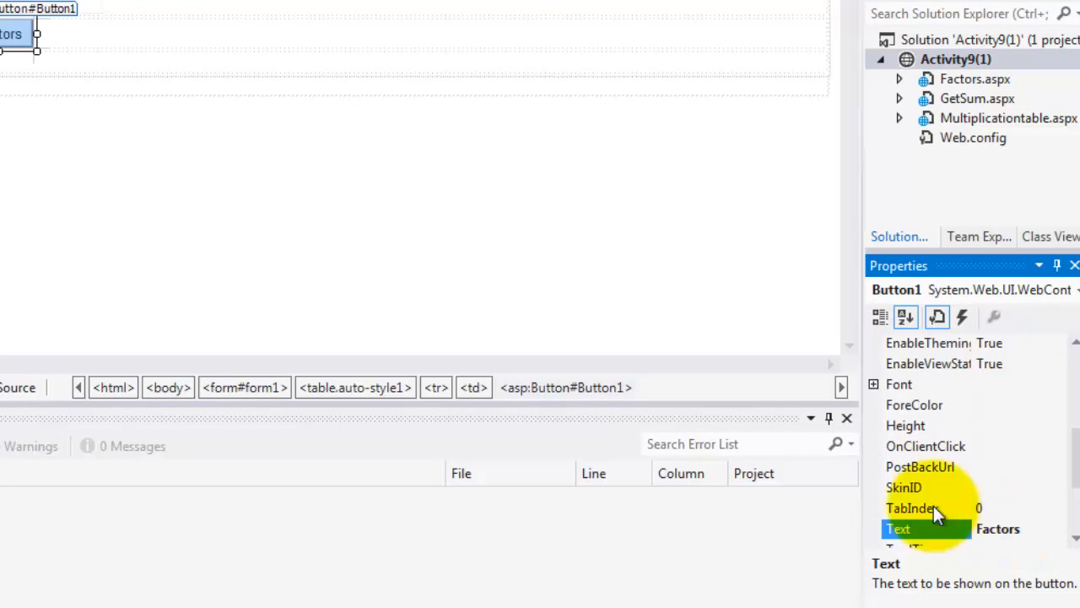
{"action": "left_click", "coordinate": [226, 59]}
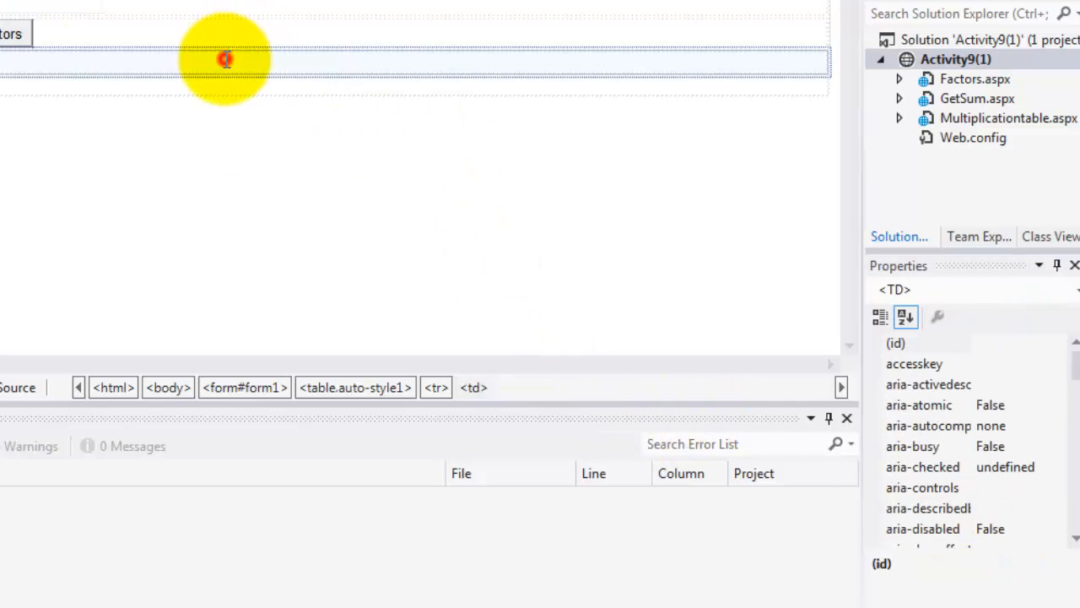
Step: Drop a list box into the cell beside the Factors label
{"action": "left_click", "coordinate": [270, 530]}
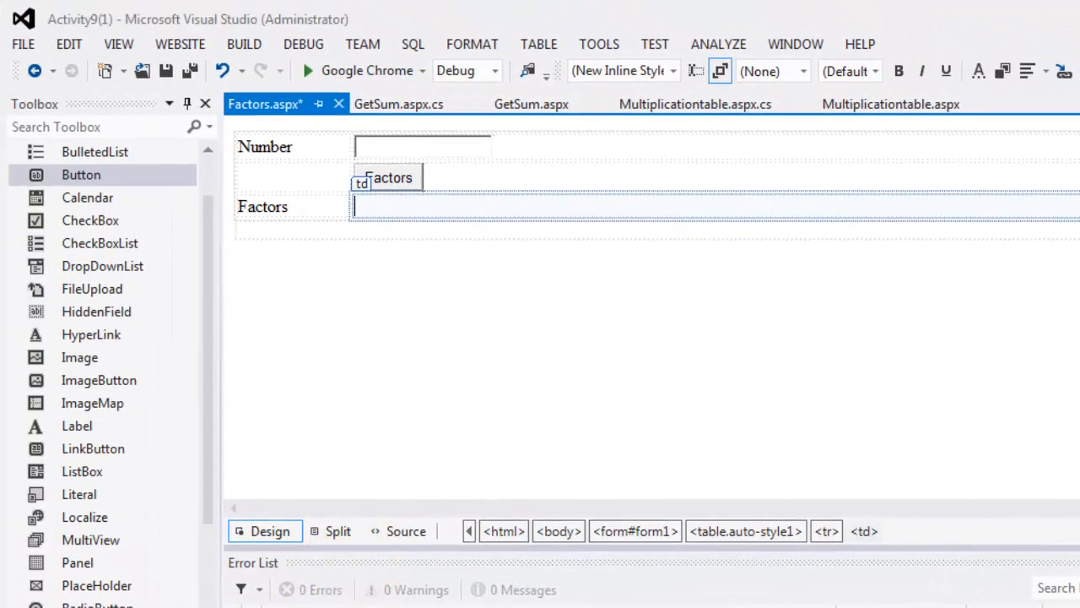
{"action": "mouse_move", "coordinate": [97, 311]}
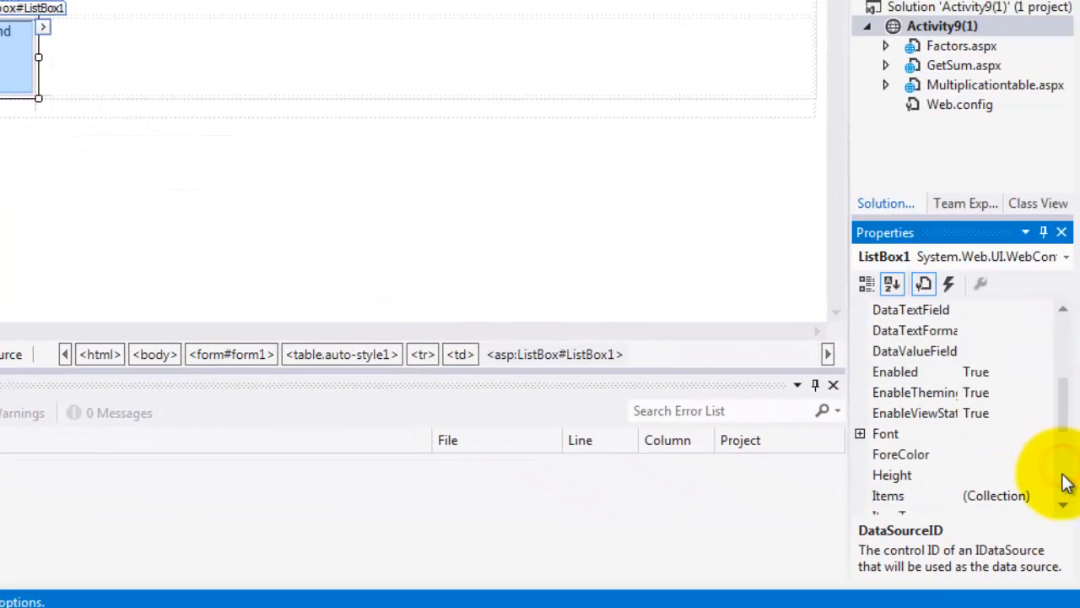
{"action": "scroll", "scroll_direction": "down", "scroll_amount": 3}
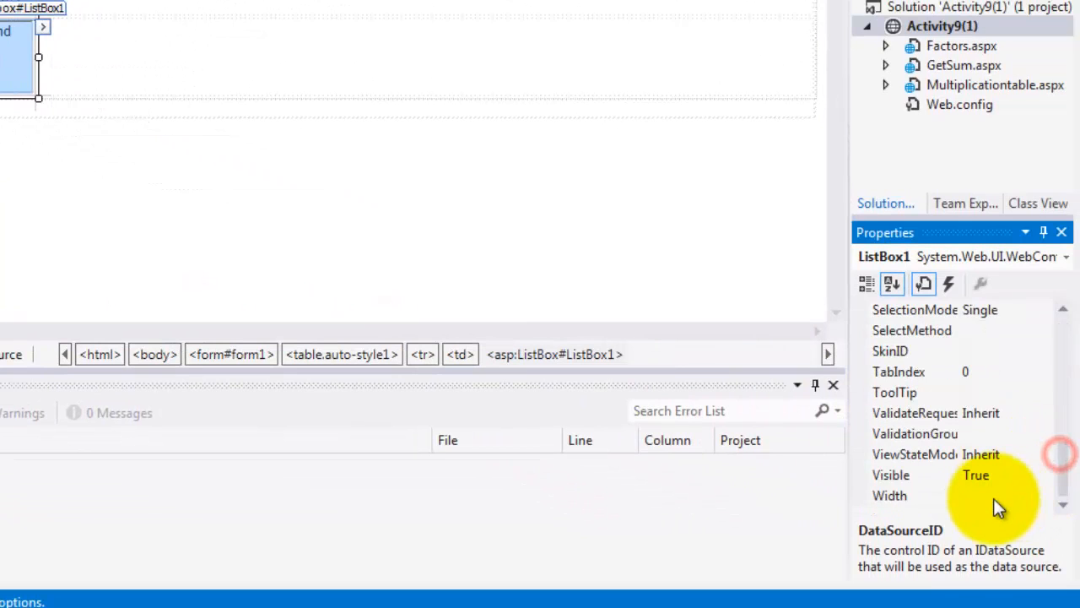
{"action": "left_click", "coordinate": [890, 497]}
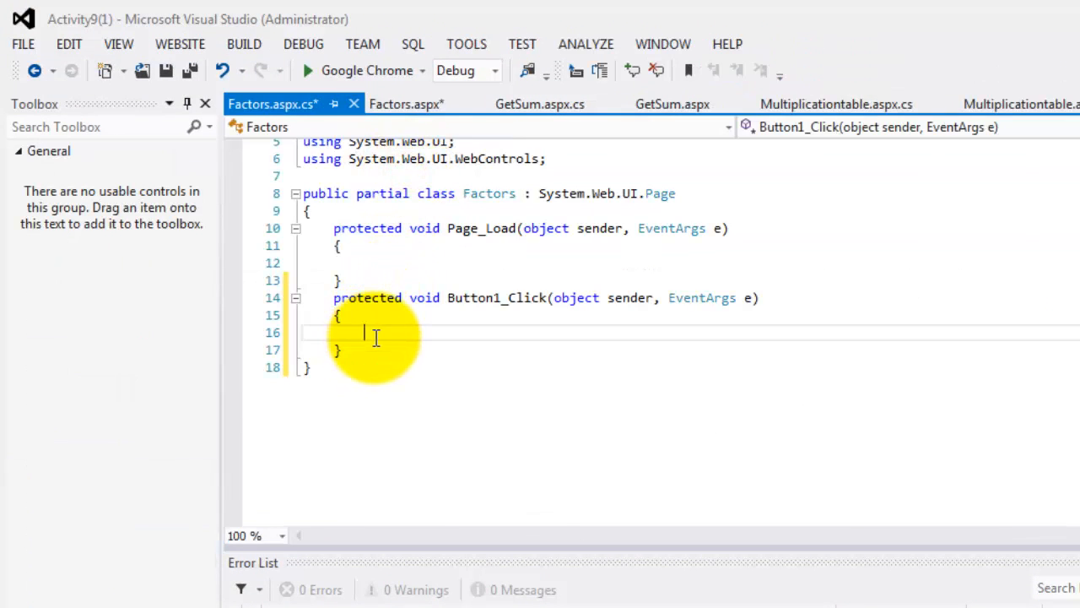
{"action": "mouse_move", "coordinate": [375, 334]}
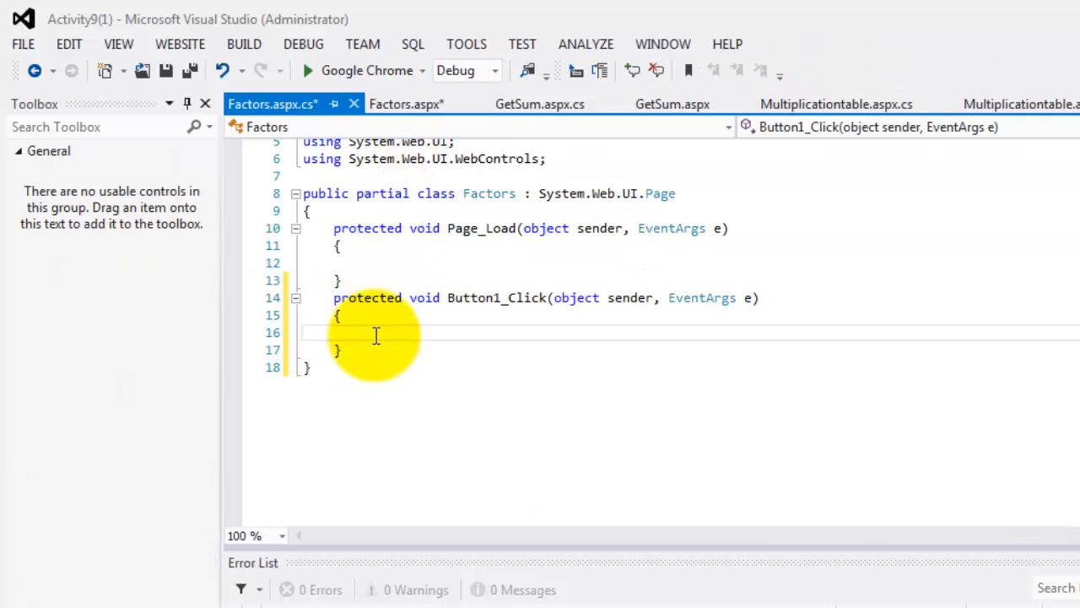
Step: In Button1_Click write ListBox1.Items.Clear(); and declare int x = 1, n;
{"action": "type", "text": "list"}
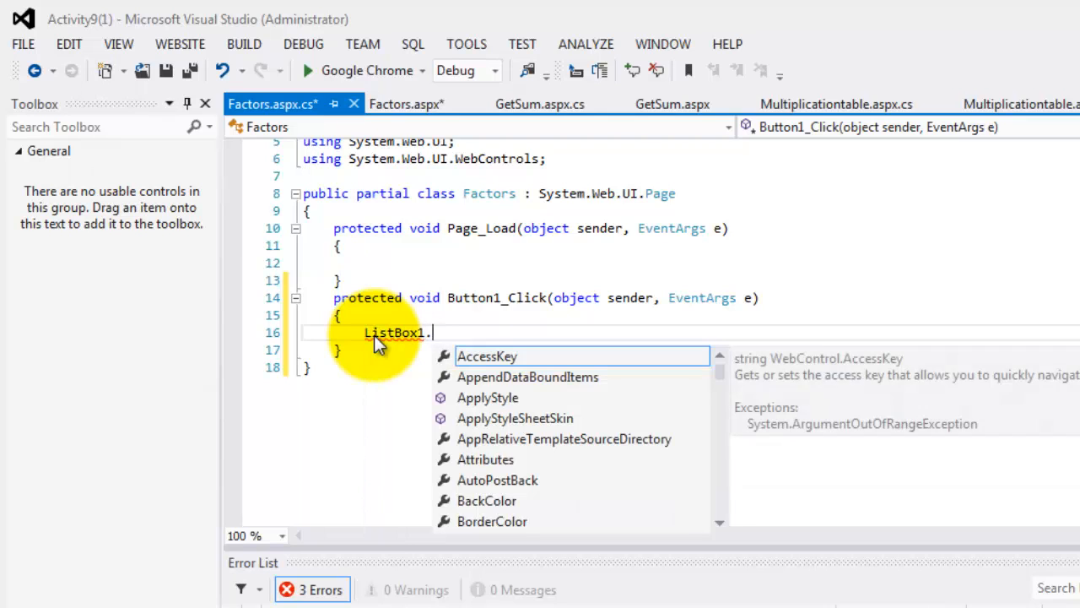
{"action": "type", "text": "ite"}
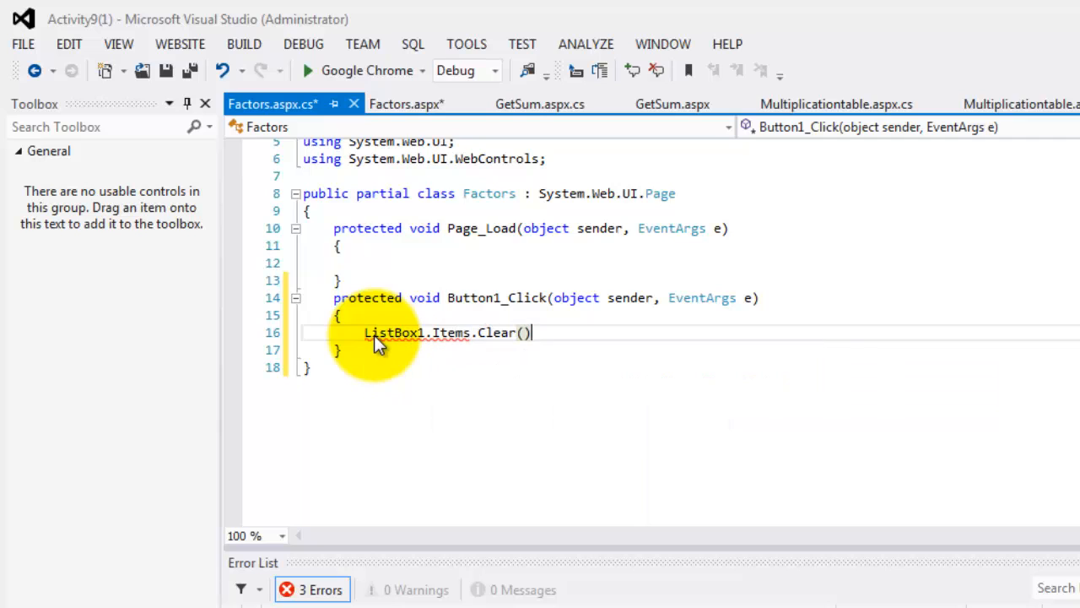
{"action": "type", "text": "i"}
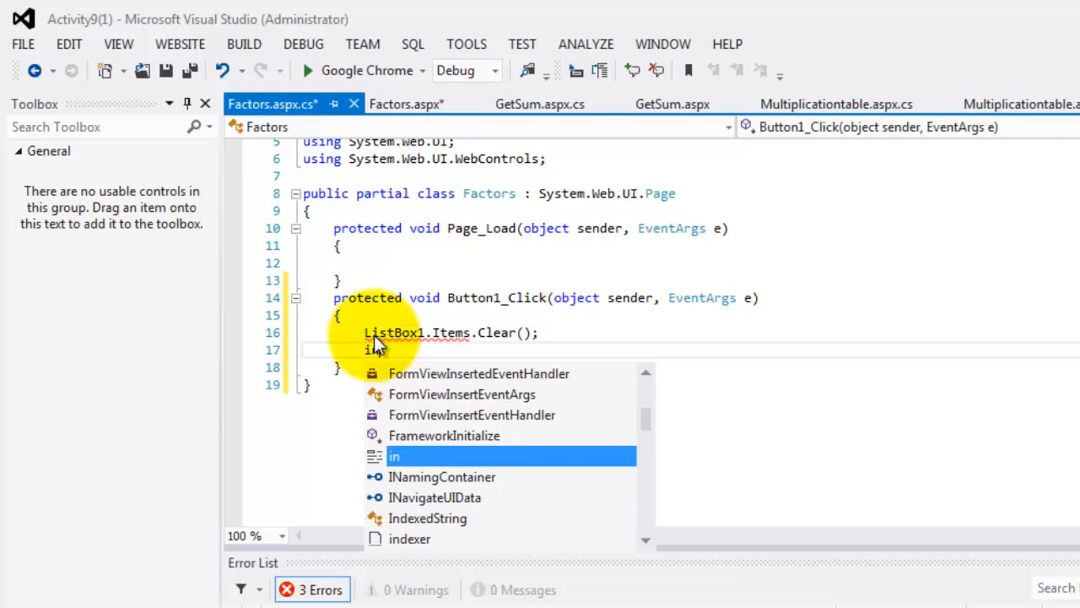
{"action": "key", "text": "Escape"}
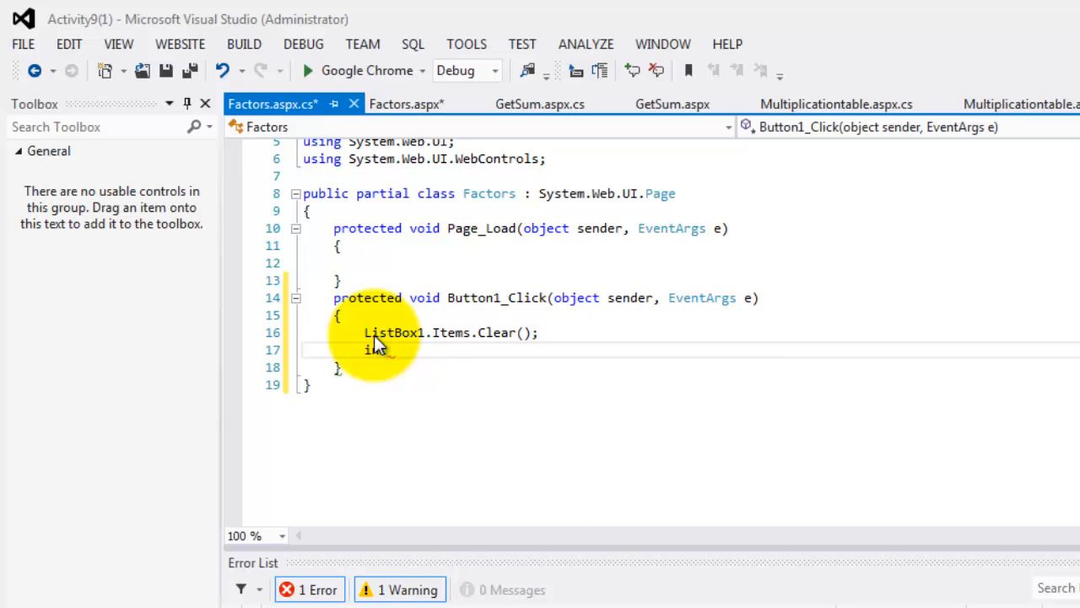
{"action": "type", "text": "x=1"}
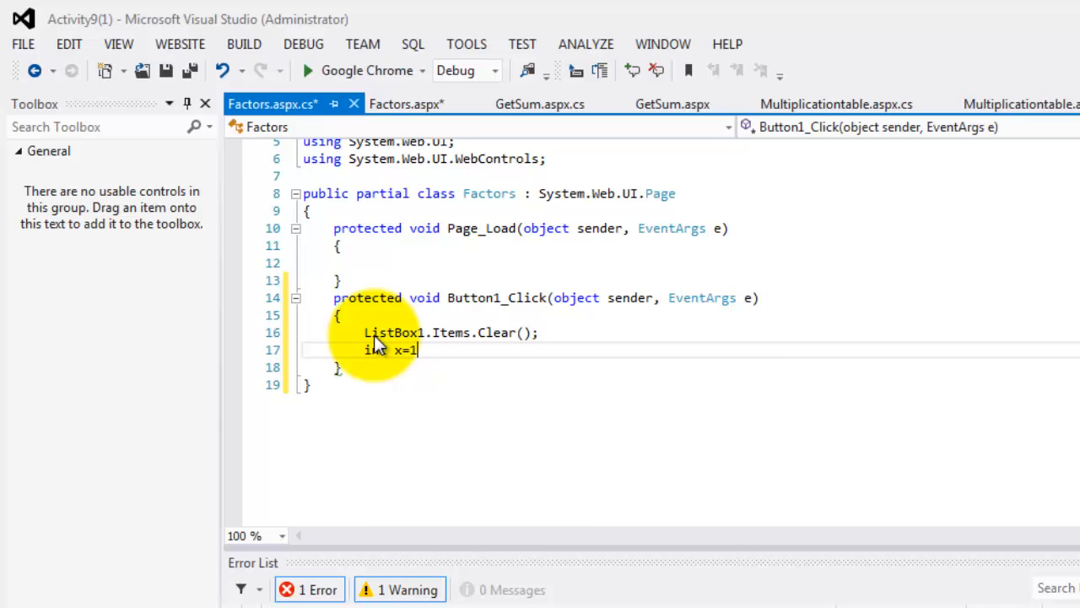
{"action": "type", "text": ", n;"}
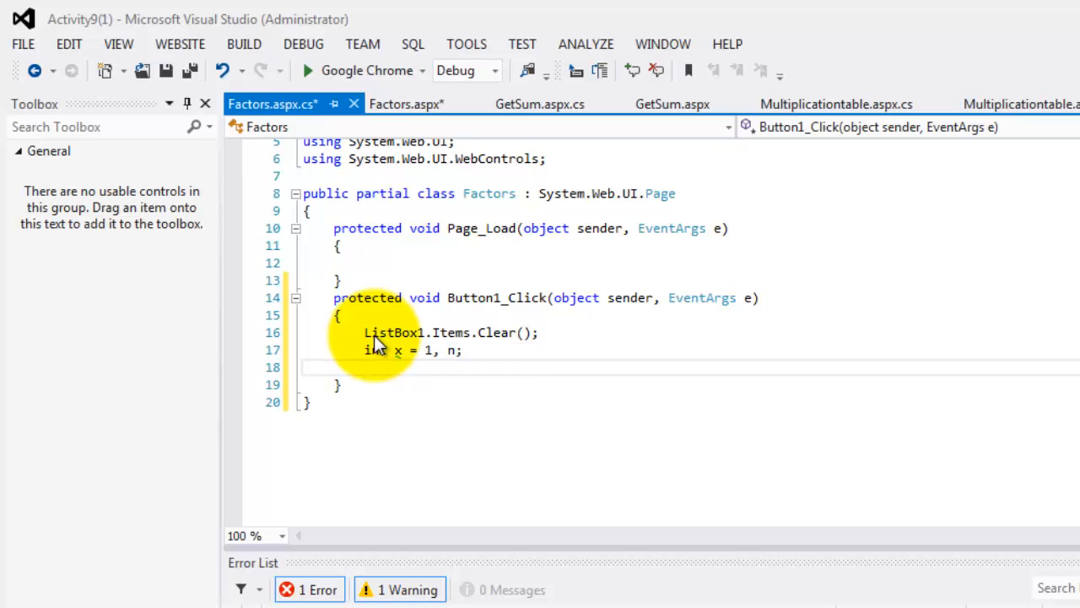
{"action": "type", "text": "n"}
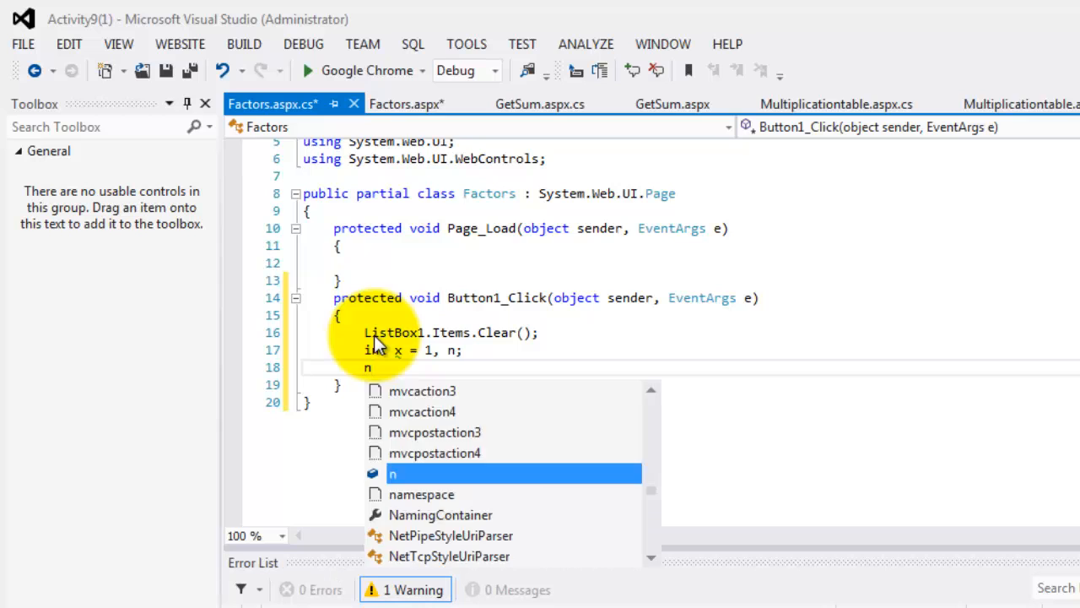
Step: Read the entered number with n = Convert.ToInt32(TextBox1.Text)
{"action": "type", "text": "=con"}
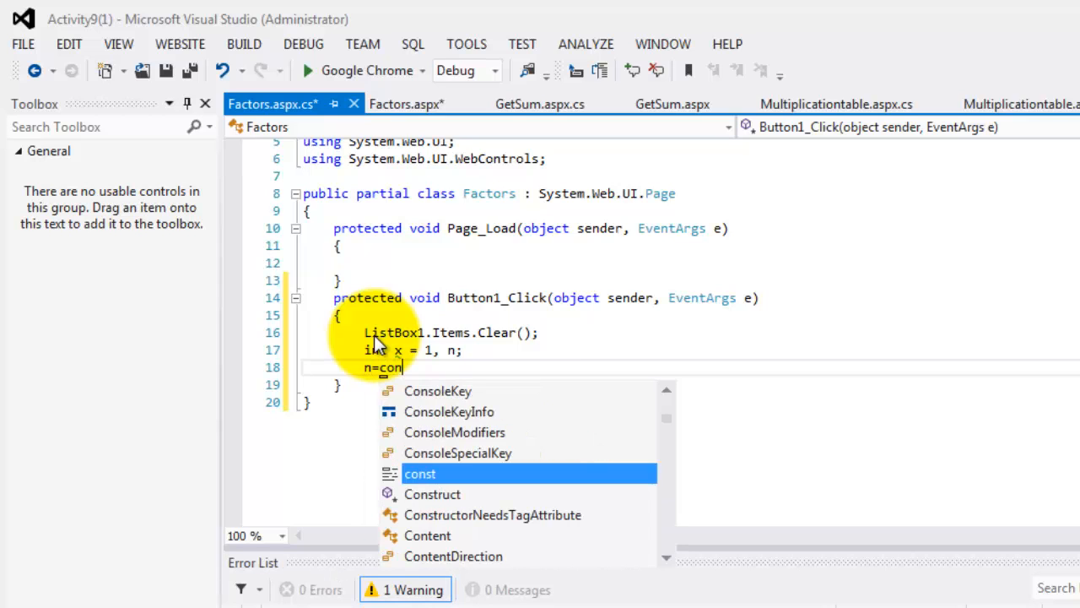
{"action": "type", "text": "vert"}
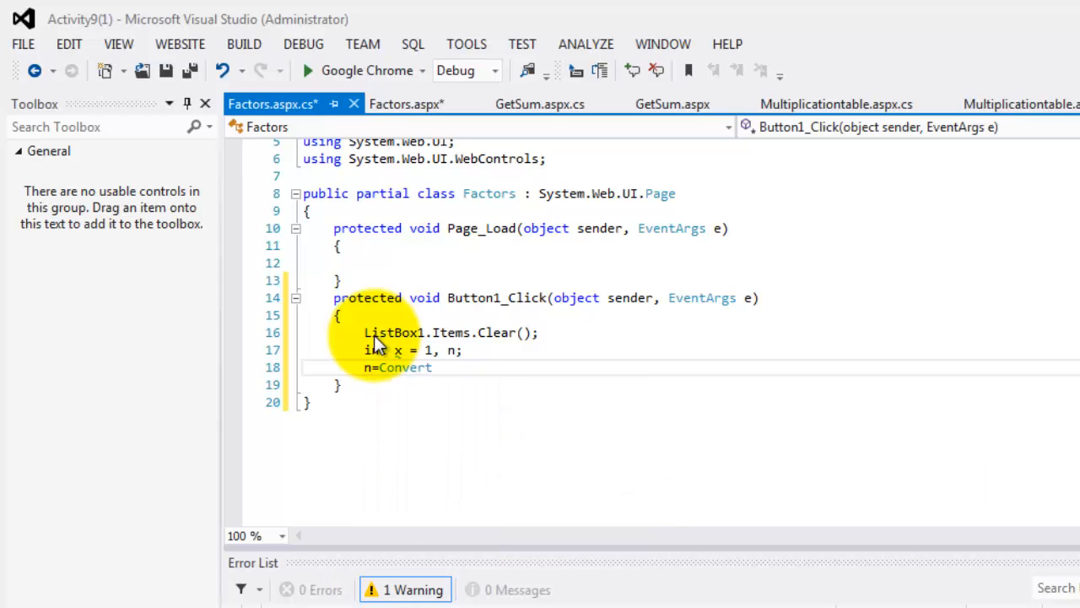
{"action": "type", "text": ".to"}
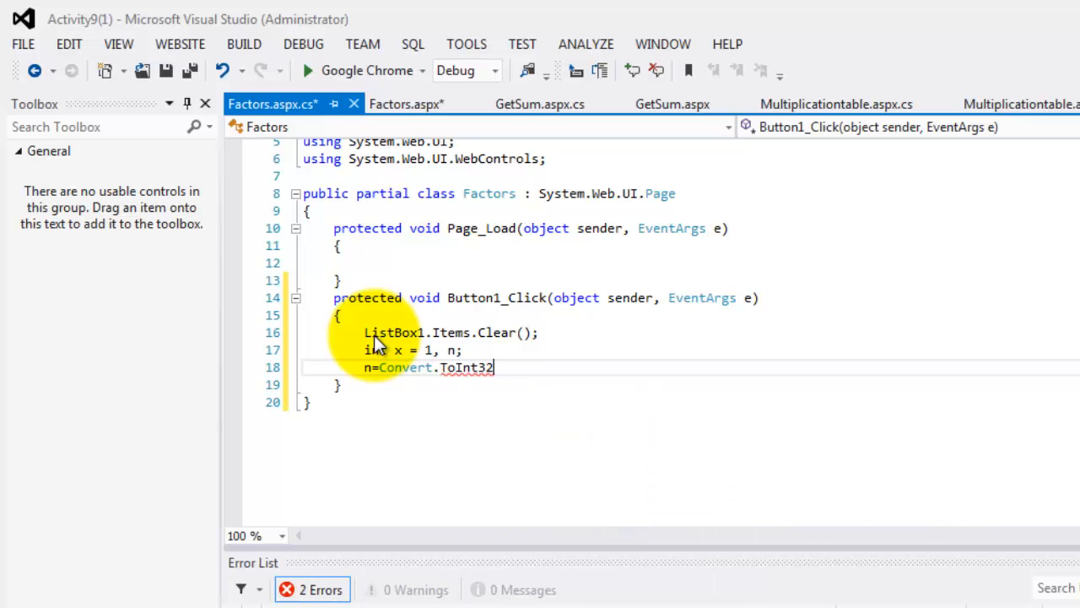
{"action": "type", "text": "(textBox1,"}
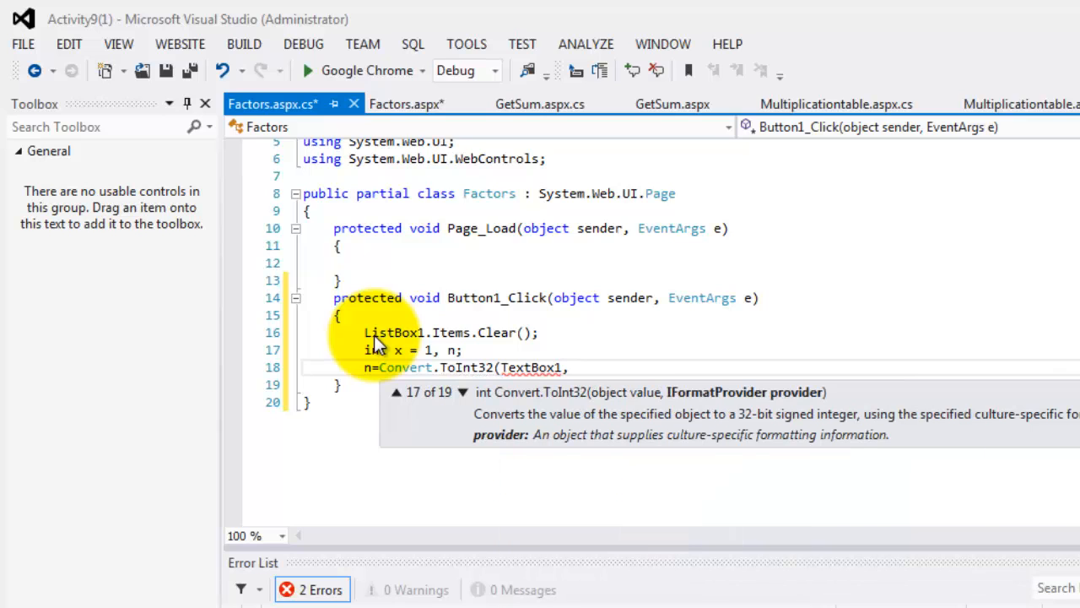
{"action": "type", "text": "t"}
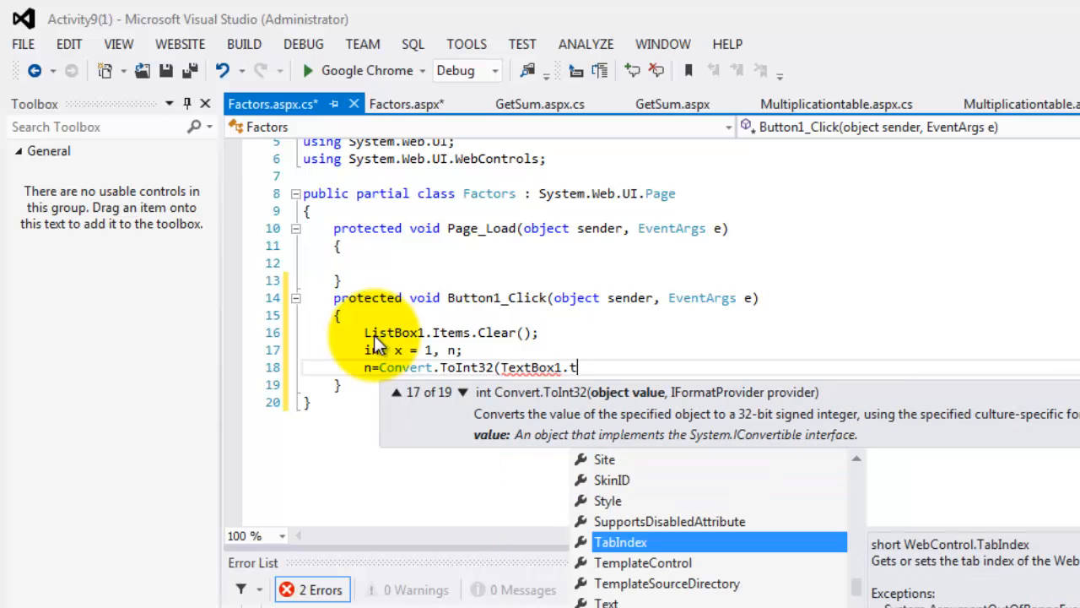
{"action": "type", "text": "ext"}
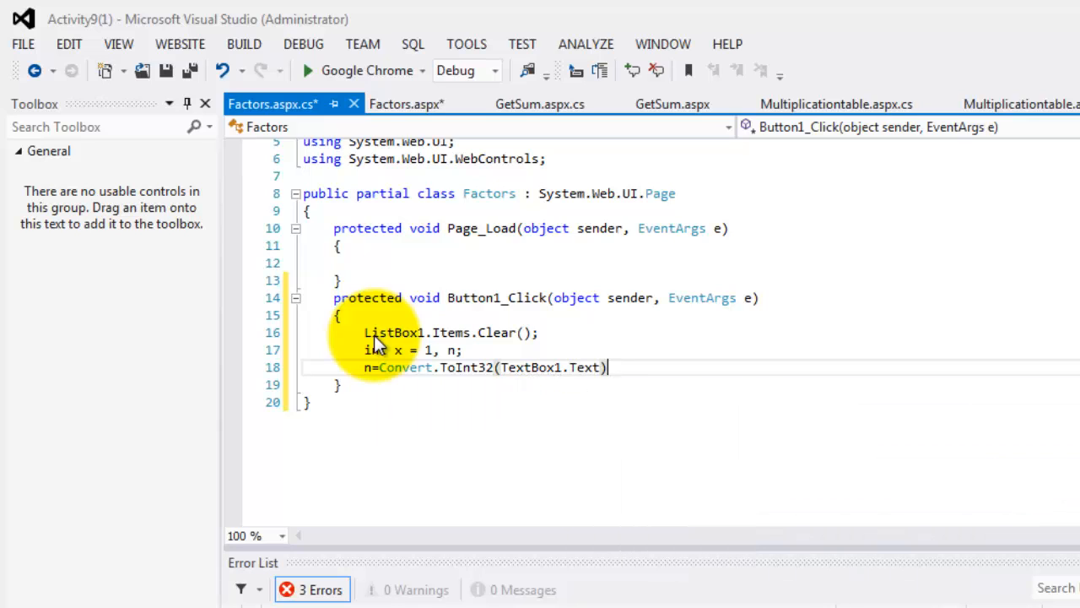
Step: Start the loop while (x <= n) { and place the cursor in its body
{"action": "key", "text": "enter"}
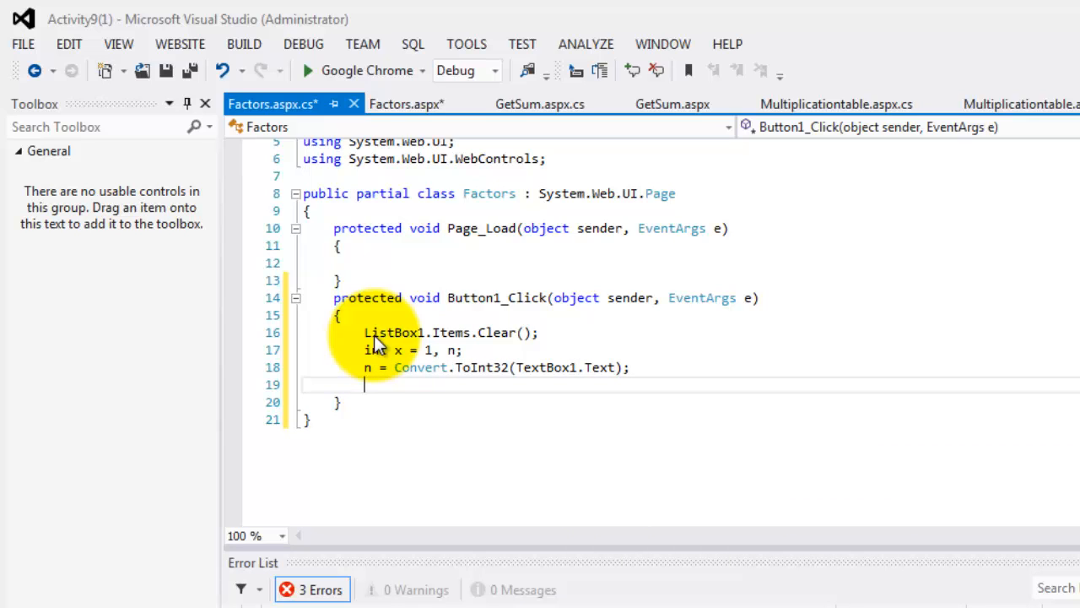
{"action": "type", "text": "while"}
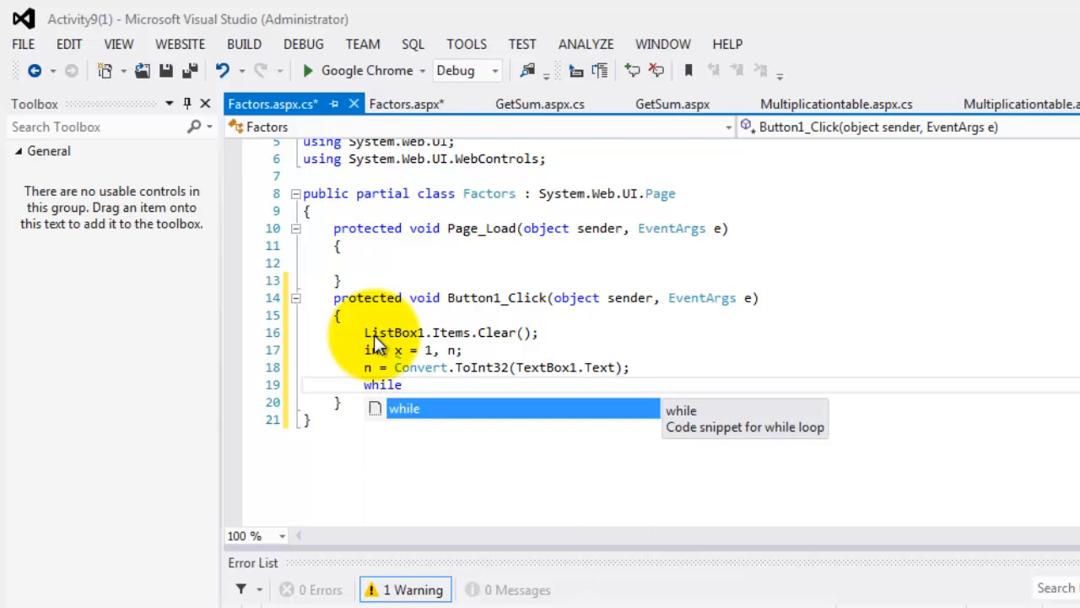
{"action": "type", "text": "("}
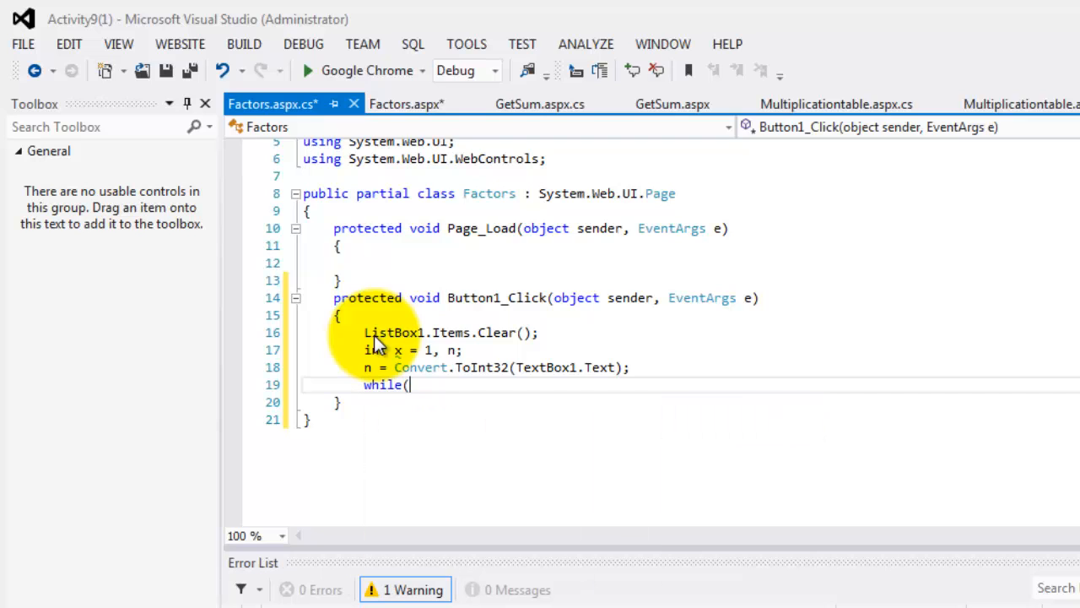
{"action": "type", "text": "x"}
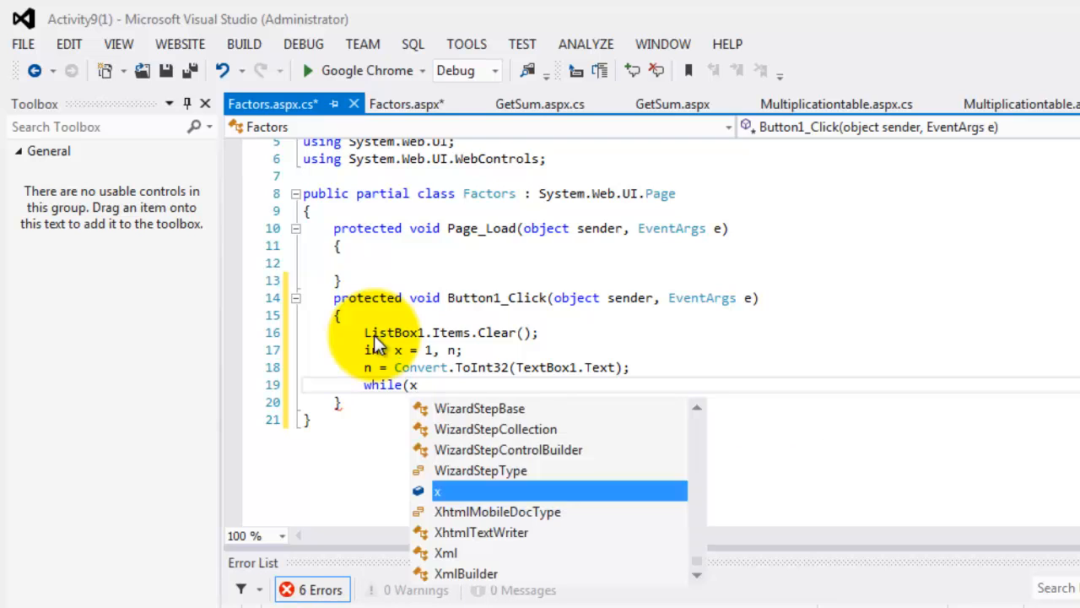
{"action": "type", "text": "<"}
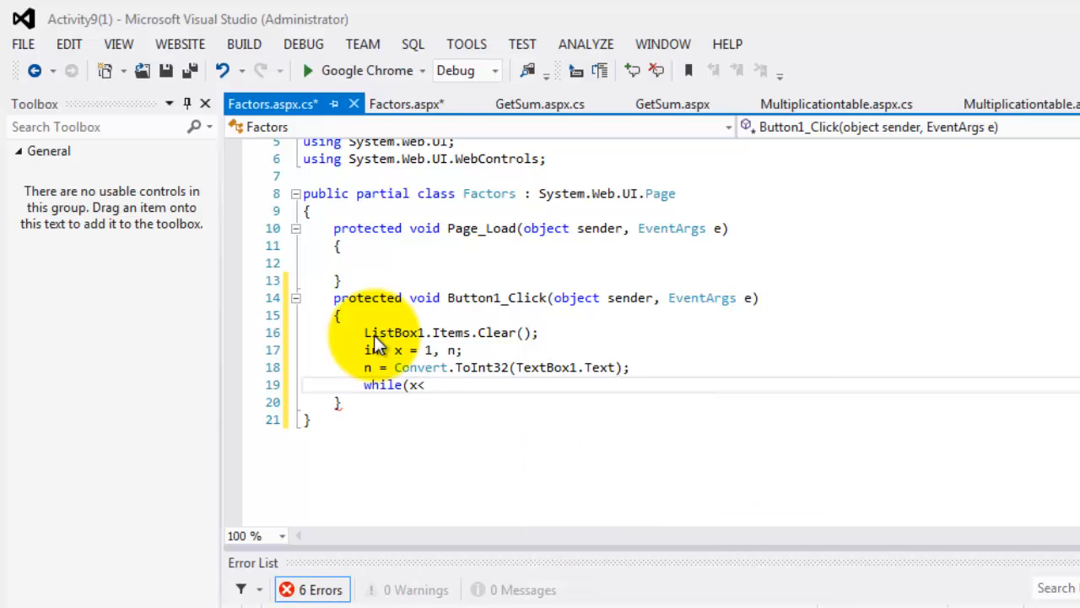
{"action": "type", "text": "=n"}
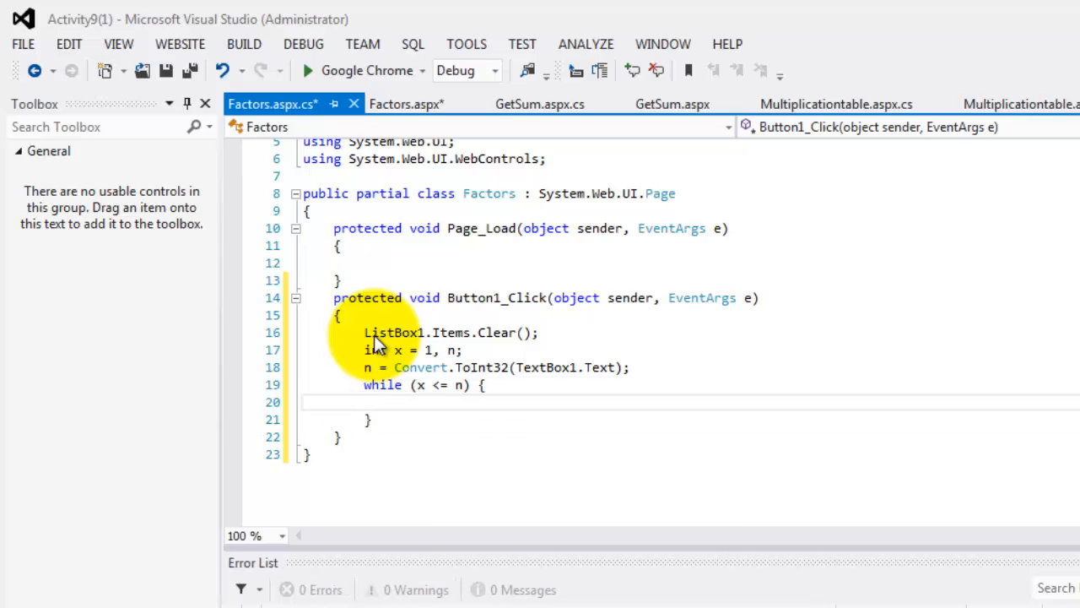
{"action": "left_click", "coordinate": [365, 402]}
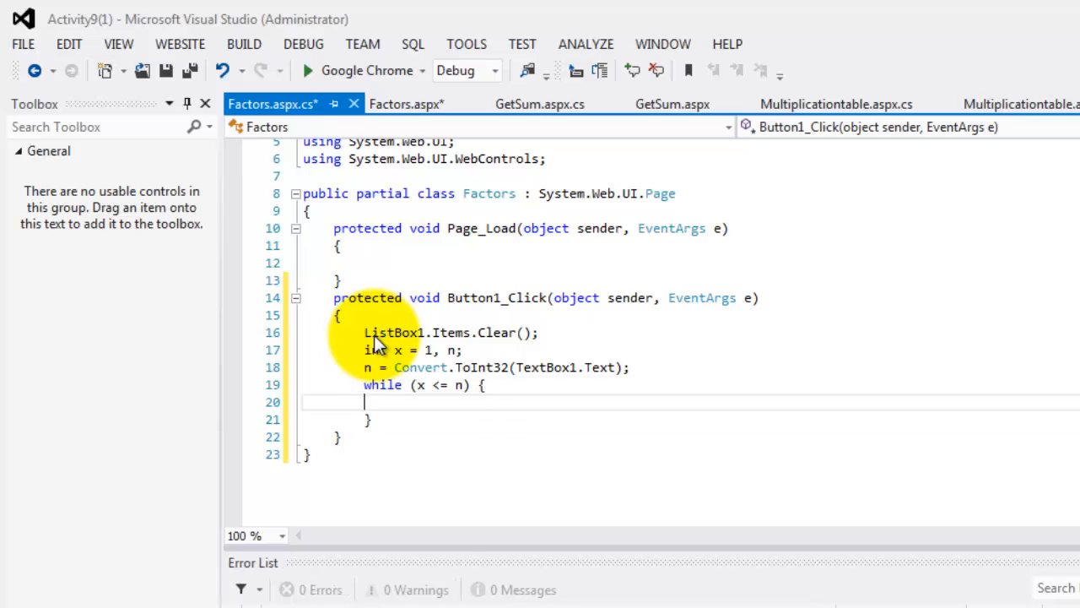
Step: Inside it write if (n % x == 0) ListBox1.Items.Add(x.ToString()); x++;
{"action": "type", "text": "if"}
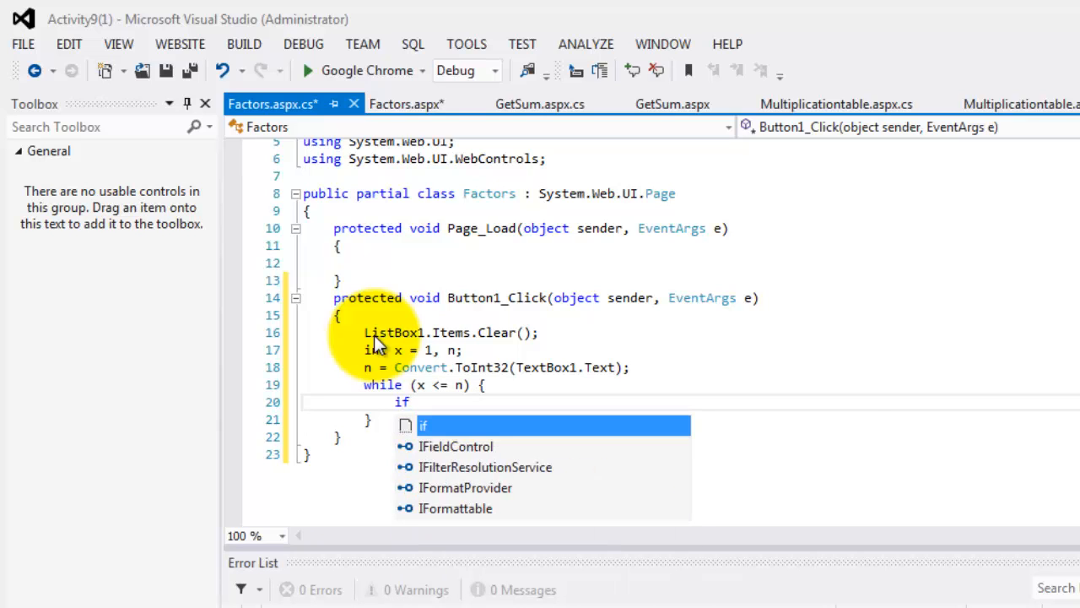
{"action": "type", "text": "(n"}
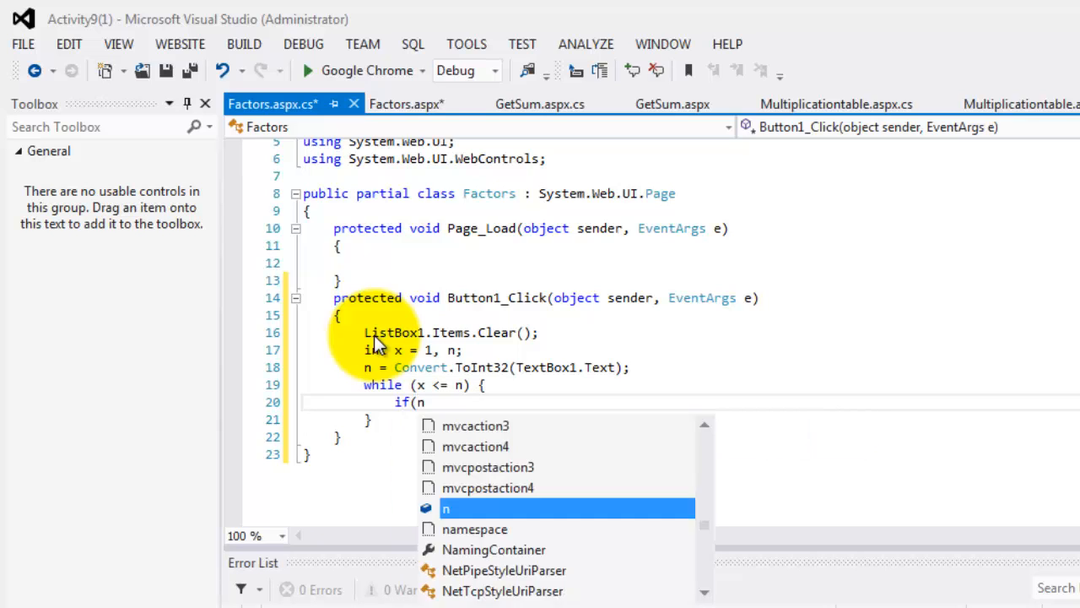
{"action": "type", "text": "%"}
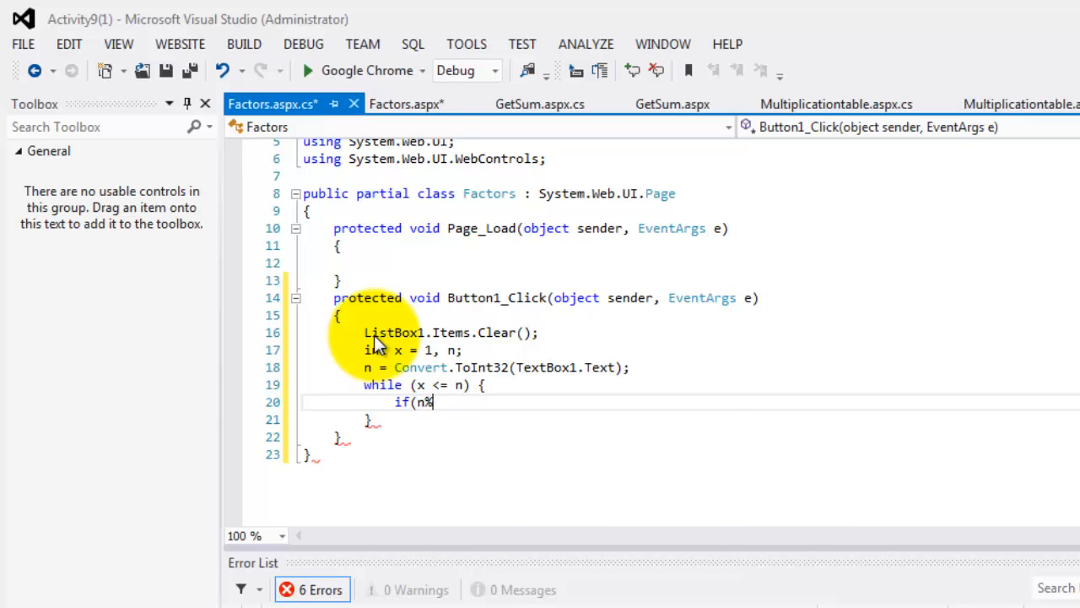
{"action": "type", "text": "x==0"}
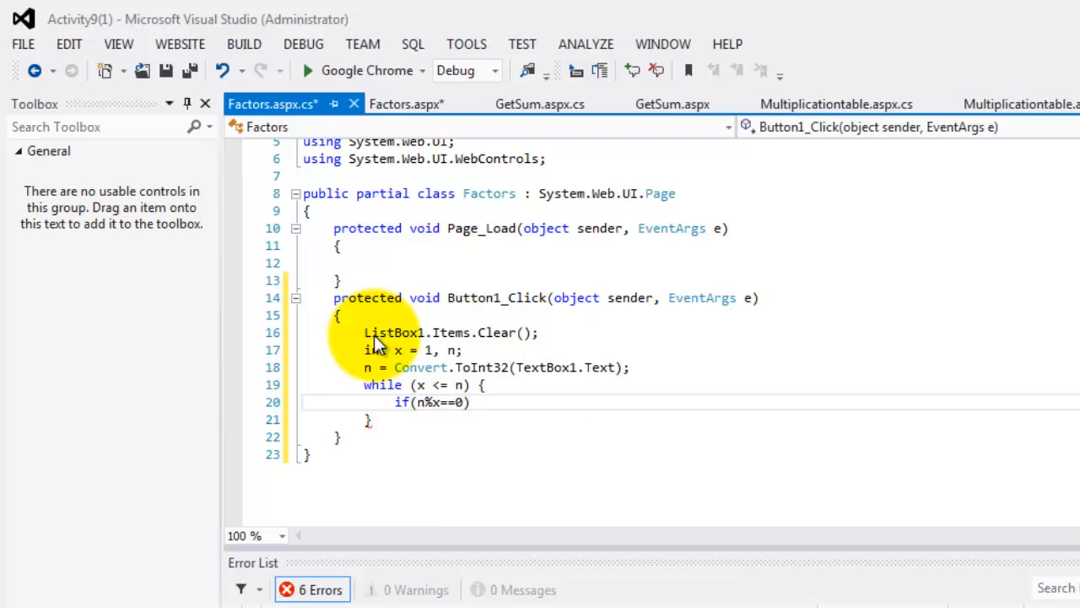
{"action": "type", "text": "ListBox1"}
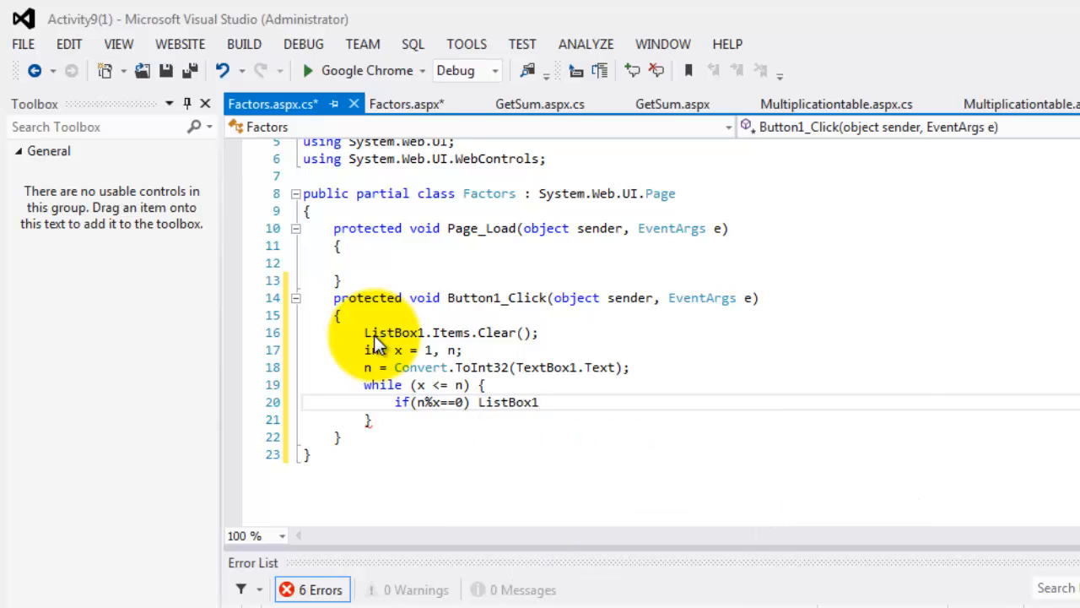
{"action": "type", "text": ".i"}
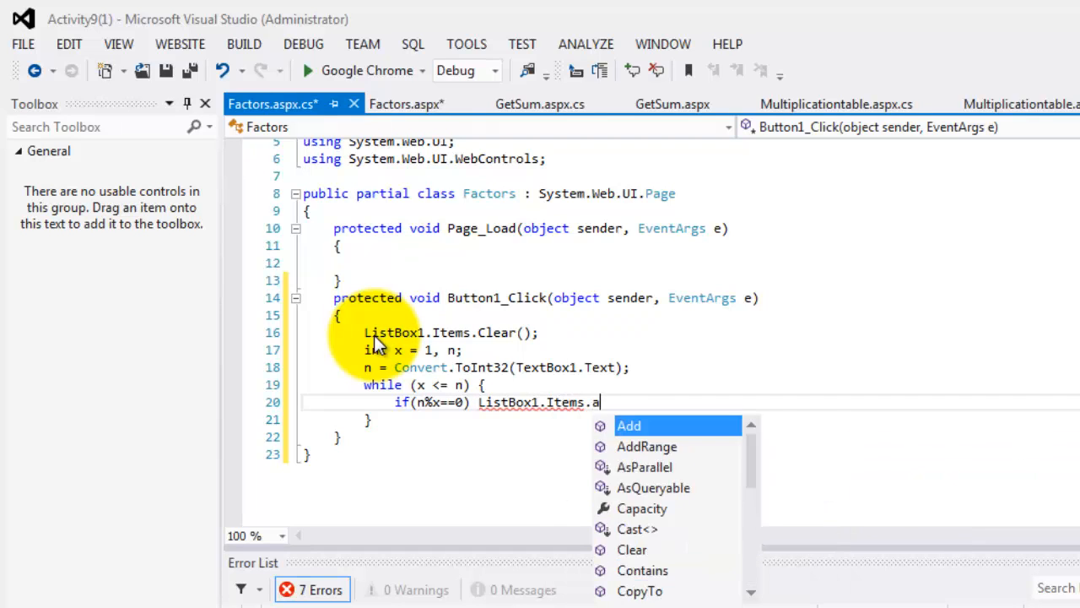
{"action": "type", "text": "dd("}
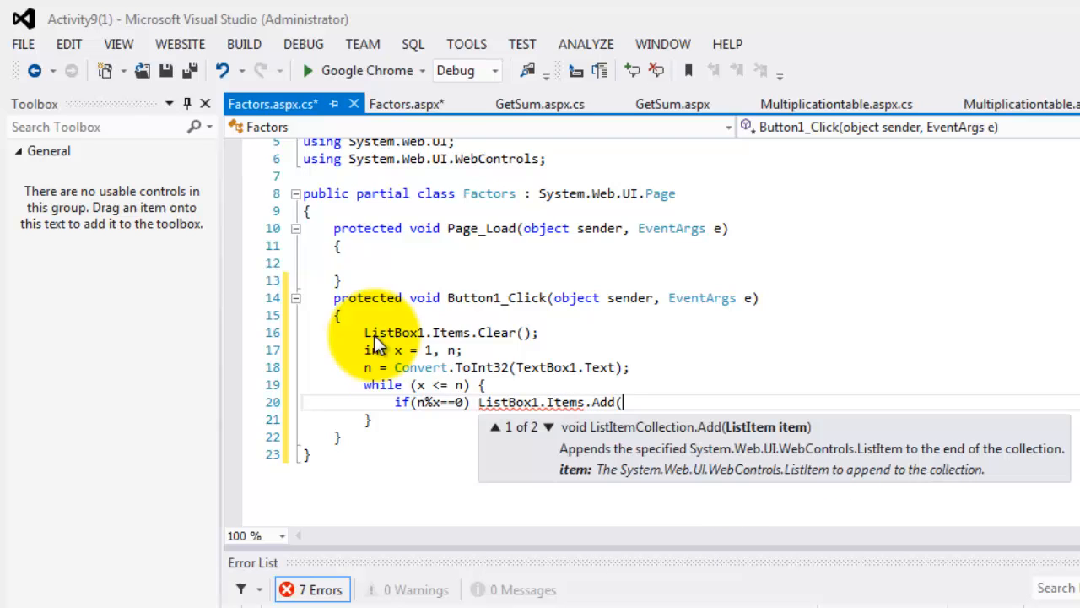
{"action": "type", "text": "x.ToString"}
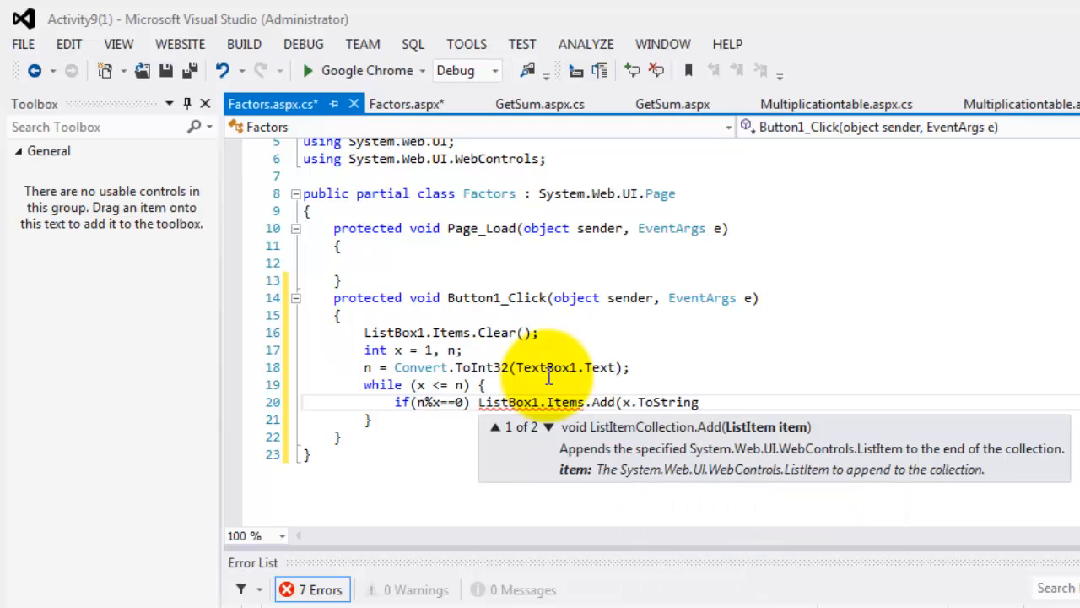
{"action": "type", "text": "());"}
{"action": "type", "text": "x"}
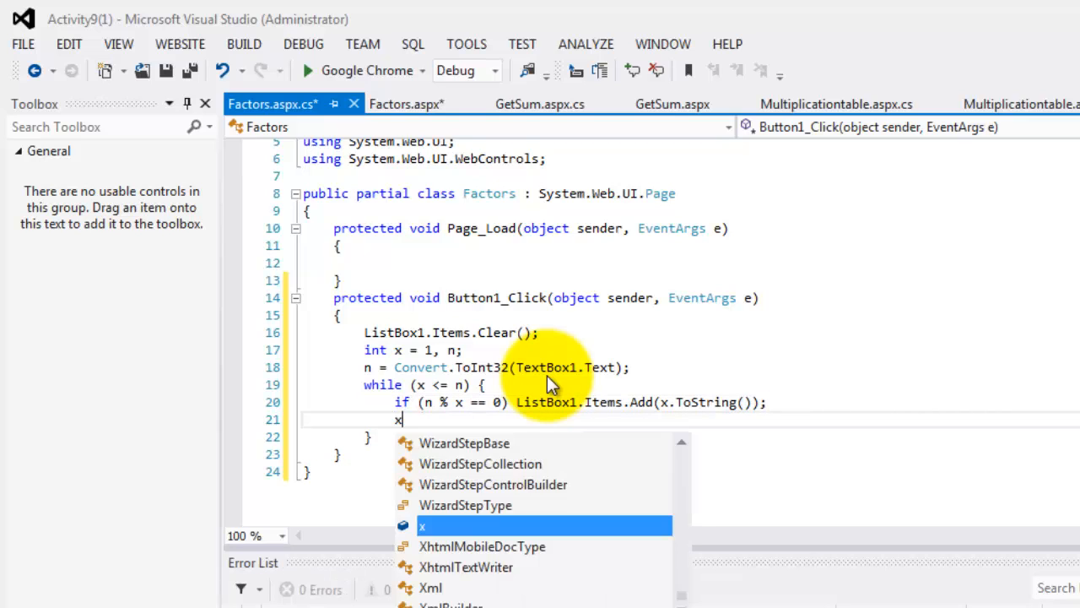
{"action": "type", "text": "++;"}
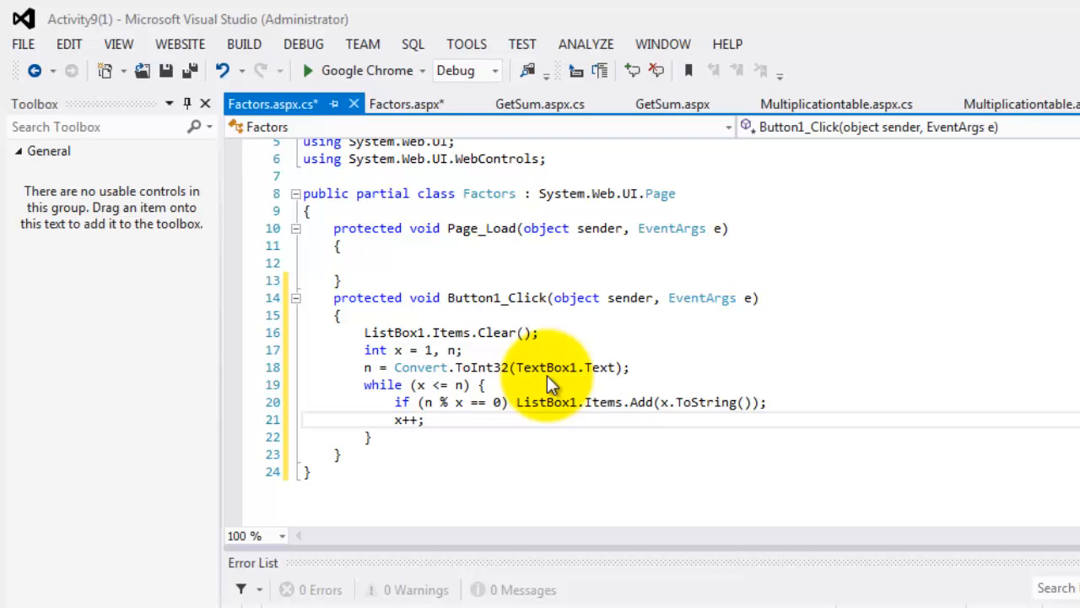
Step: Run Factors in Chrome: 10 lists factors 1, 2, 5, 10, then enter 12
{"action": "left_click", "coordinate": [307, 71]}
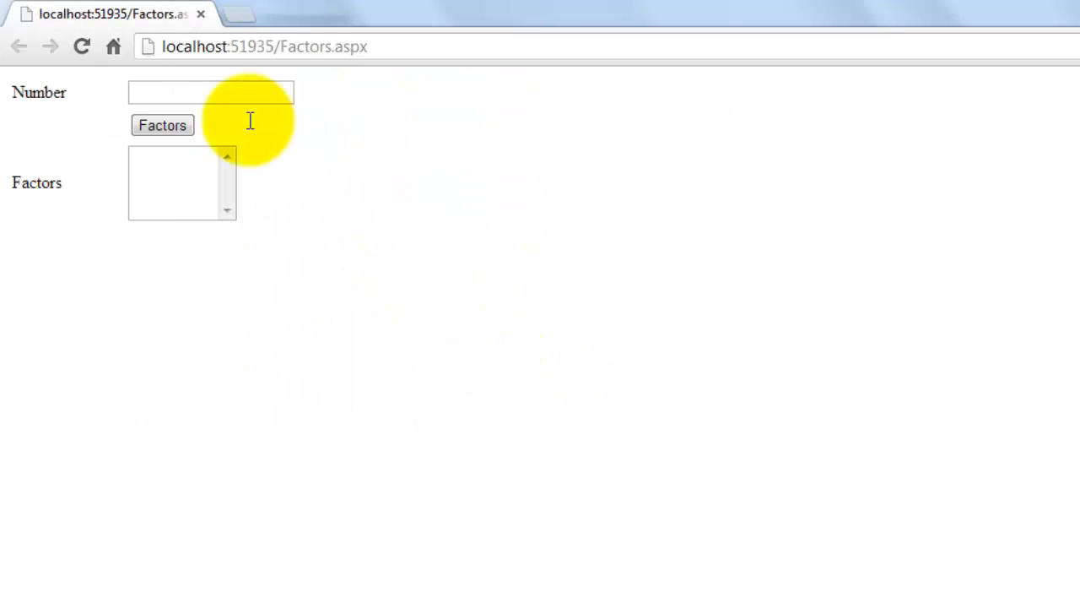
{"action": "left_click", "coordinate": [211, 91]}
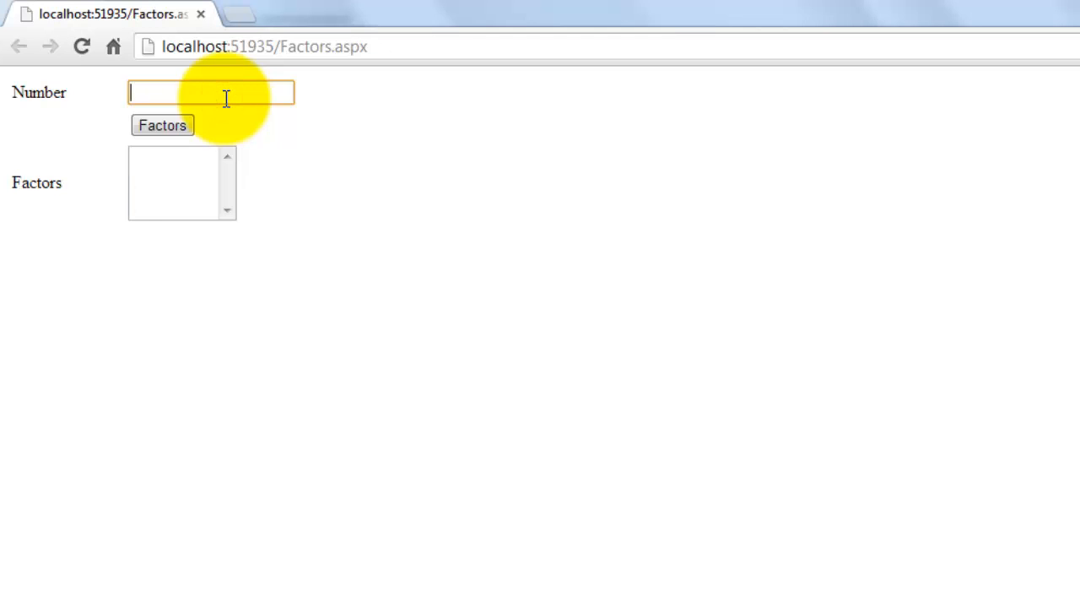
{"action": "type", "text": "10"}
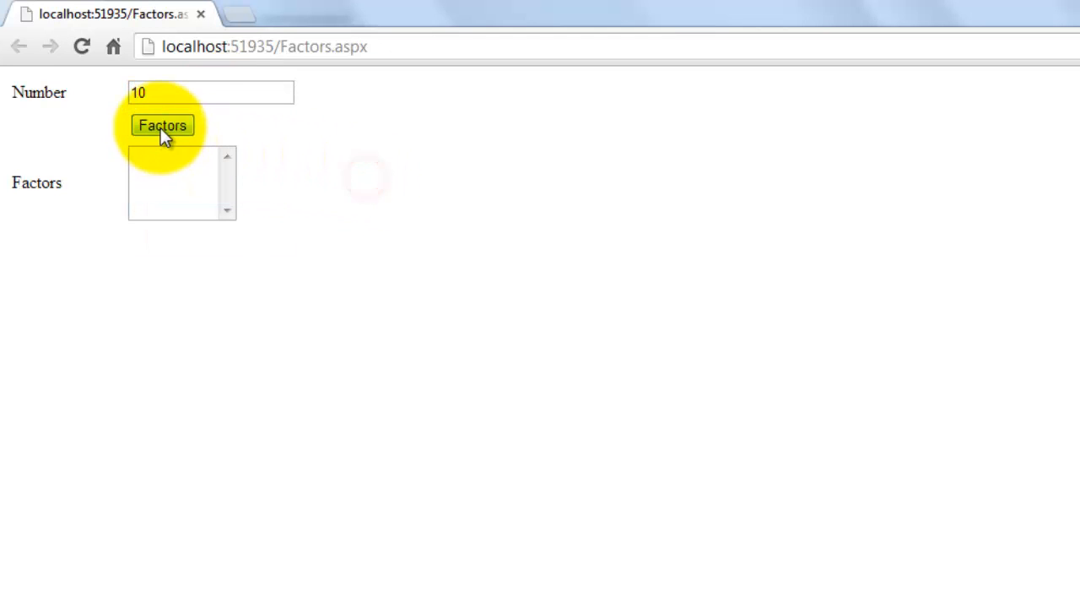
{"action": "left_click", "coordinate": [162, 125]}
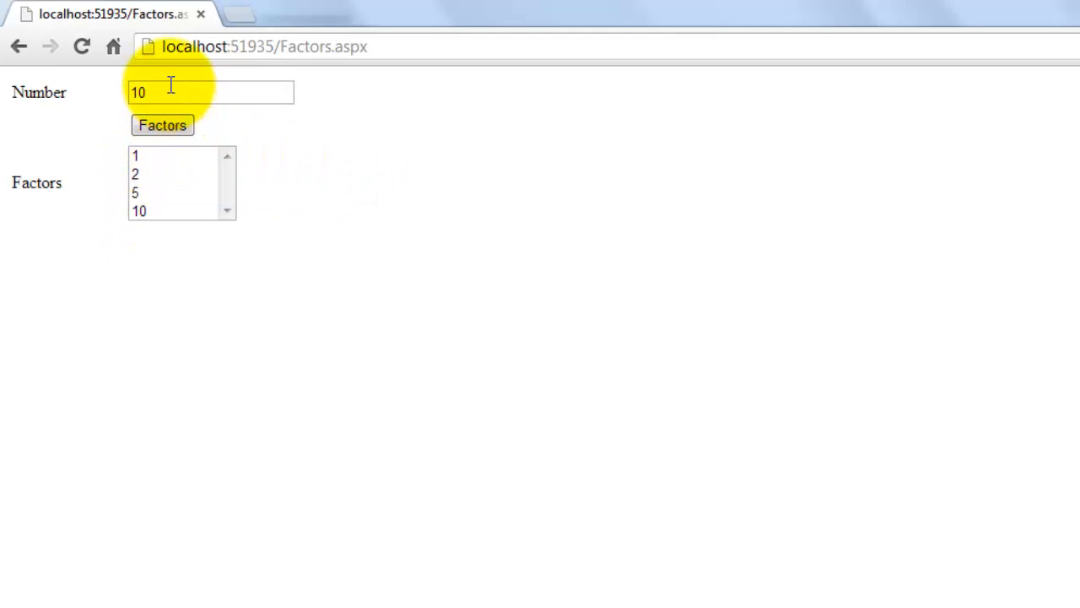
{"action": "type", "text": "12"}
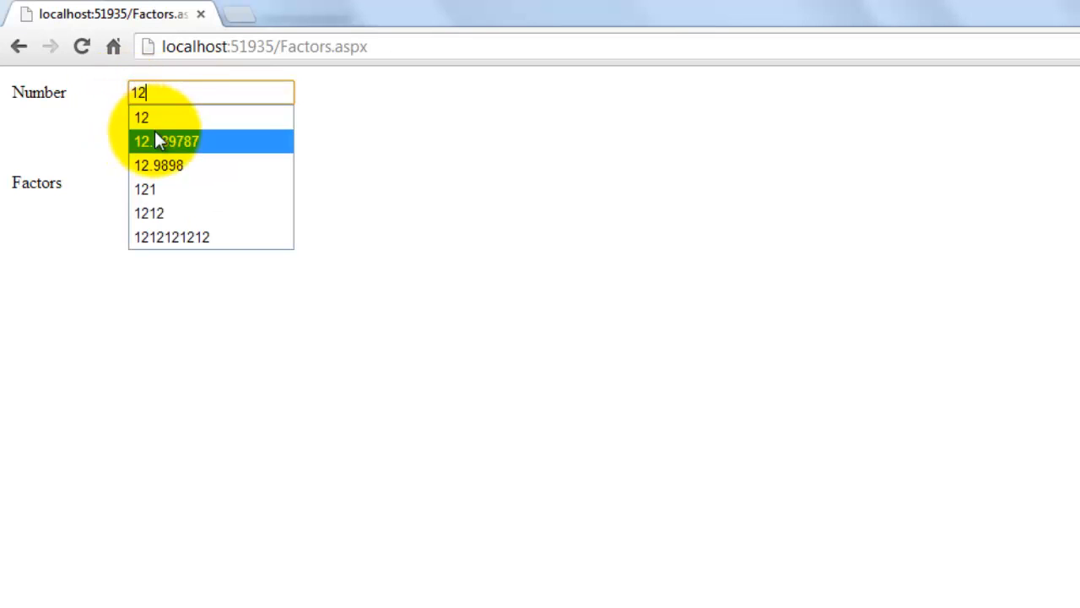
{"action": "left_click", "coordinate": [162, 125]}
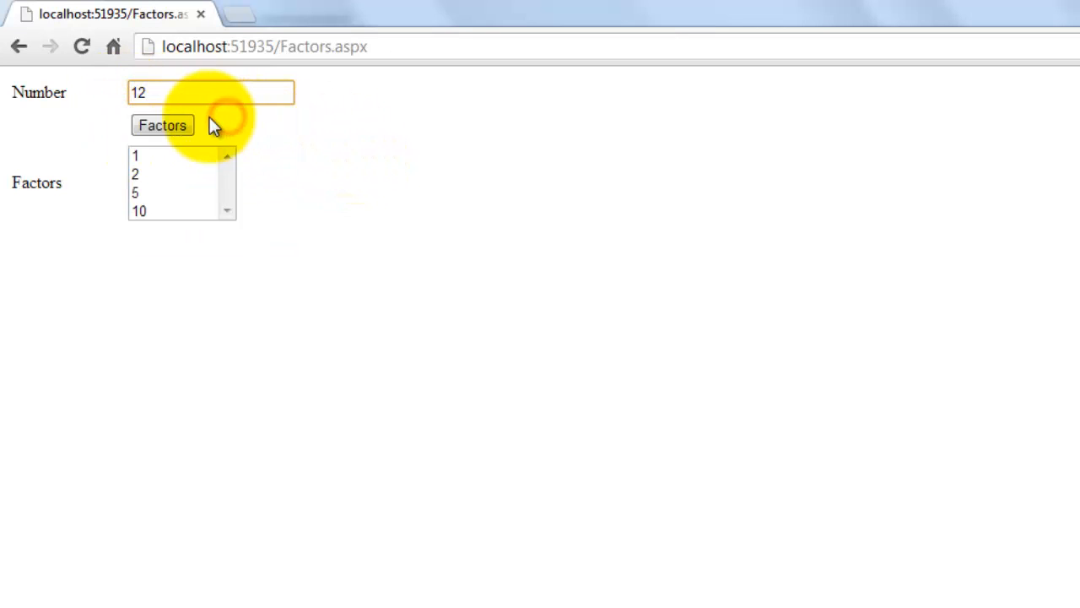